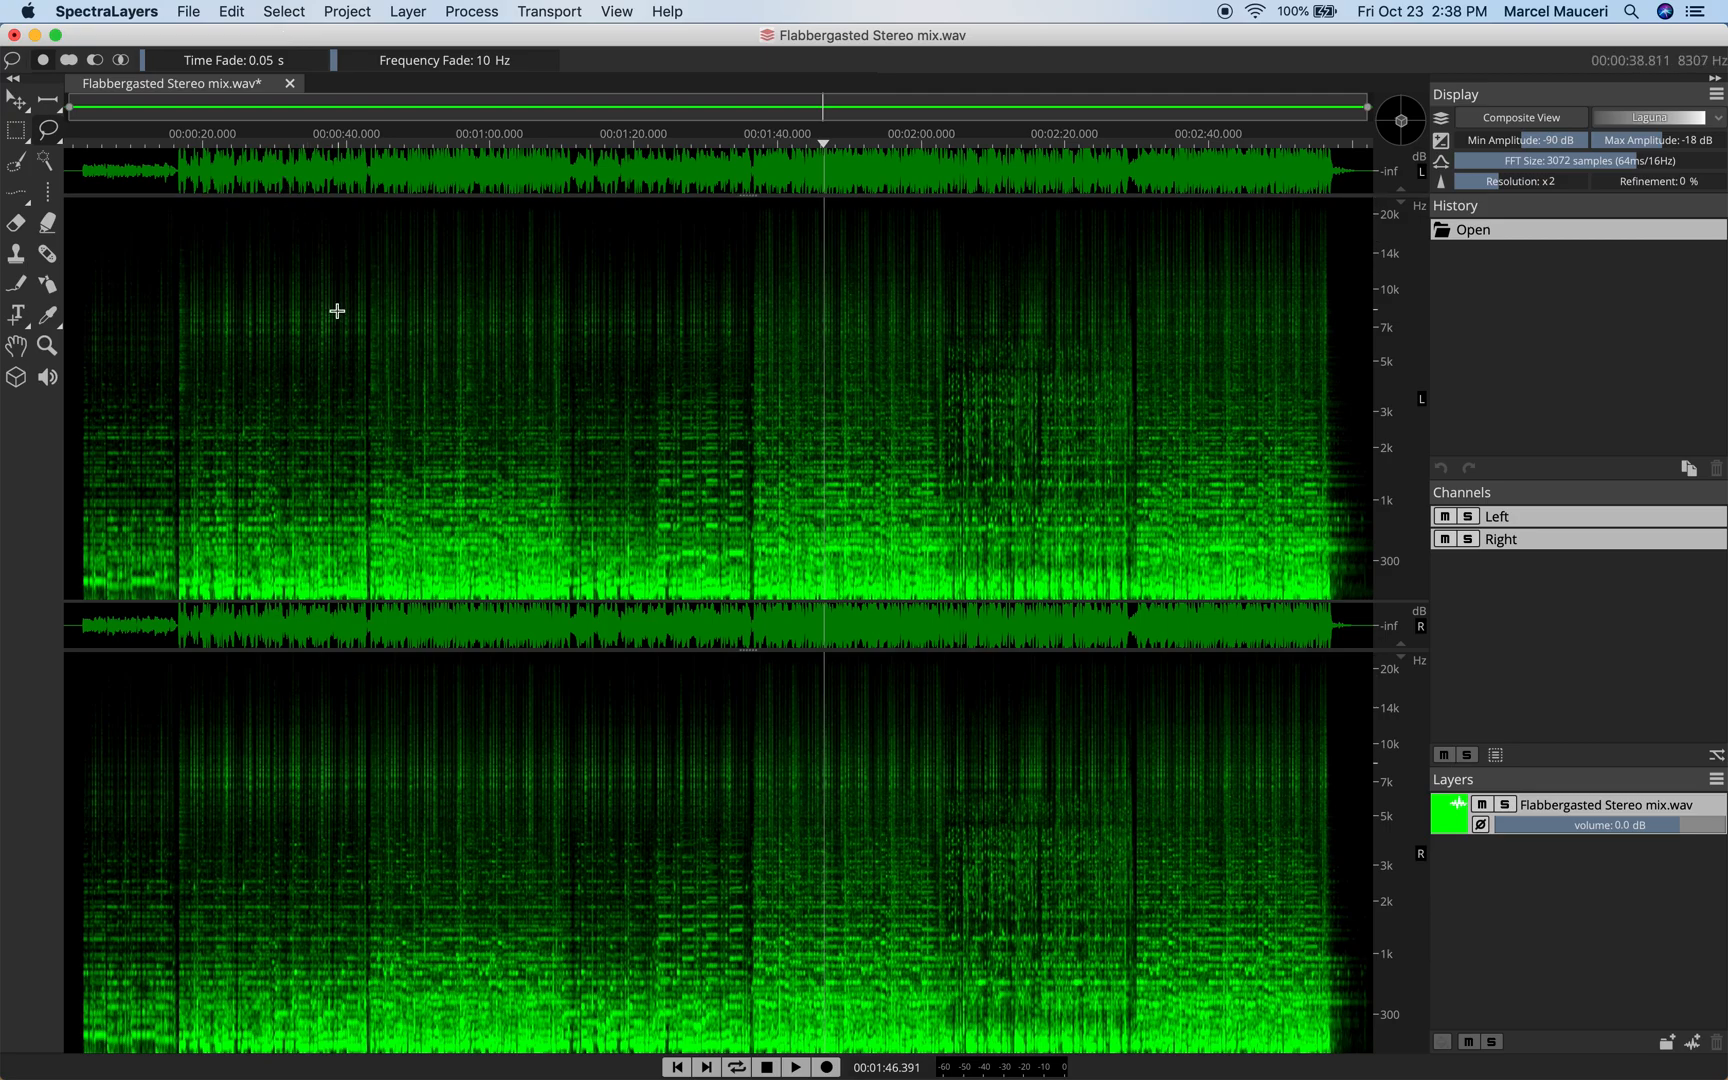
mouse_move(360, 386)
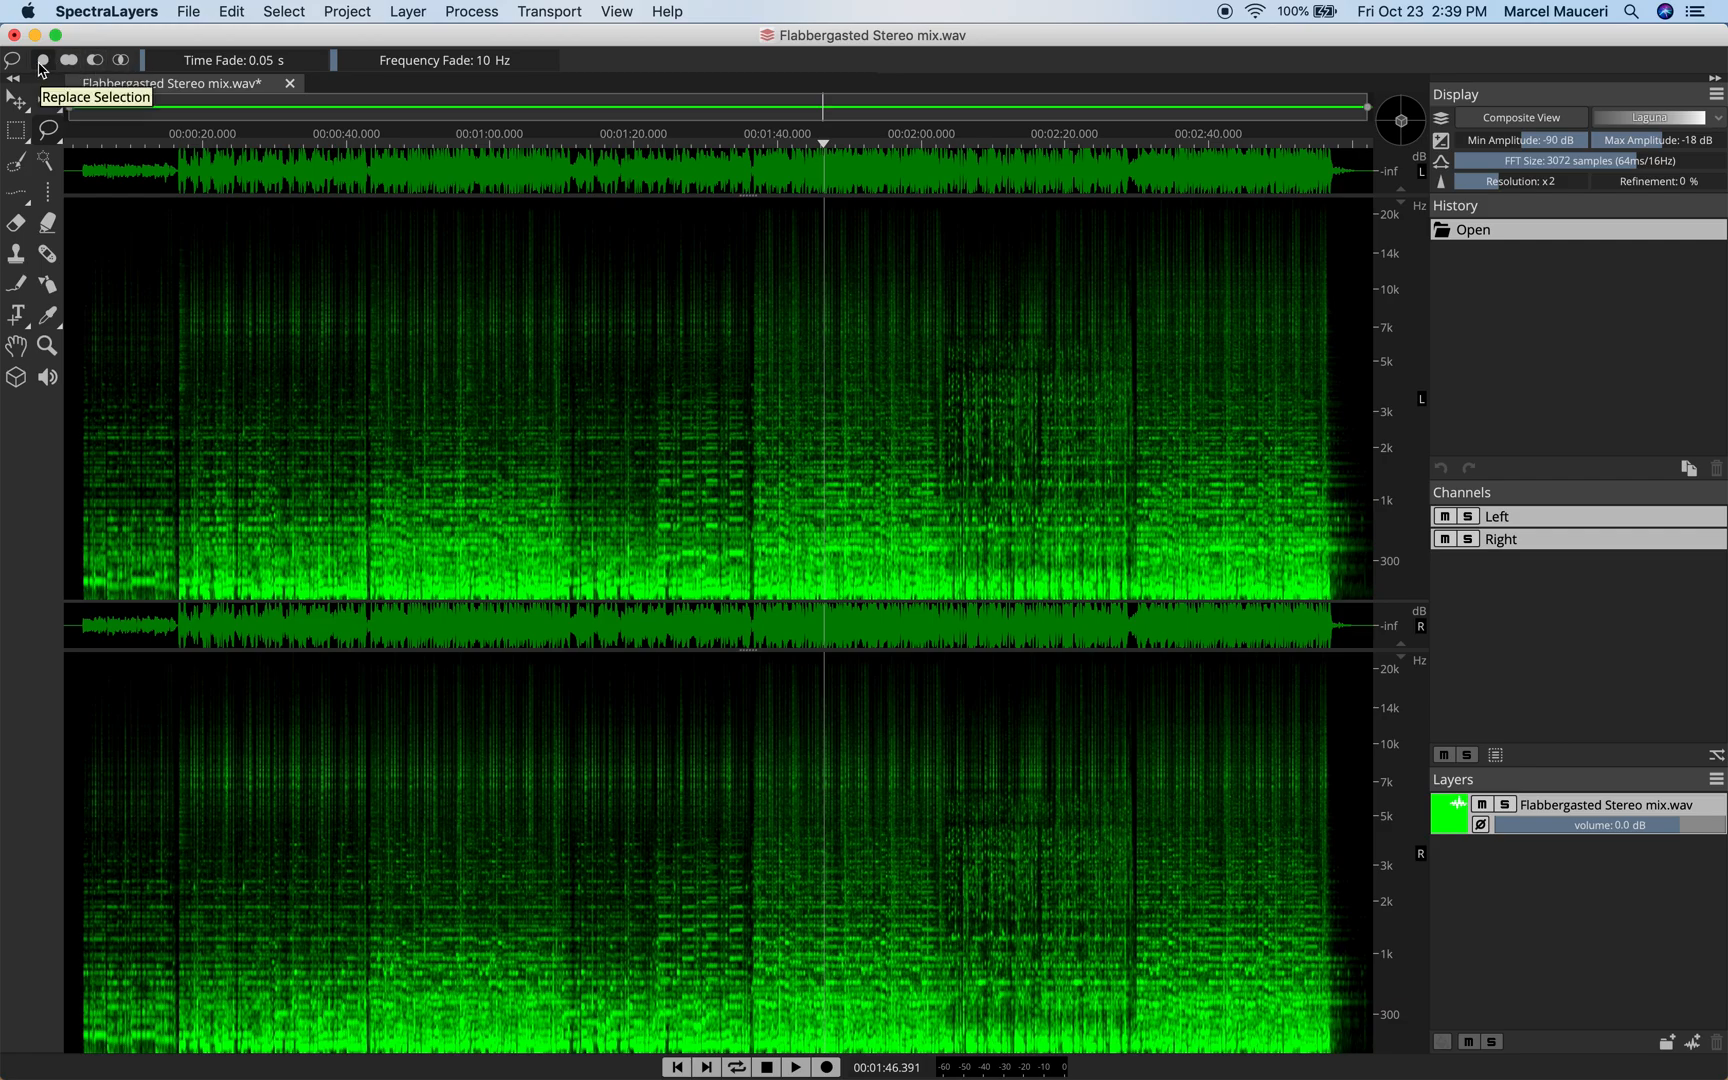
mouse_move(68, 61)
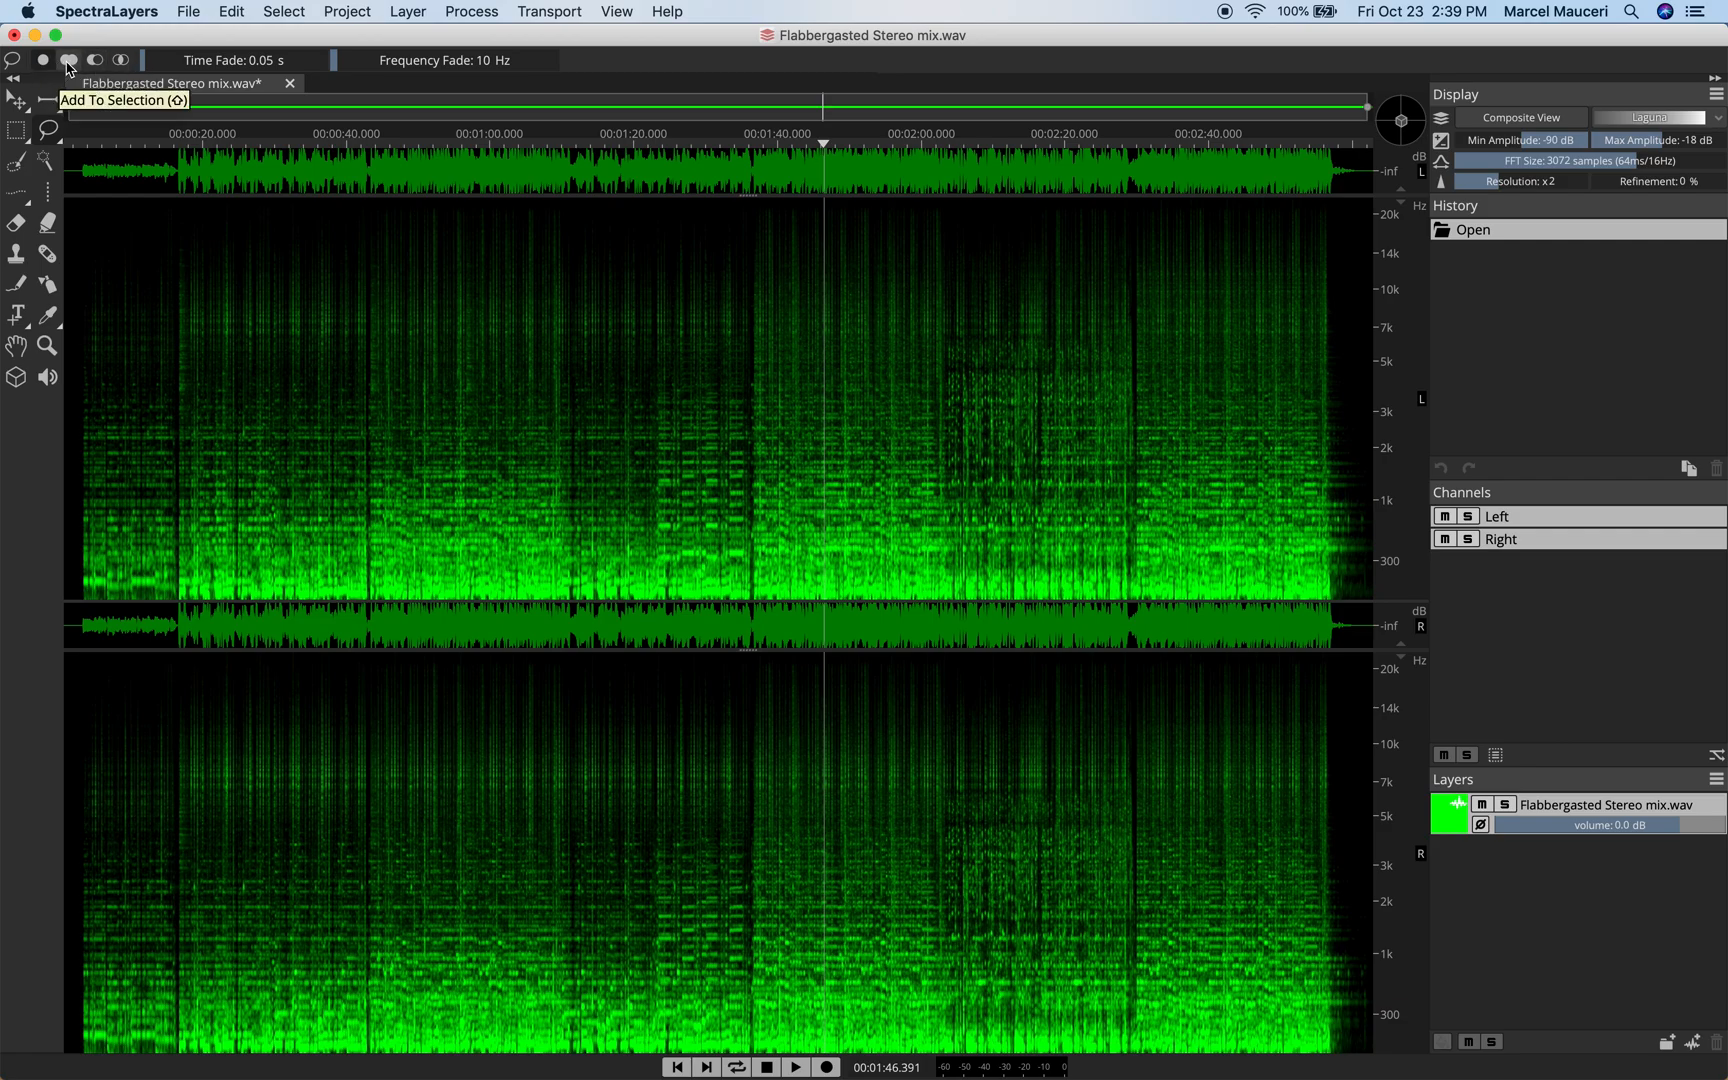
mouse_move(96, 61)
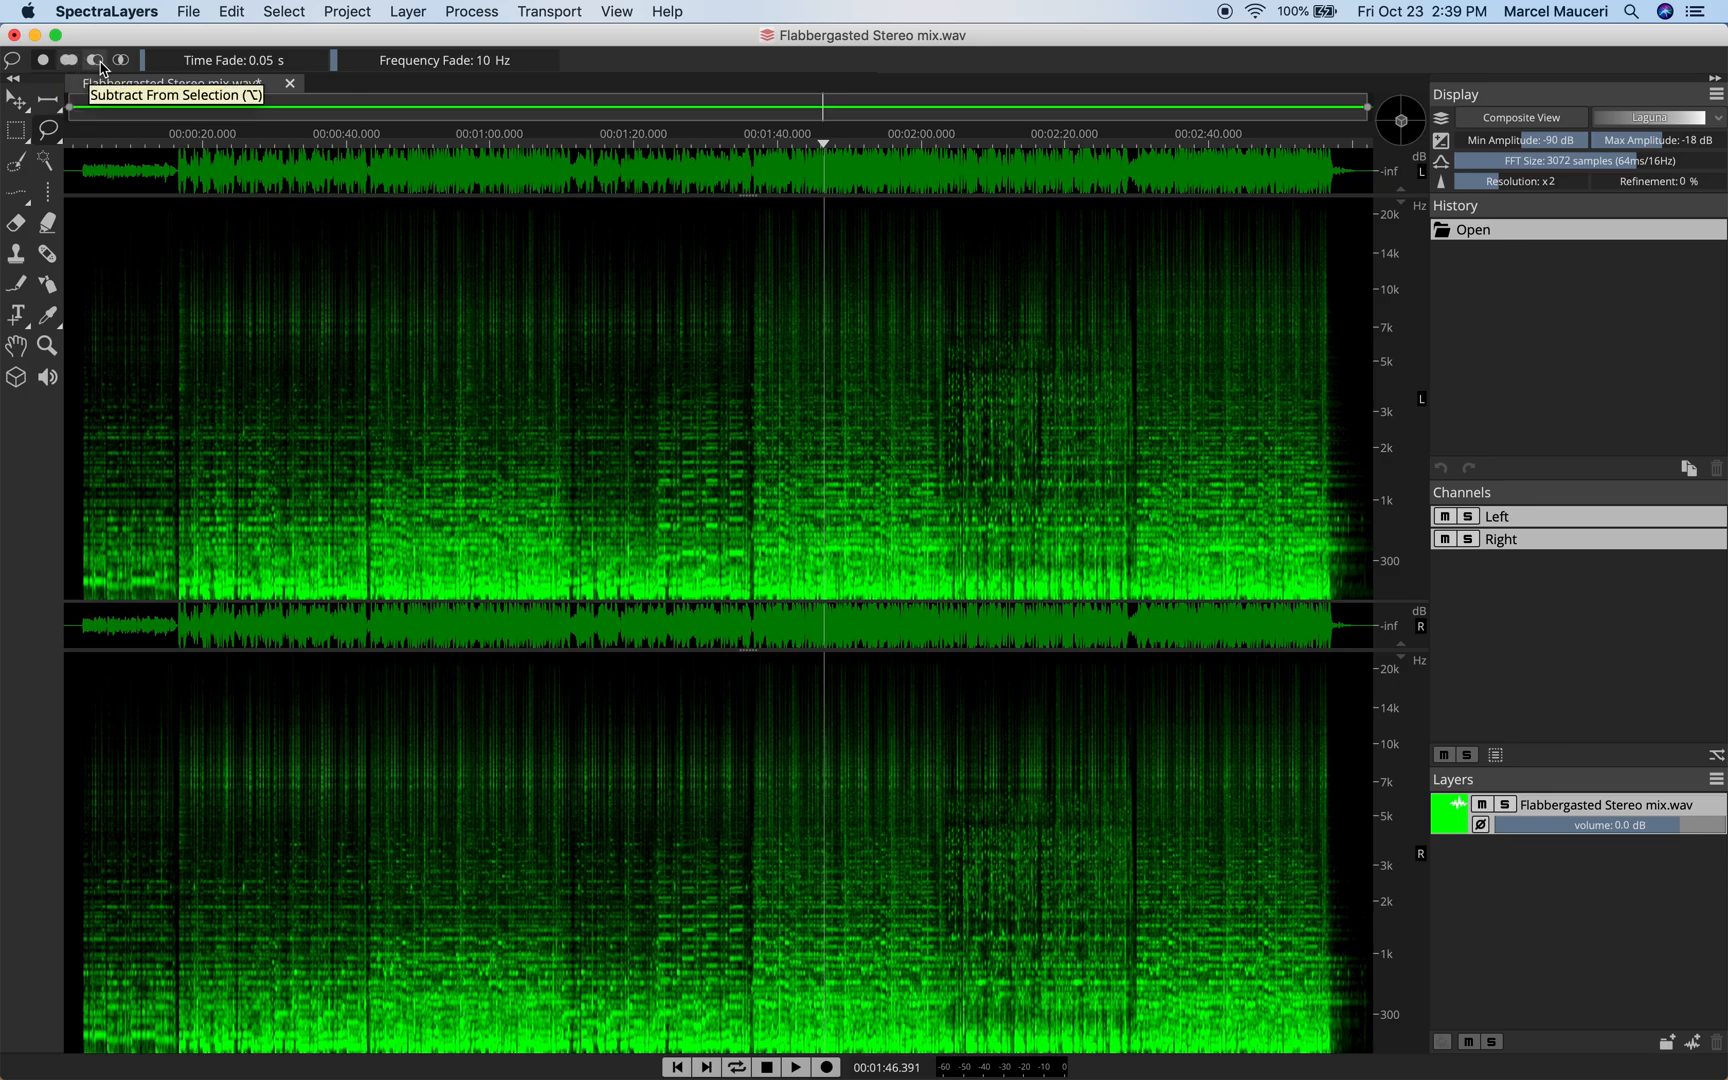
mouse_move(121, 60)
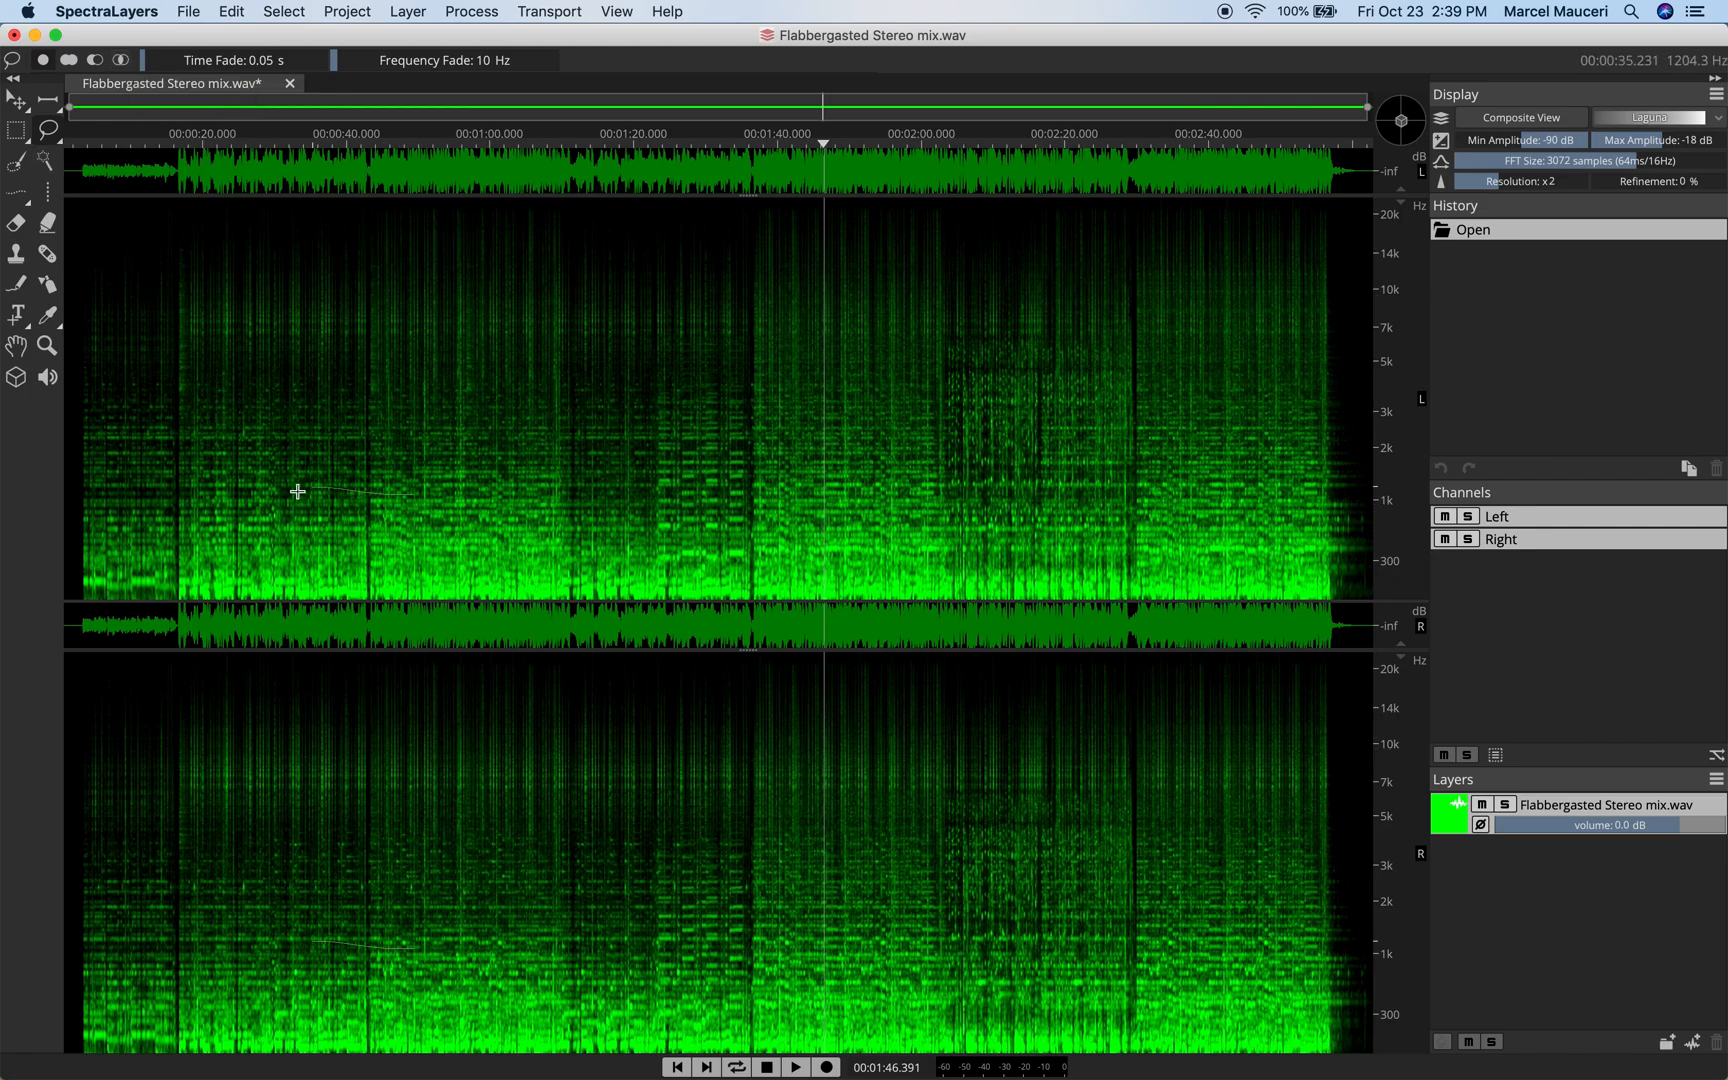
Lasso an oval region around 0:40–1:00 and 300 Hz–2 kHz across both channels, redrawn once.
drag(298, 490, 435, 540)
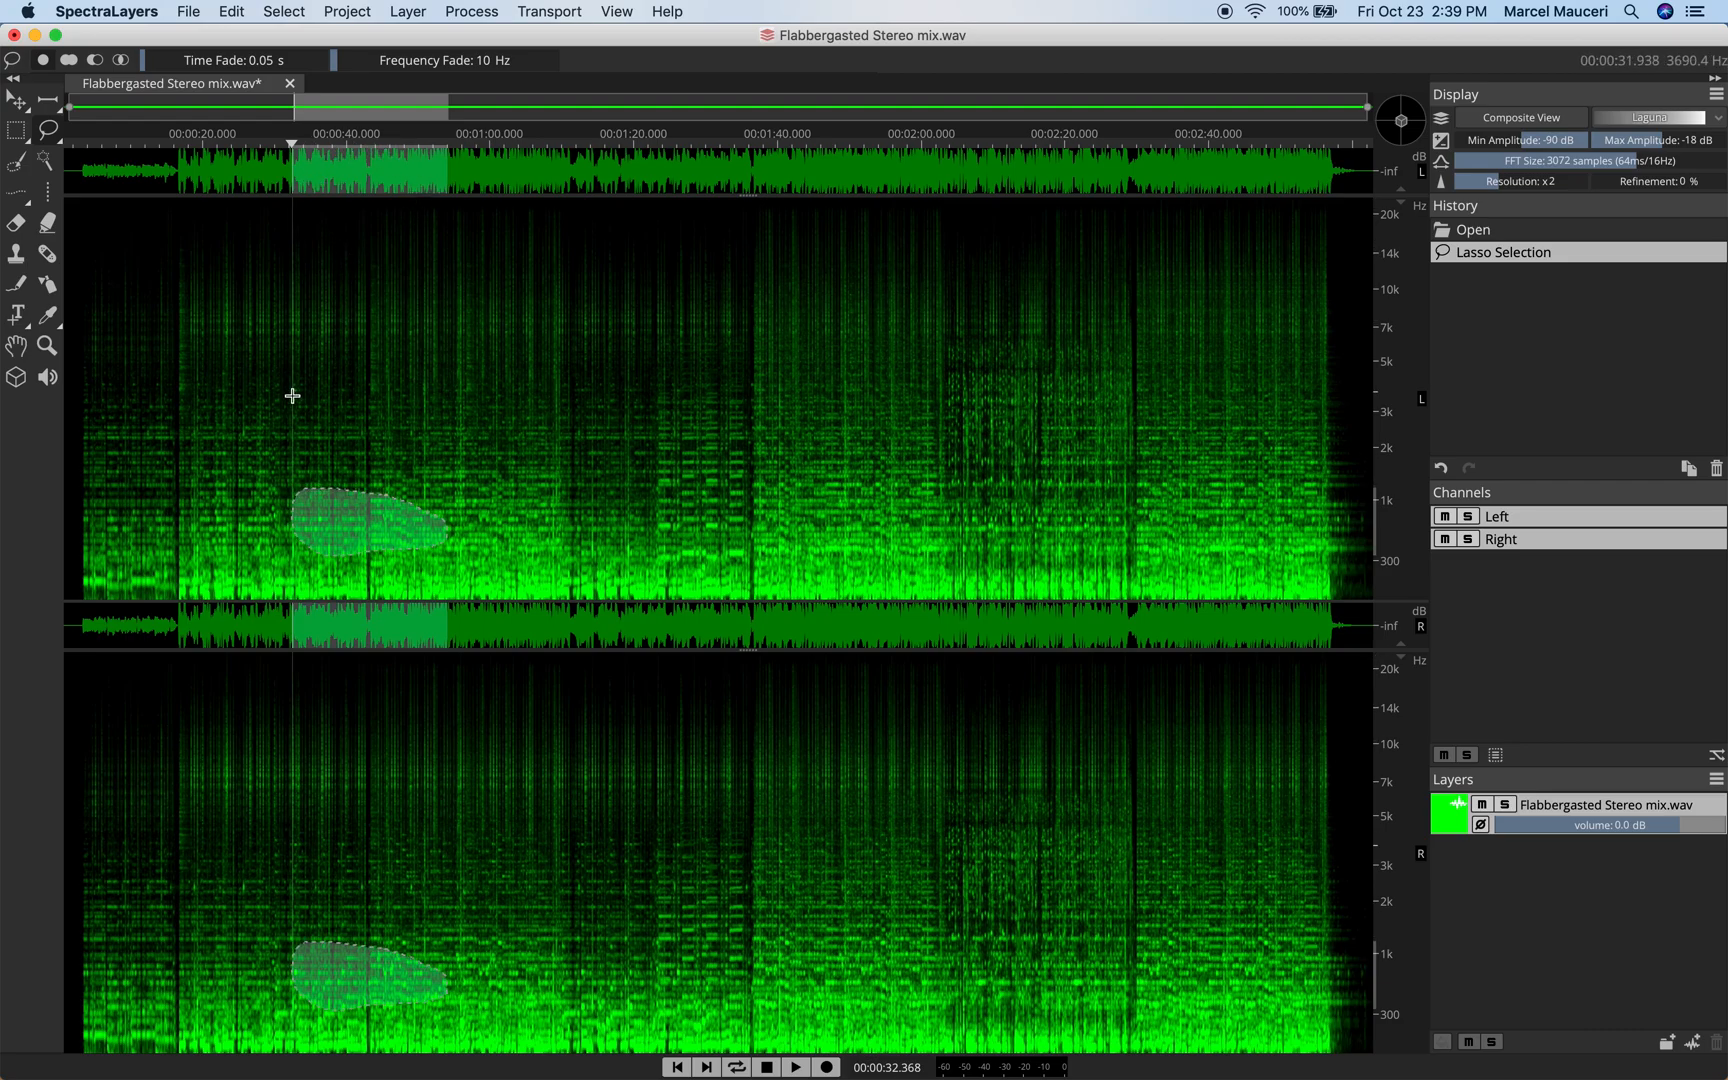
click(796, 1067)
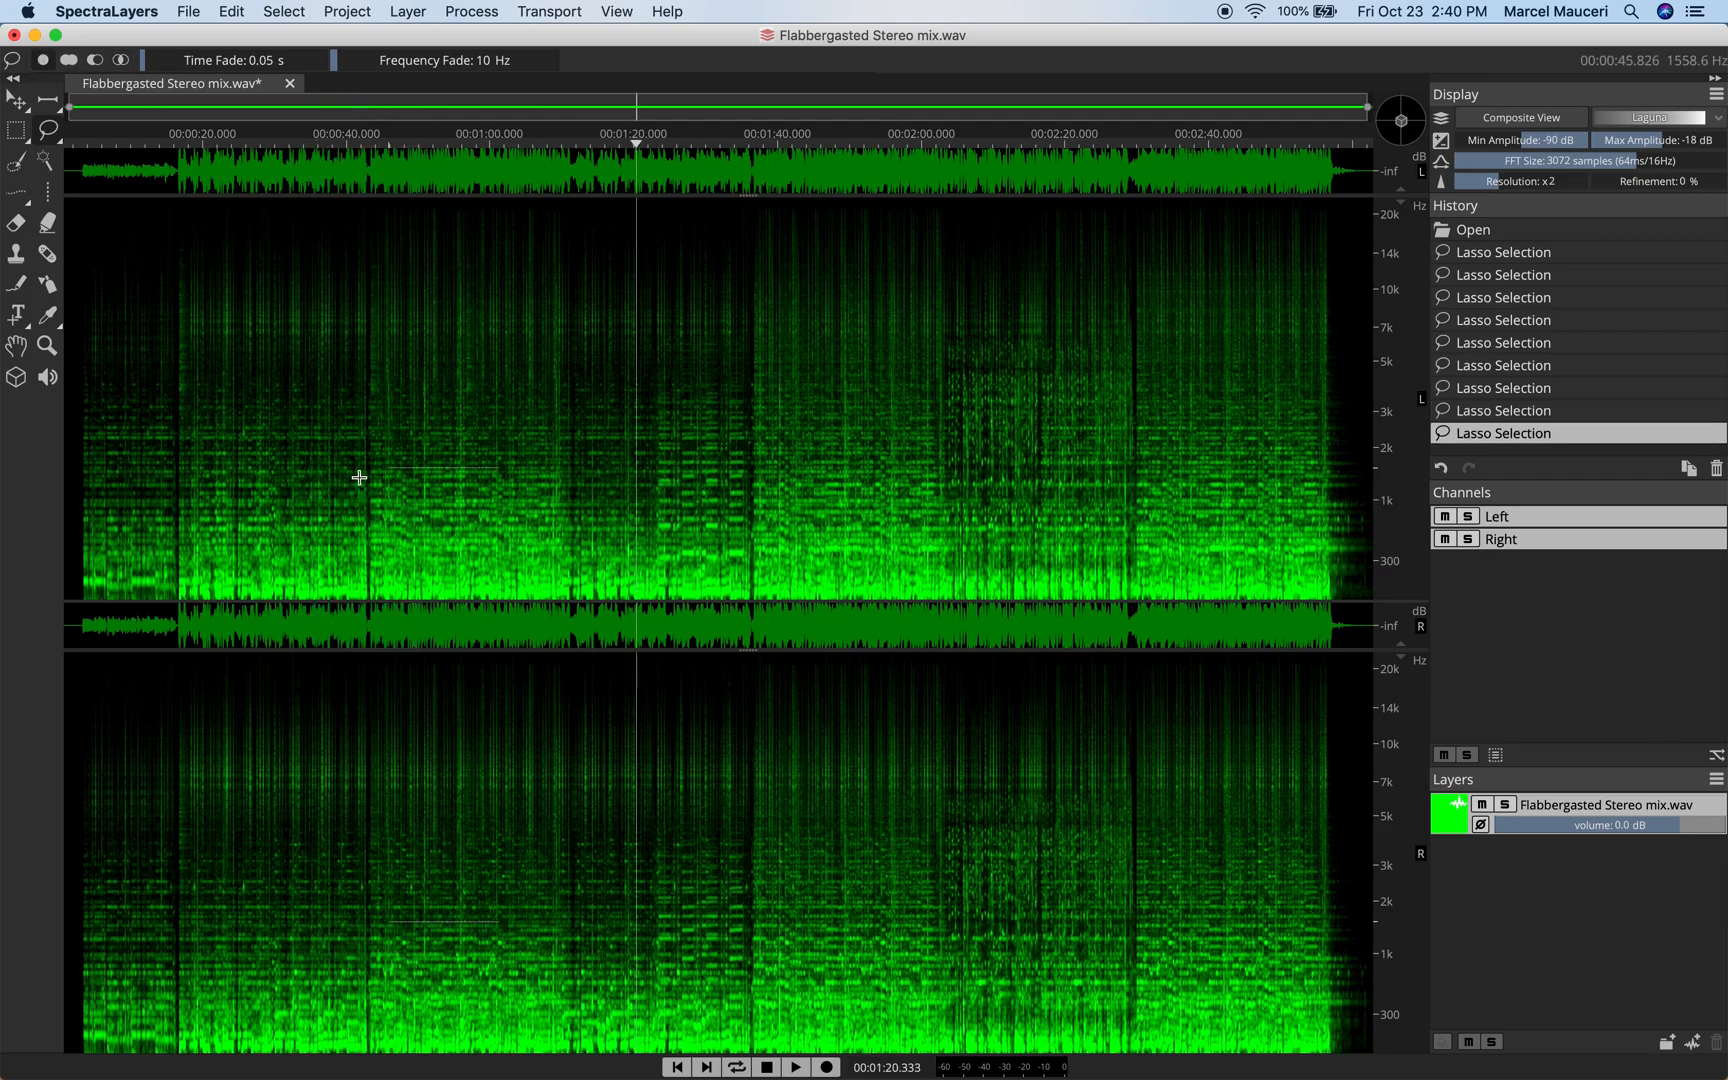
drag(364, 485, 562, 540)
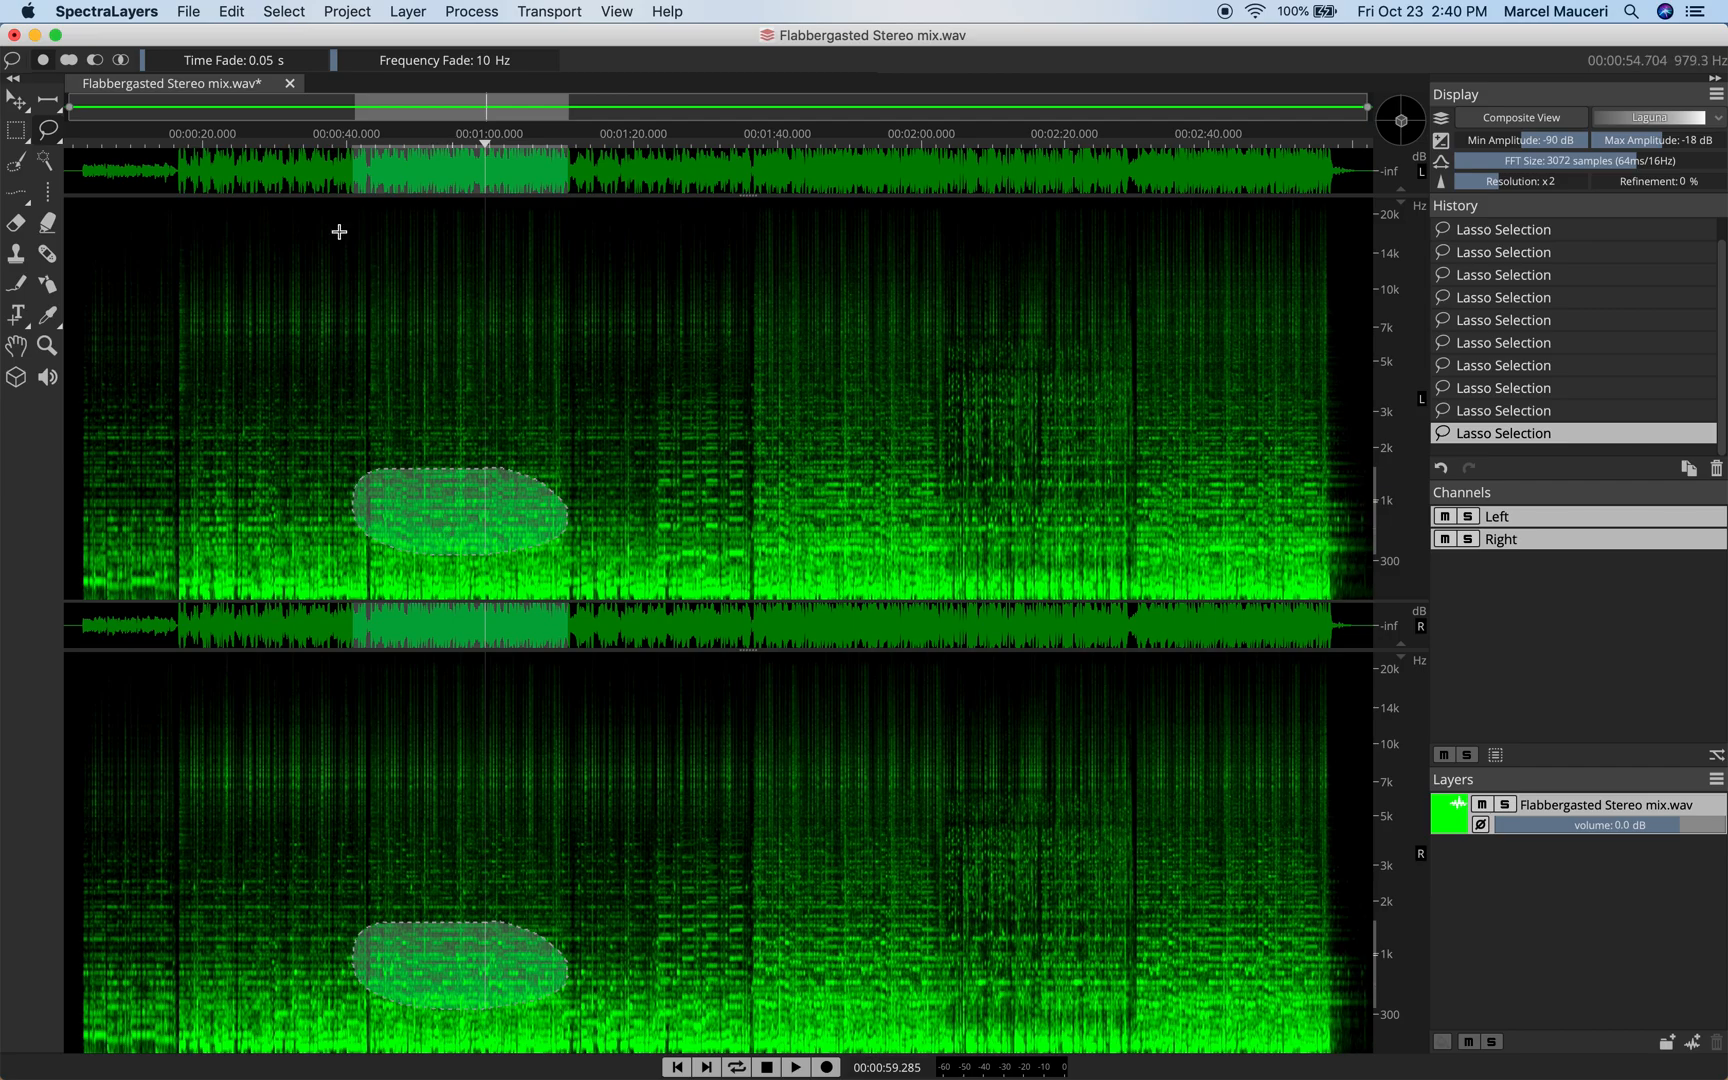
Cut the oval region from the mix via the Edit menu, then return to the Edit menu to redo it as a new layer.
click(230, 11)
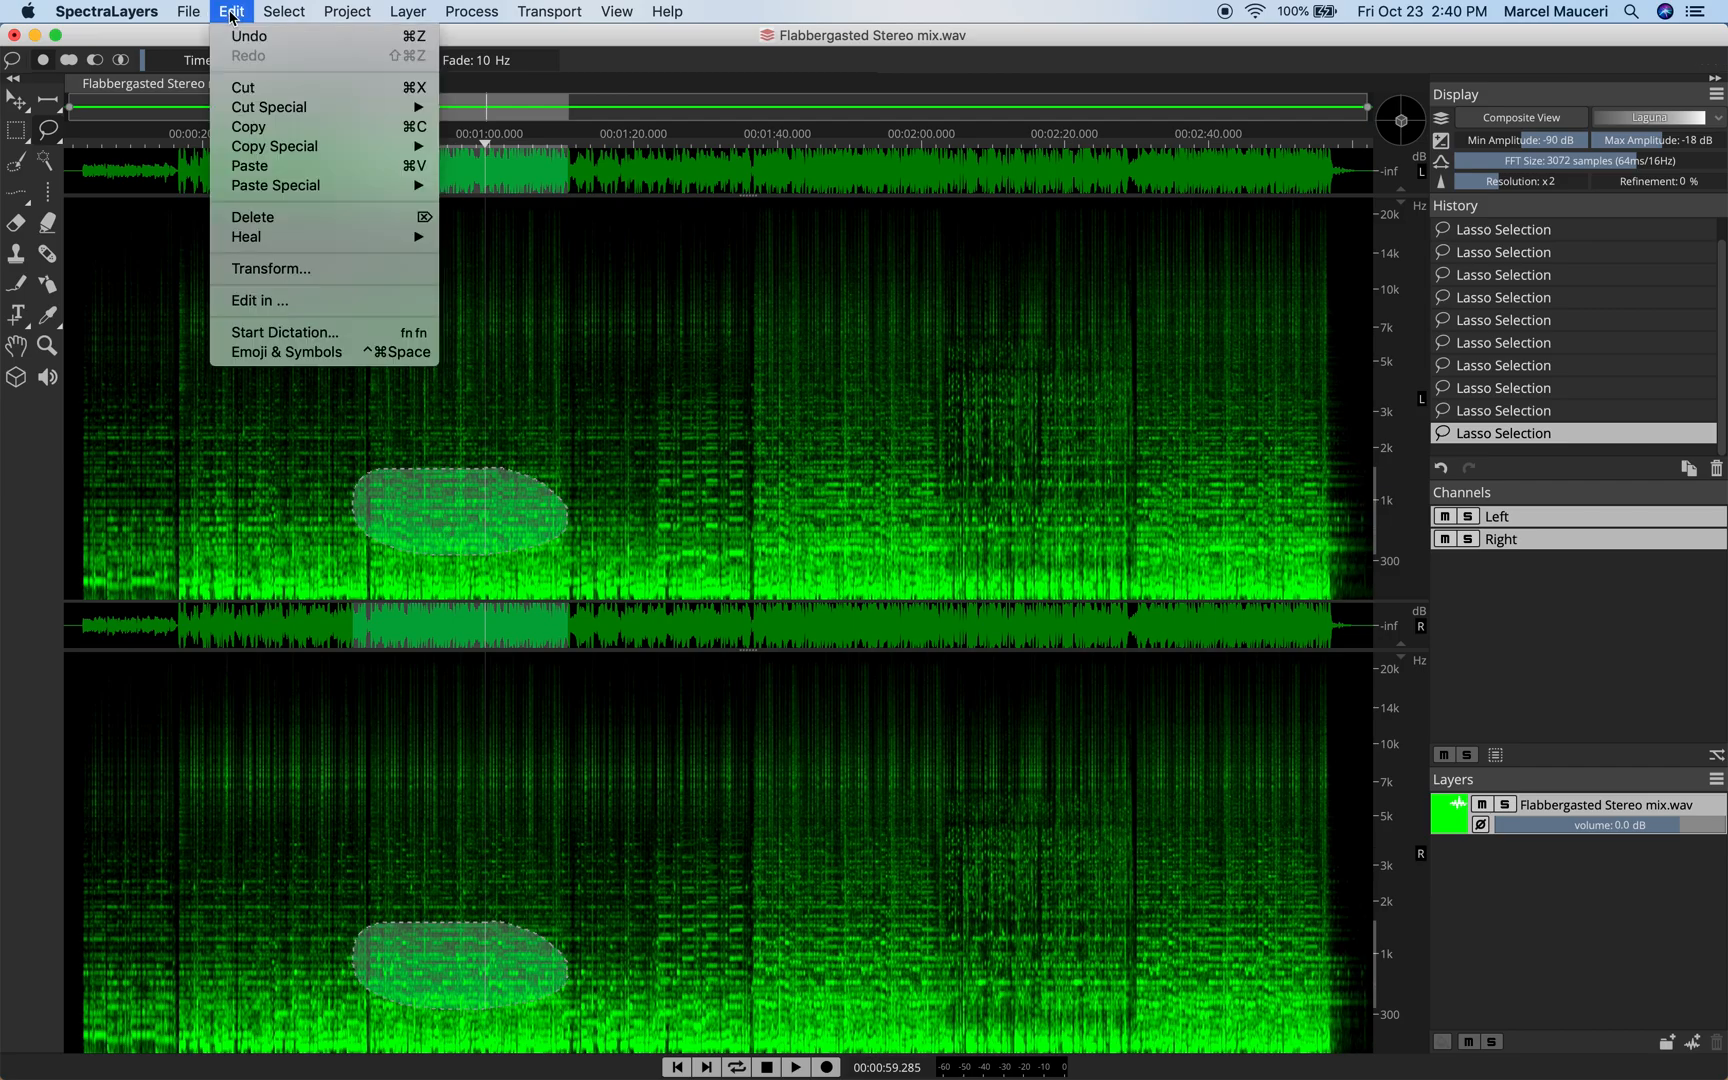
click(249, 35)
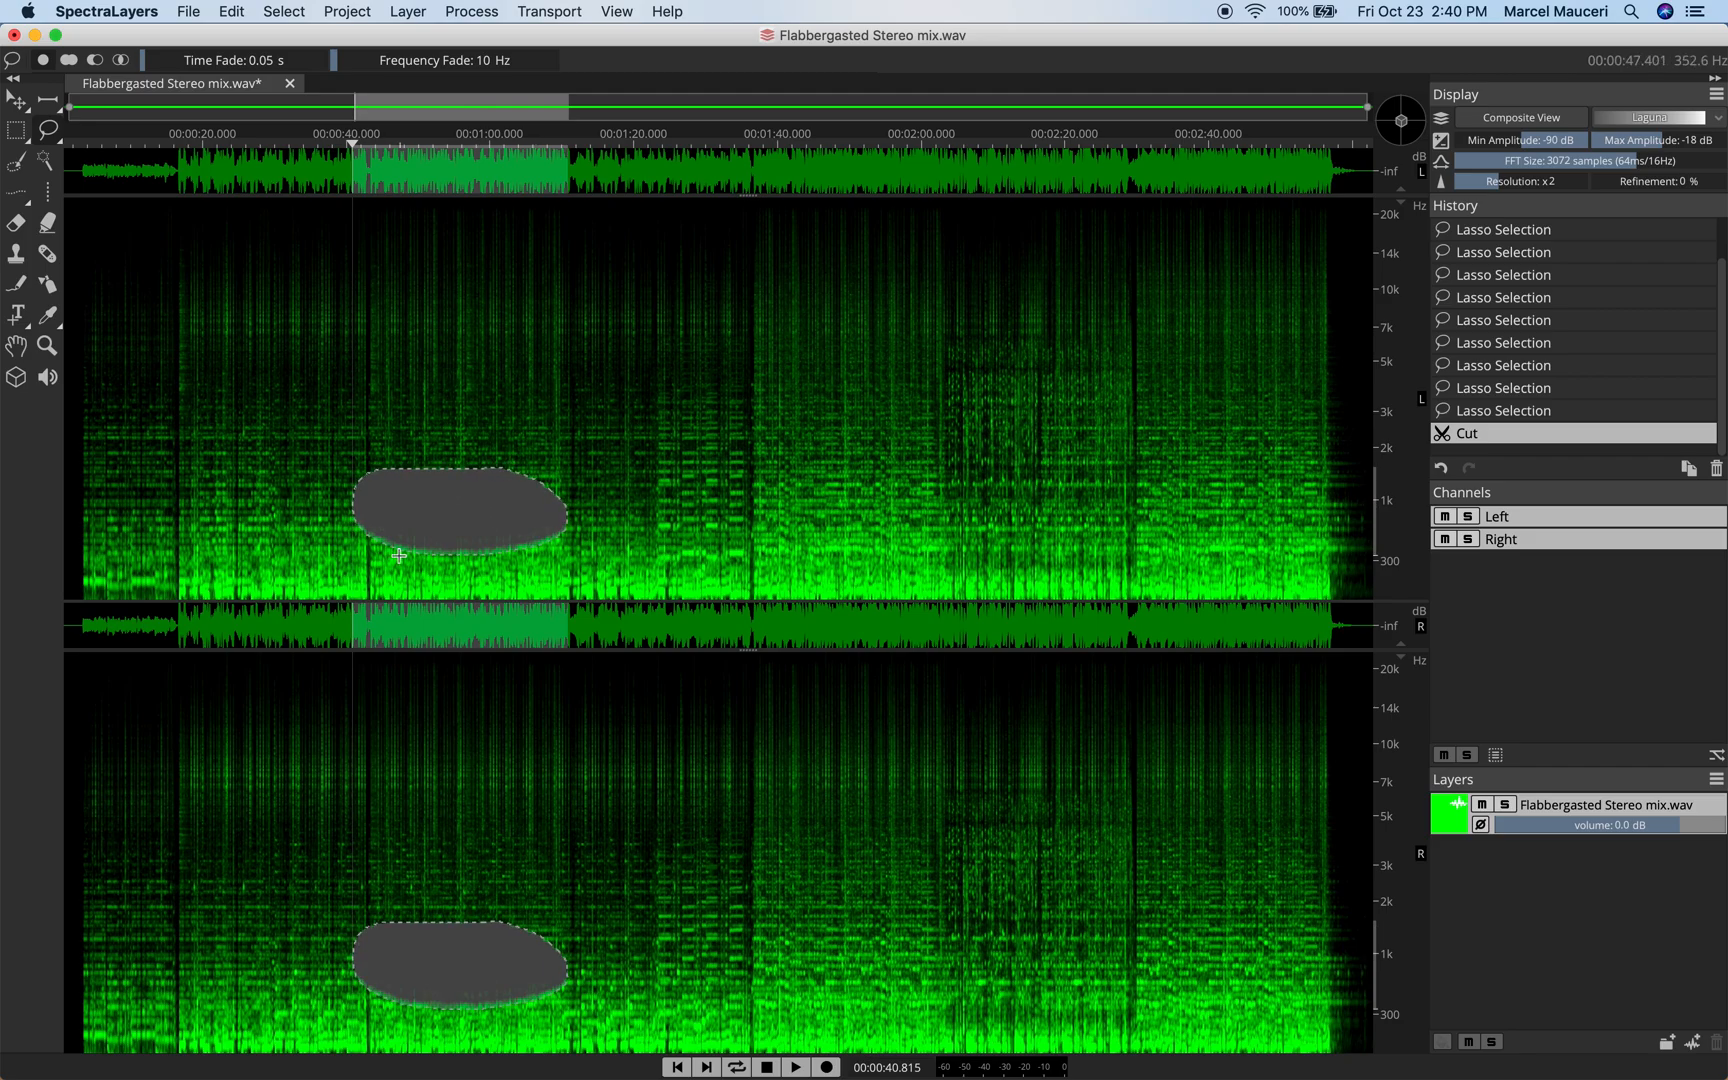
click(230, 12)
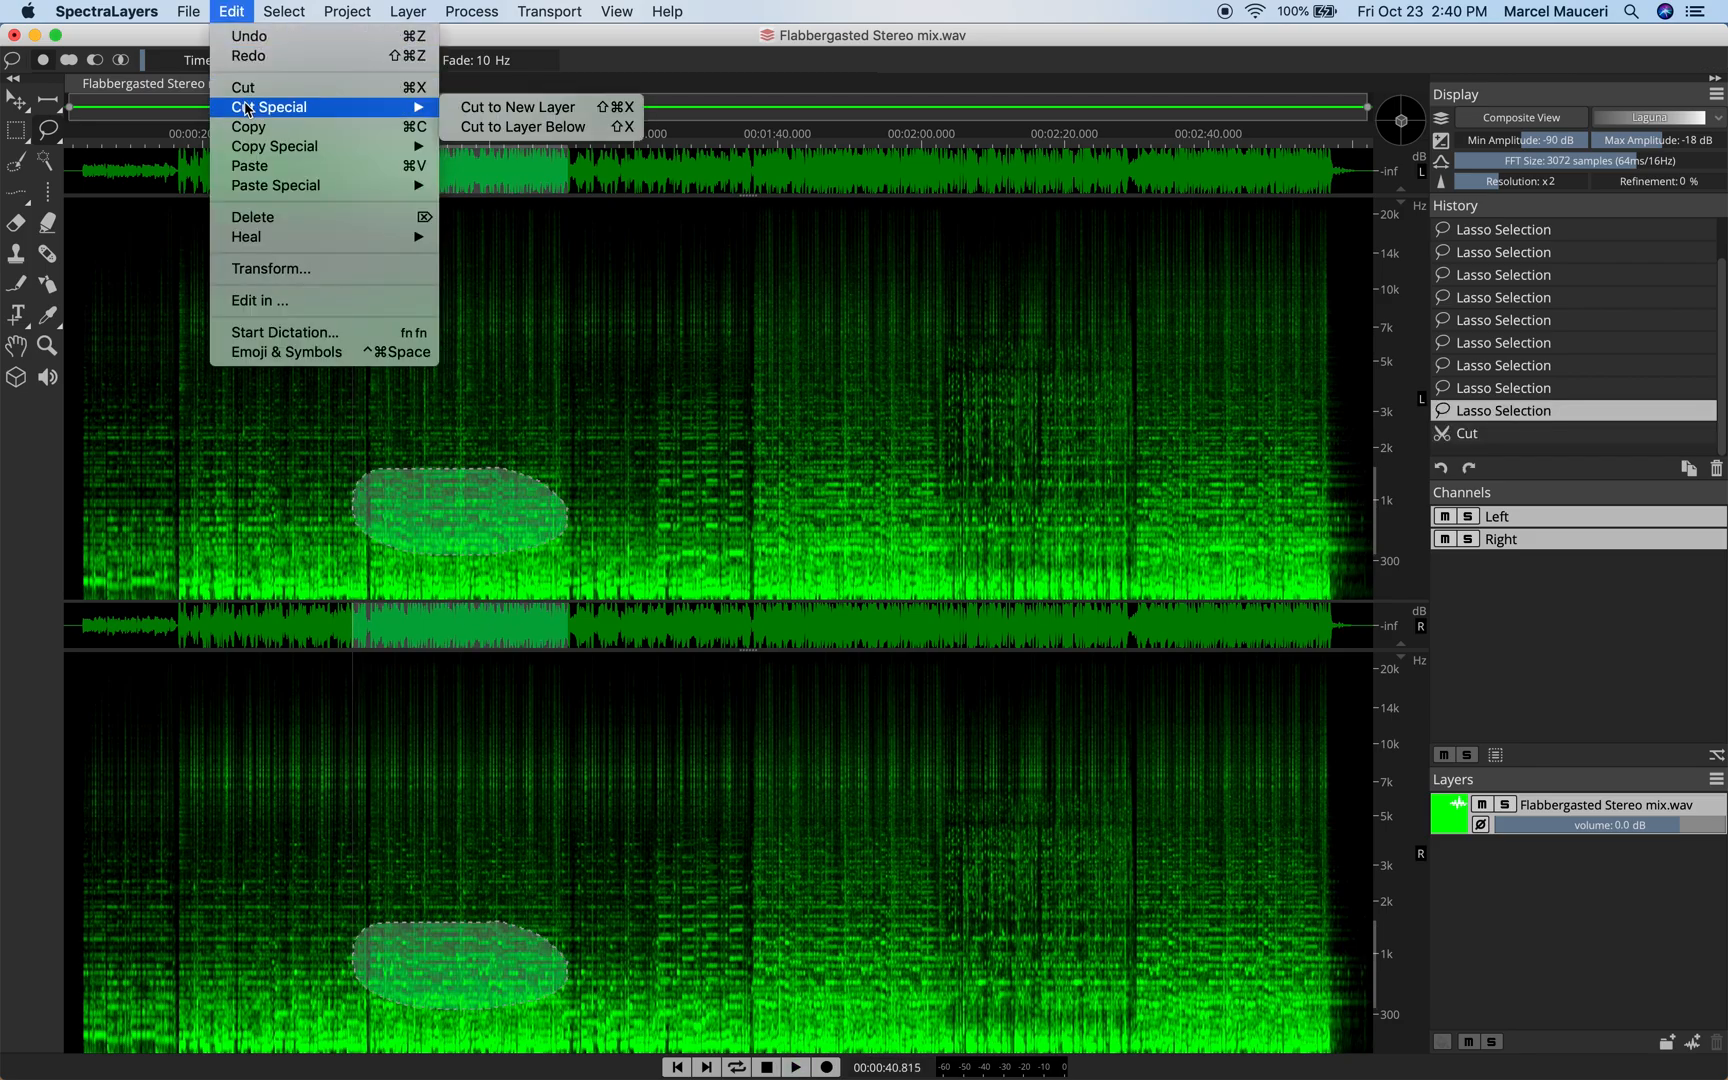
mouse_move(518, 106)
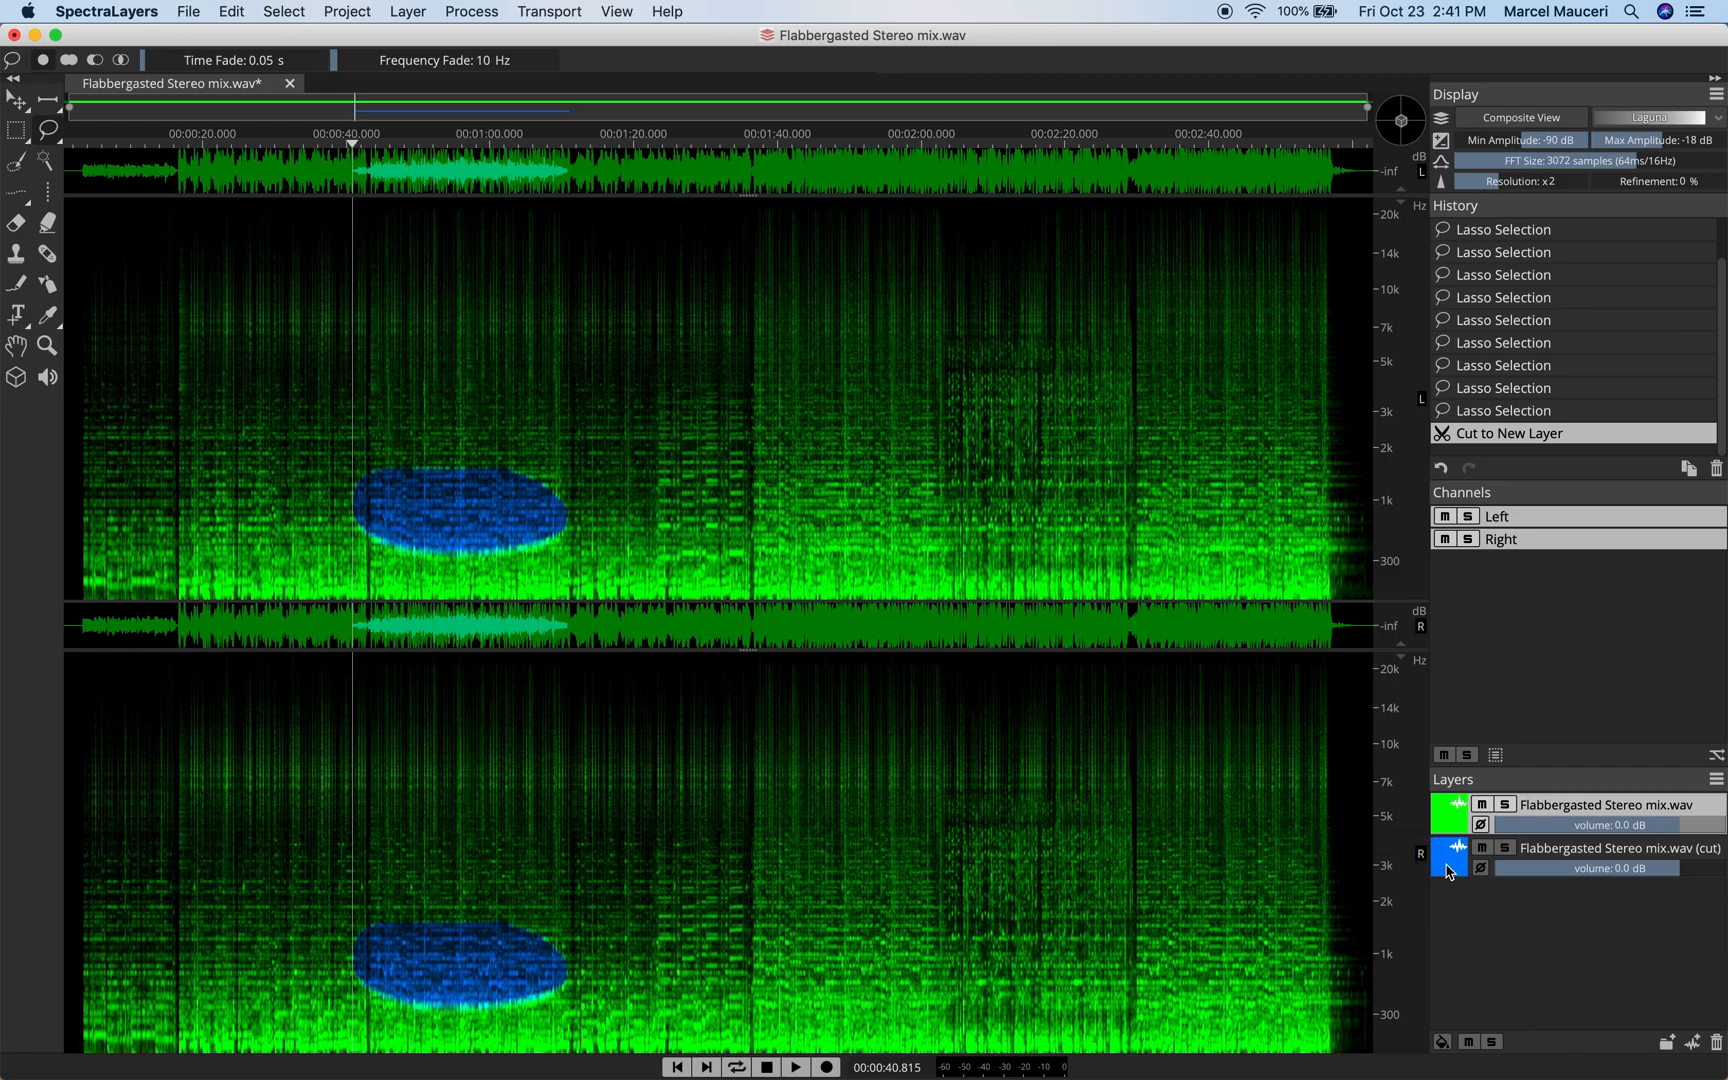
mouse_move(1481, 908)
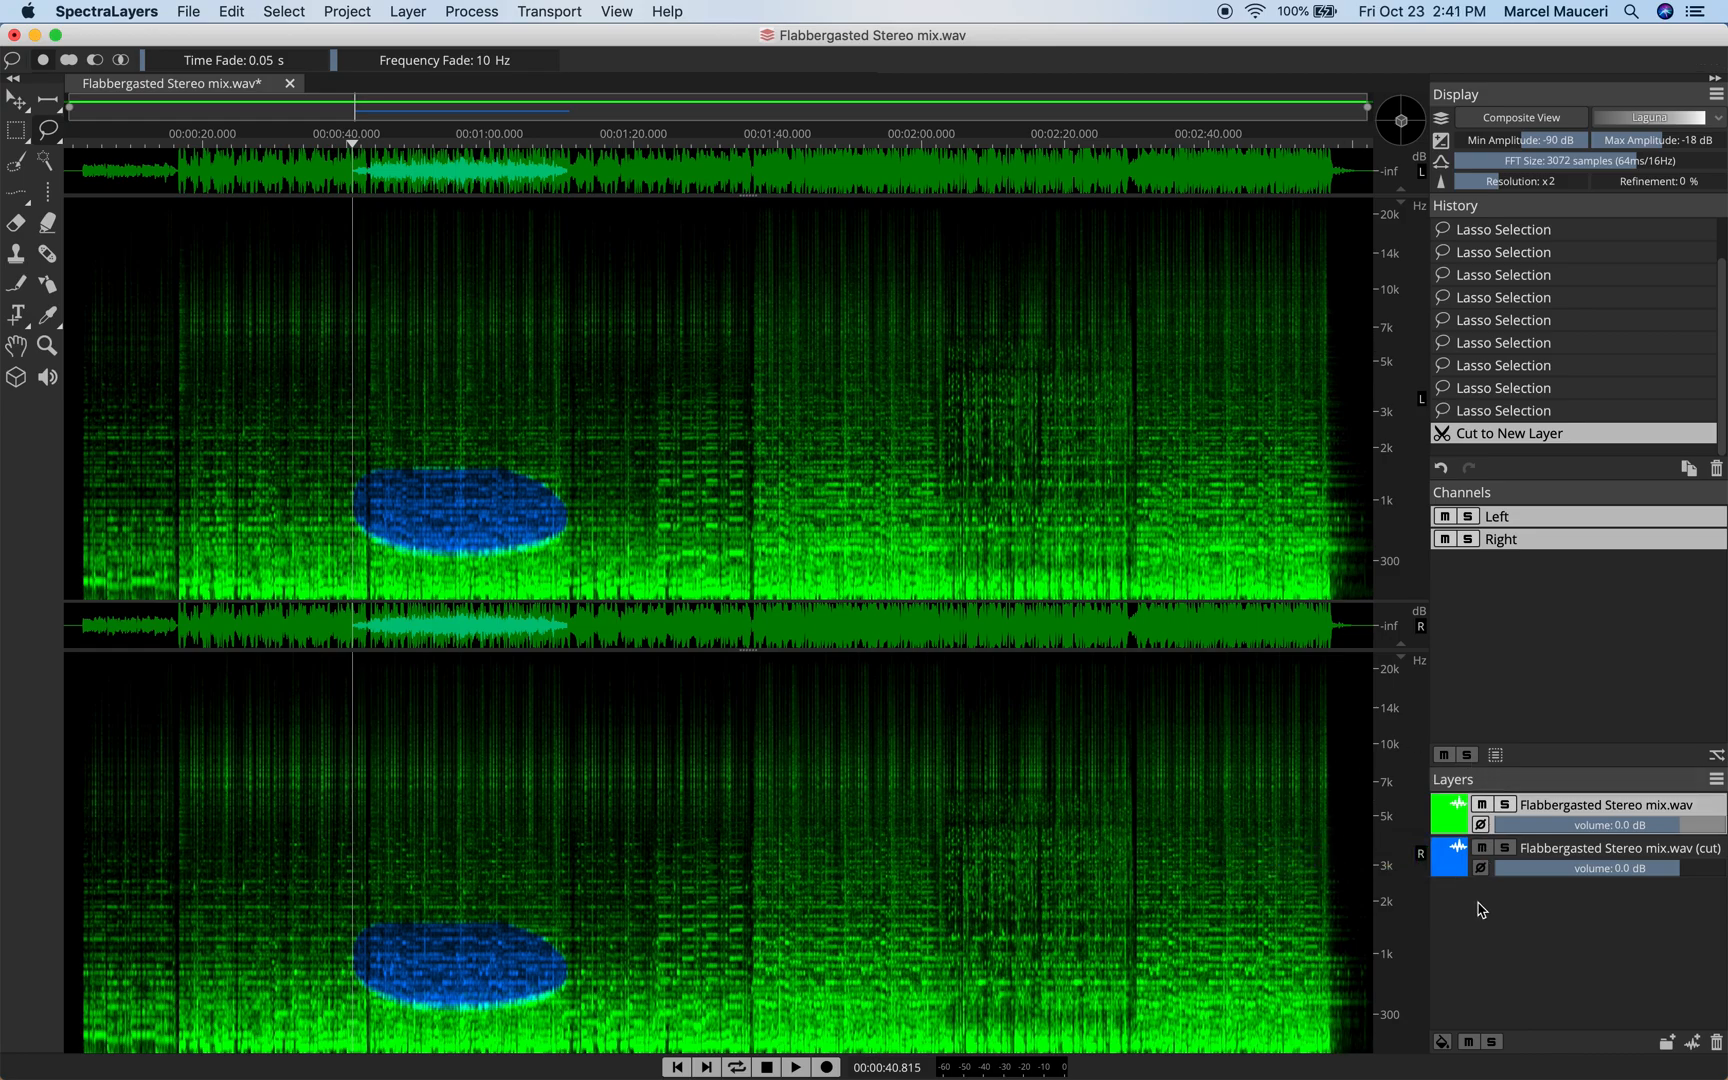
mouse_move(1500, 803)
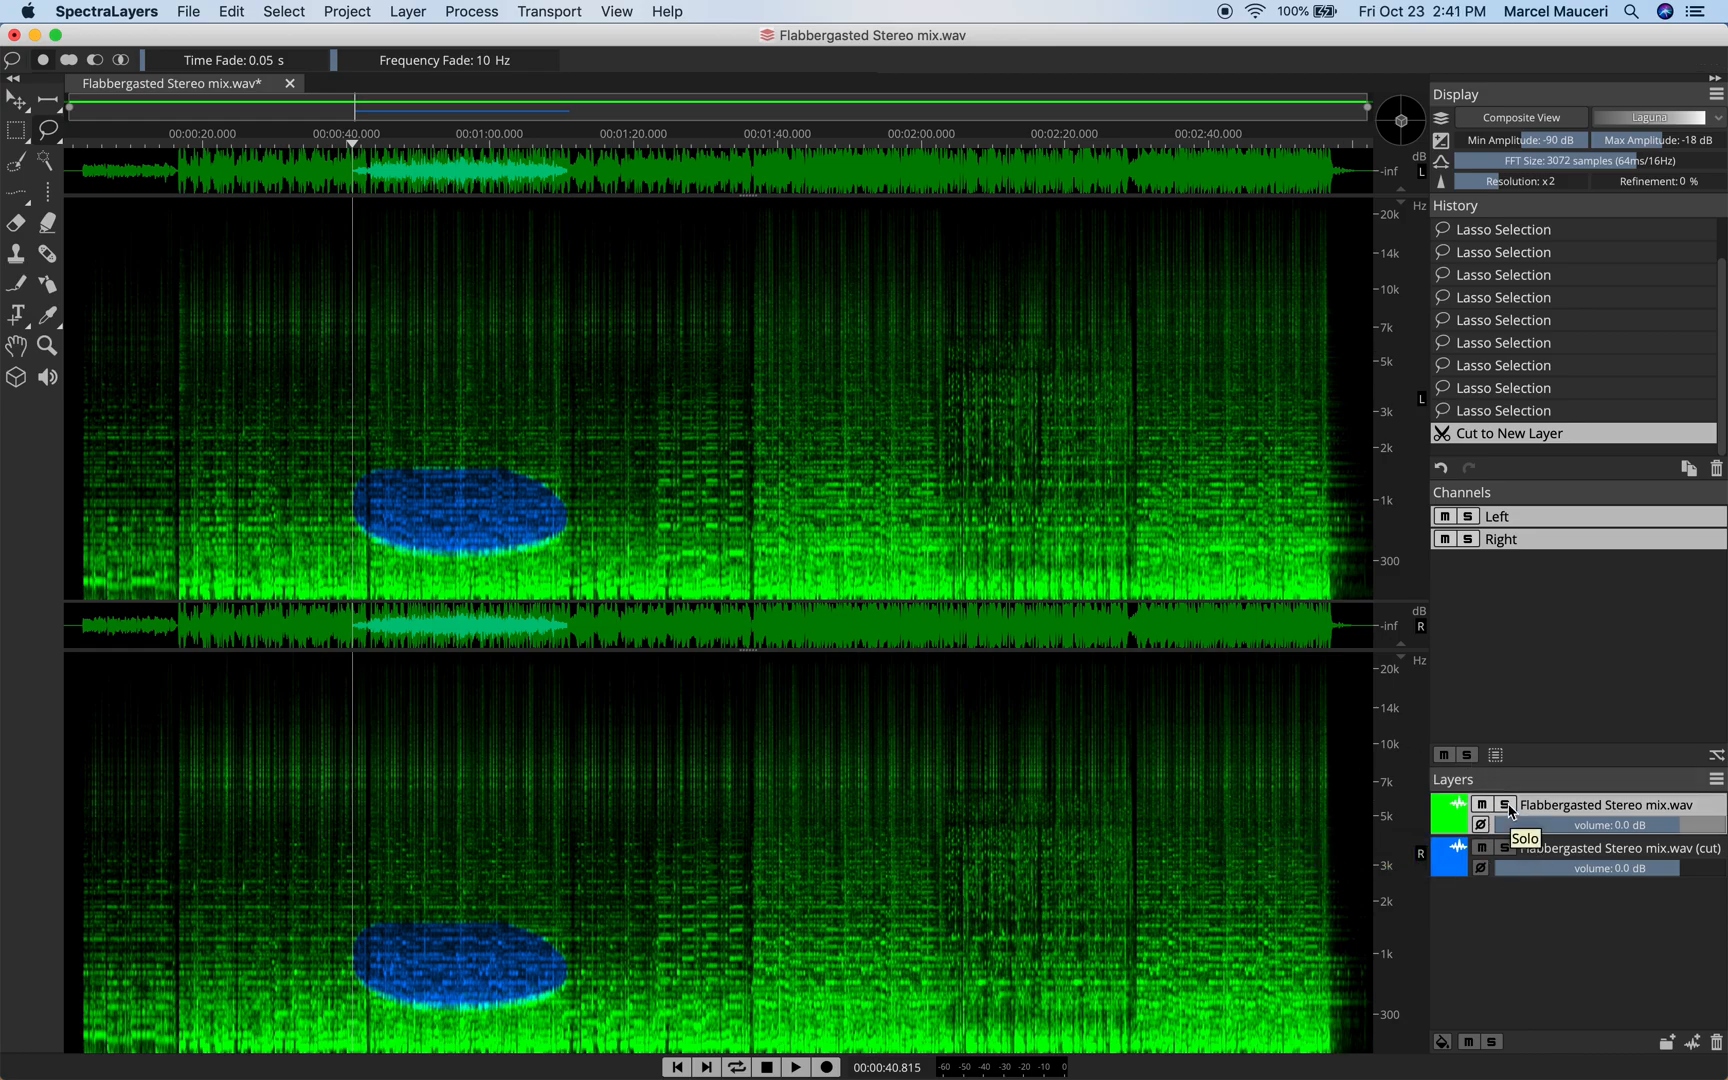
click(1499, 804)
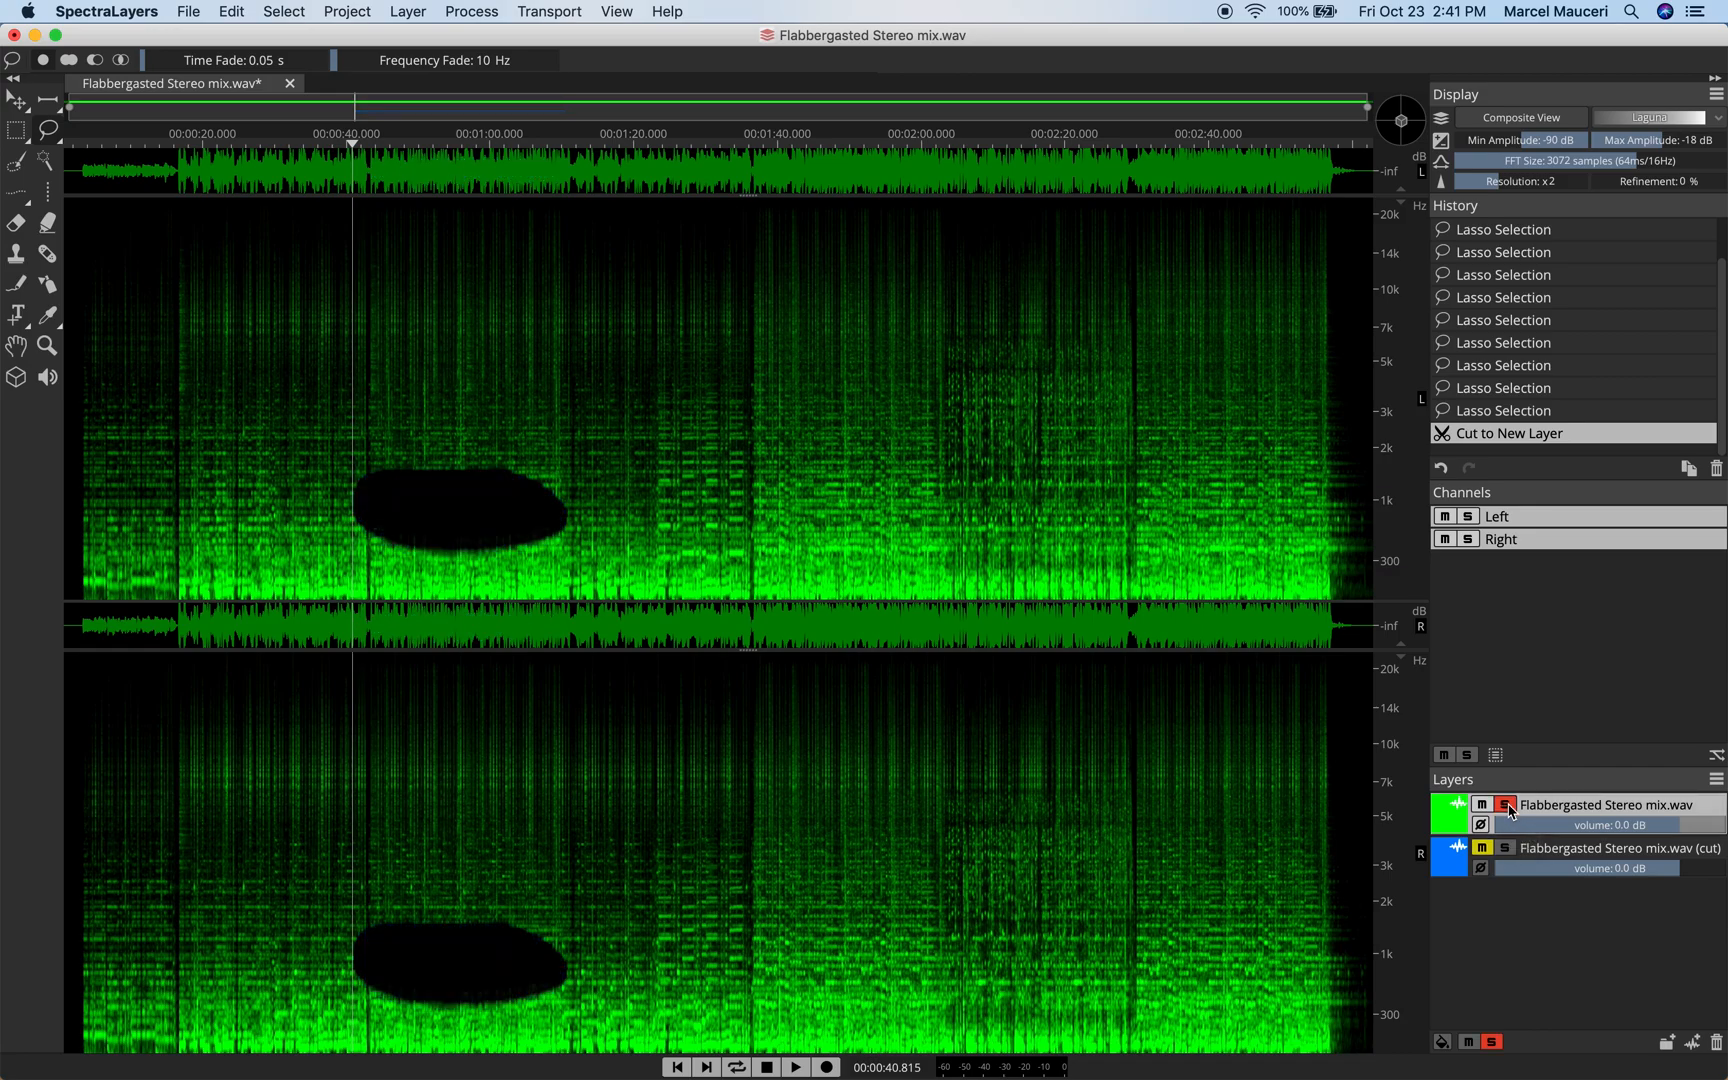
mouse_move(465, 496)
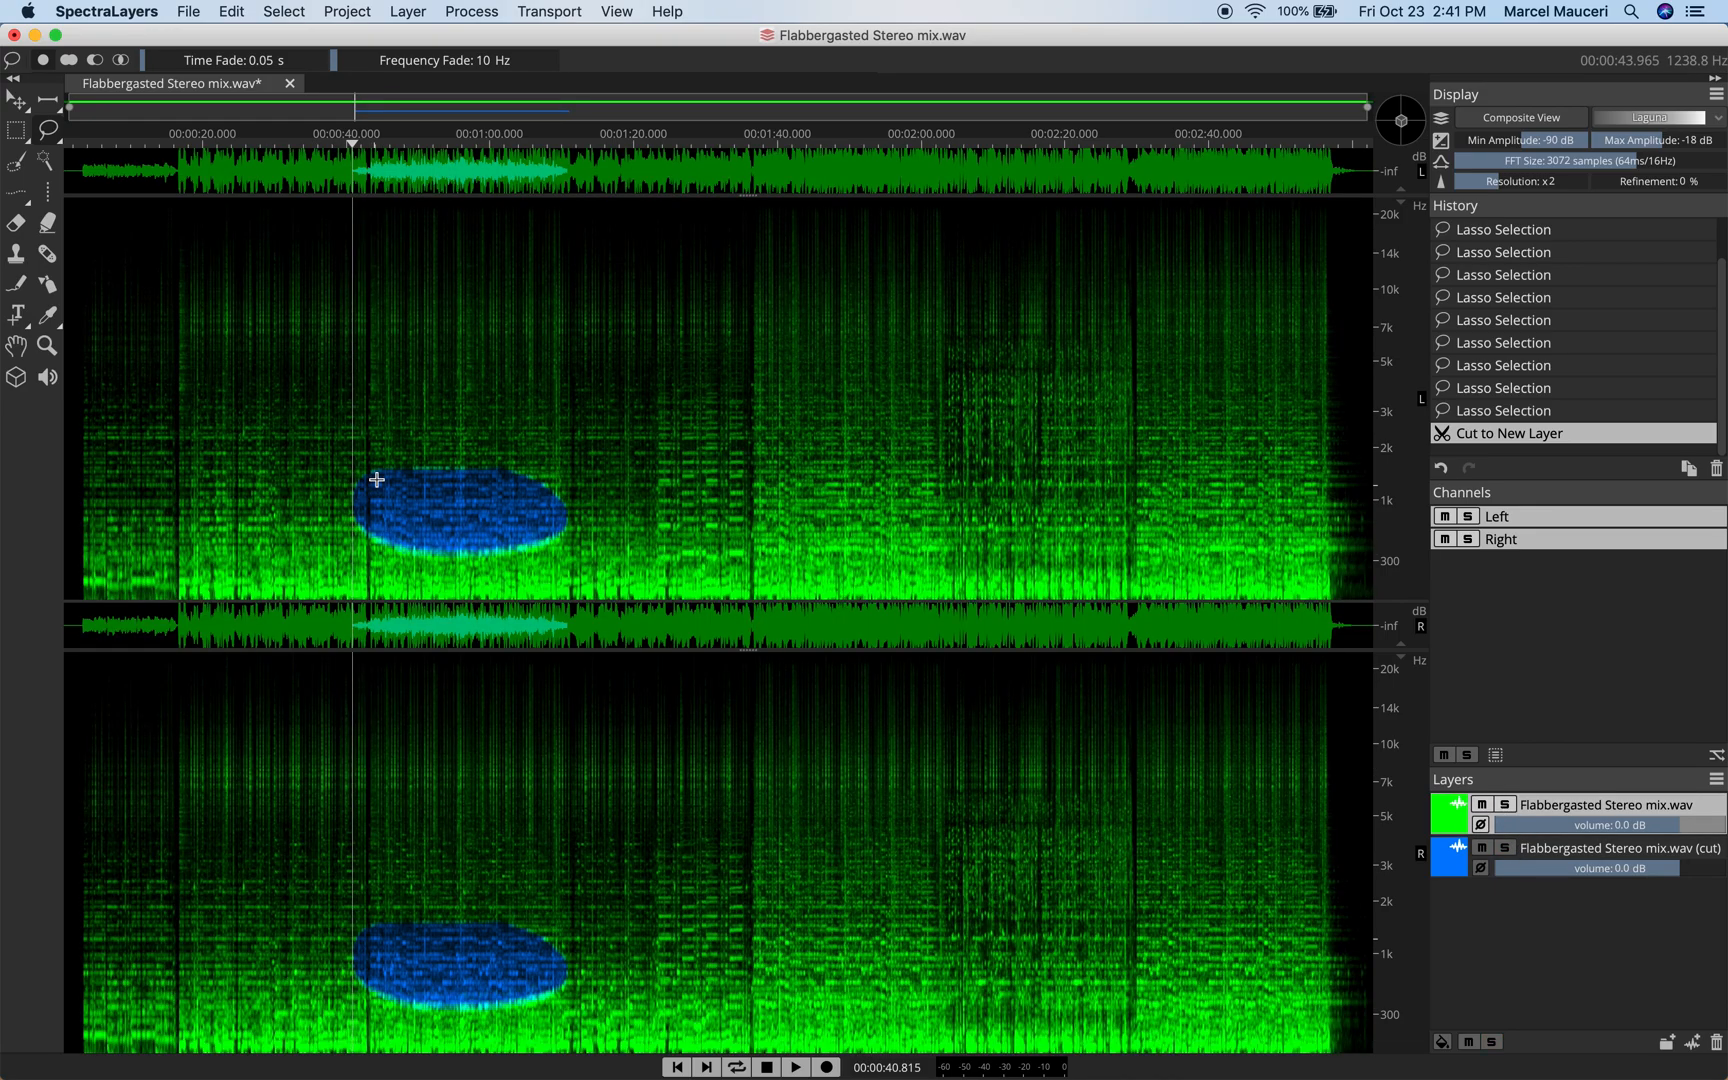
mouse_move(61, 209)
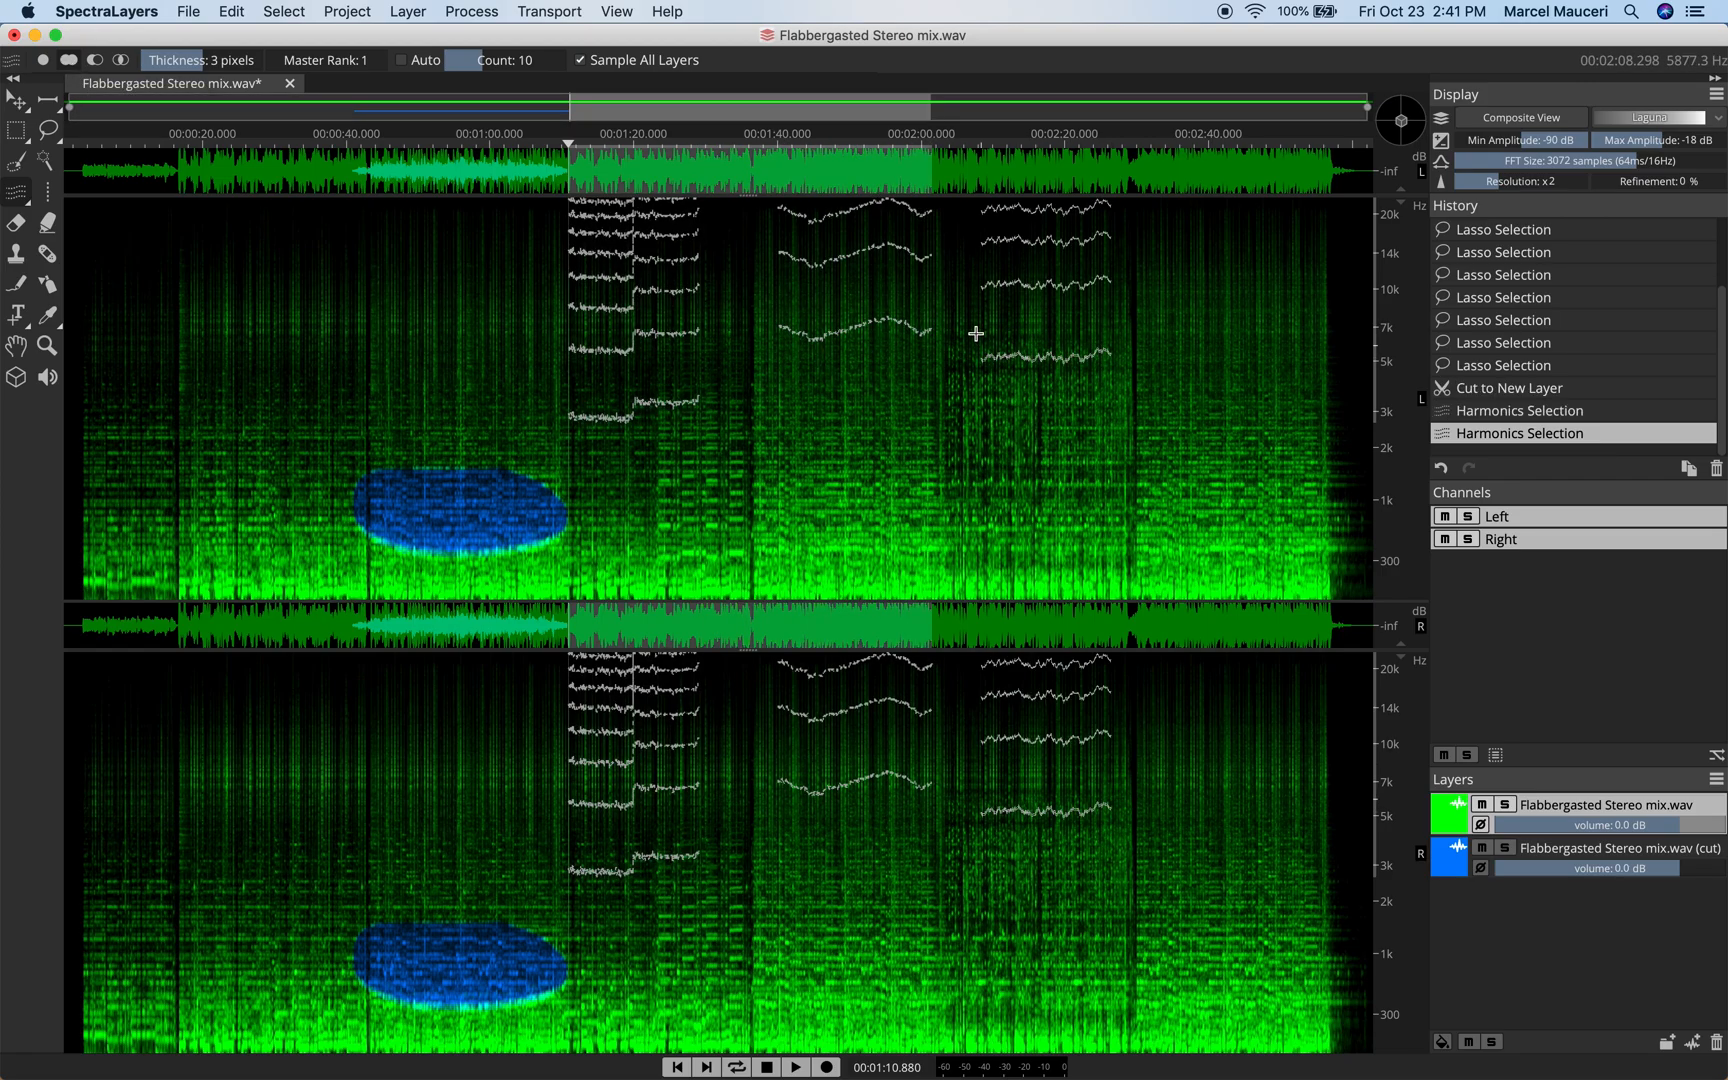
Cut the selected harmonic series into a new magenta layer and add a new layer group.
click(229, 11)
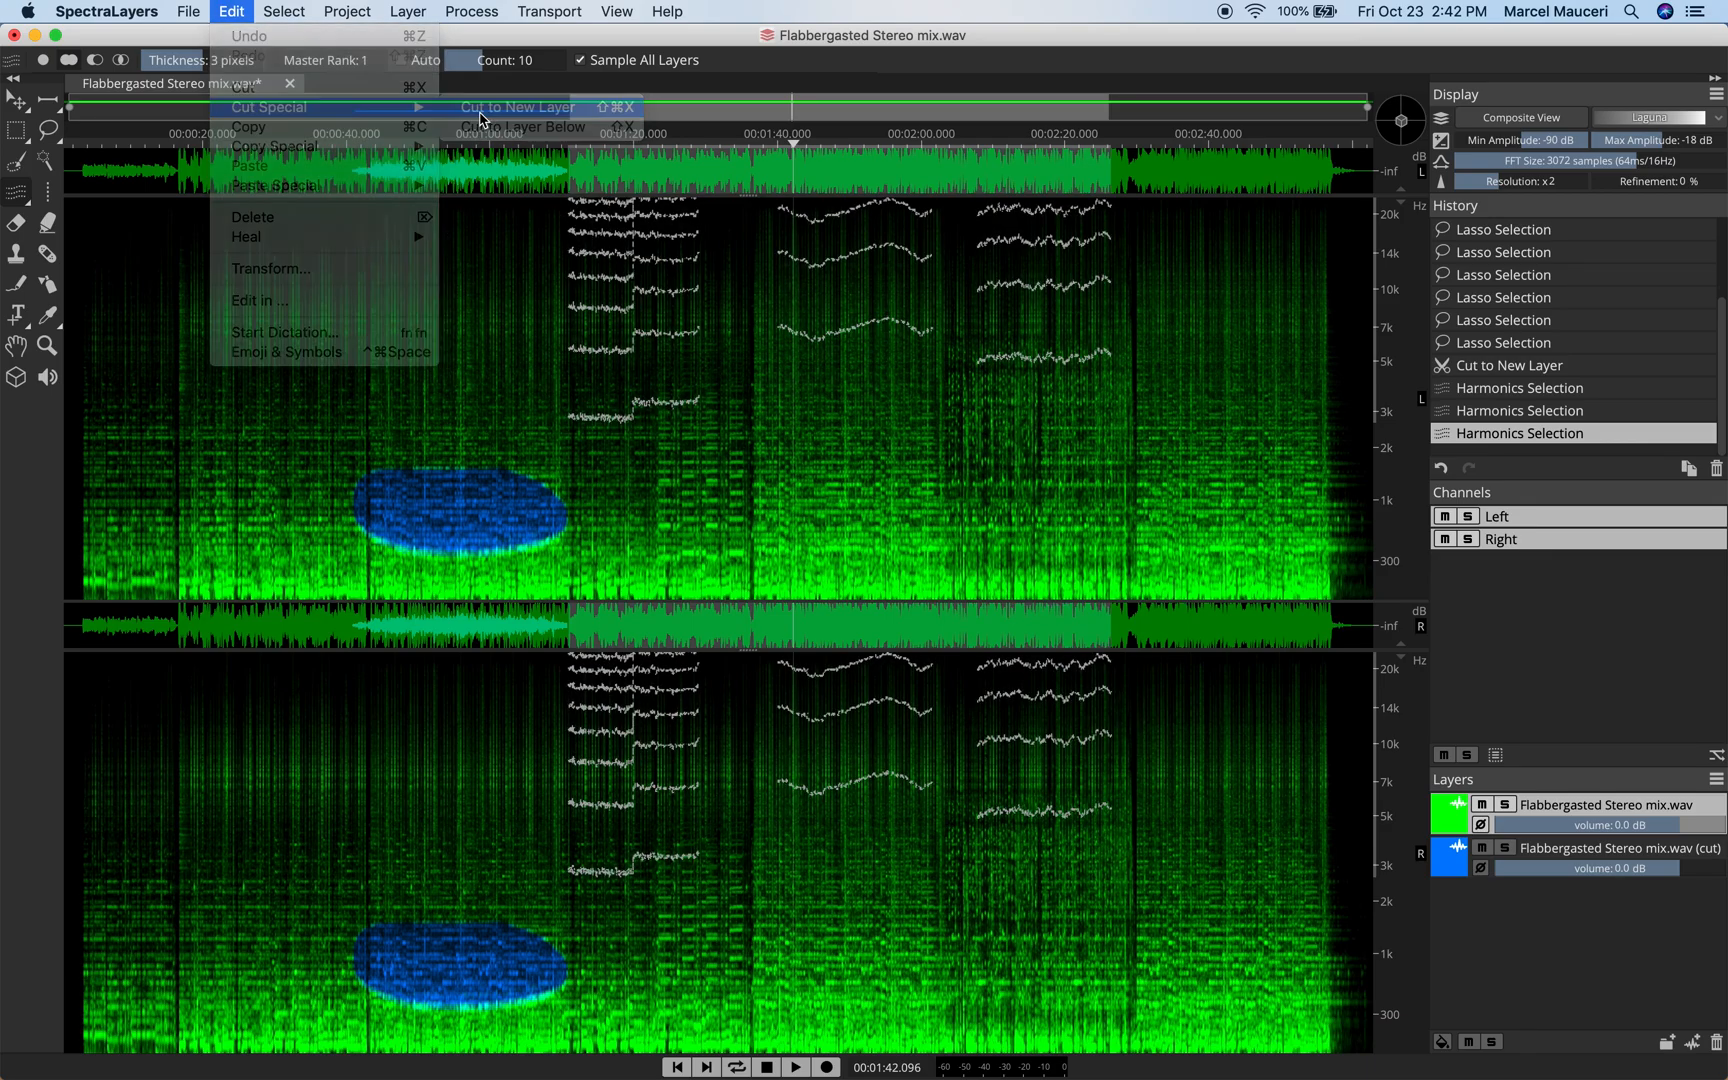
click(517, 107)
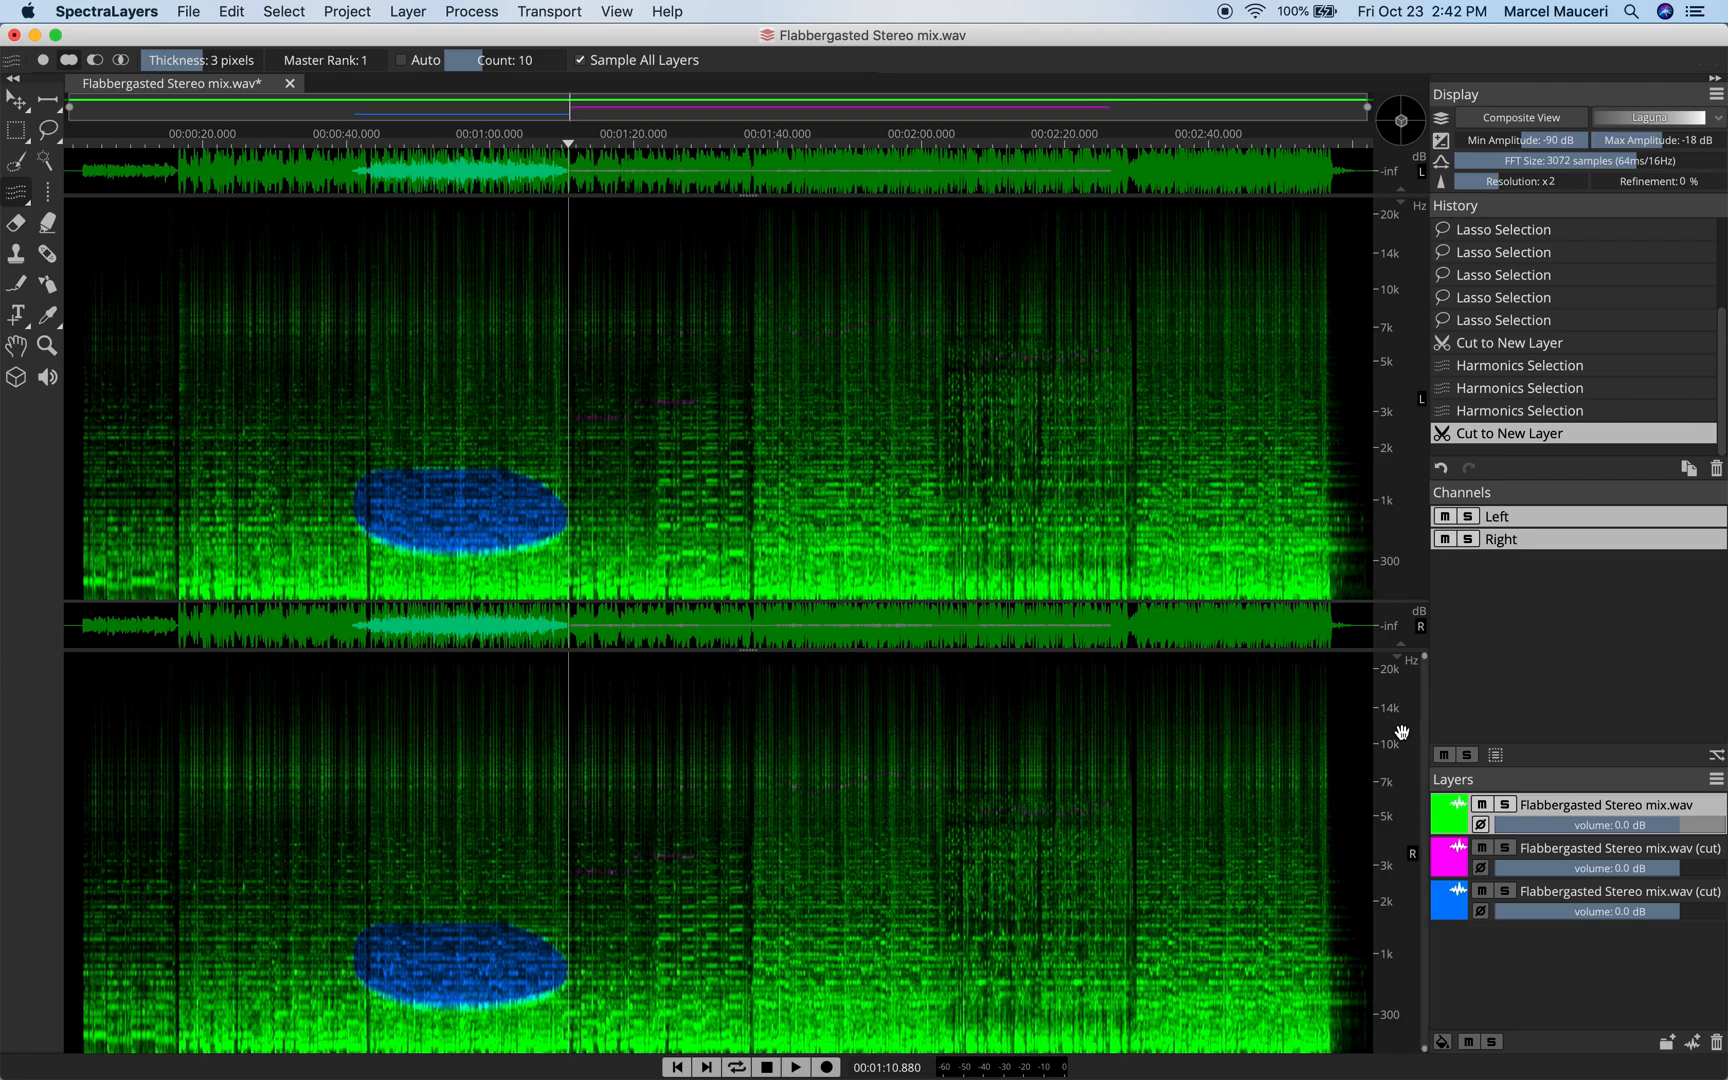
mouse_move(693, 519)
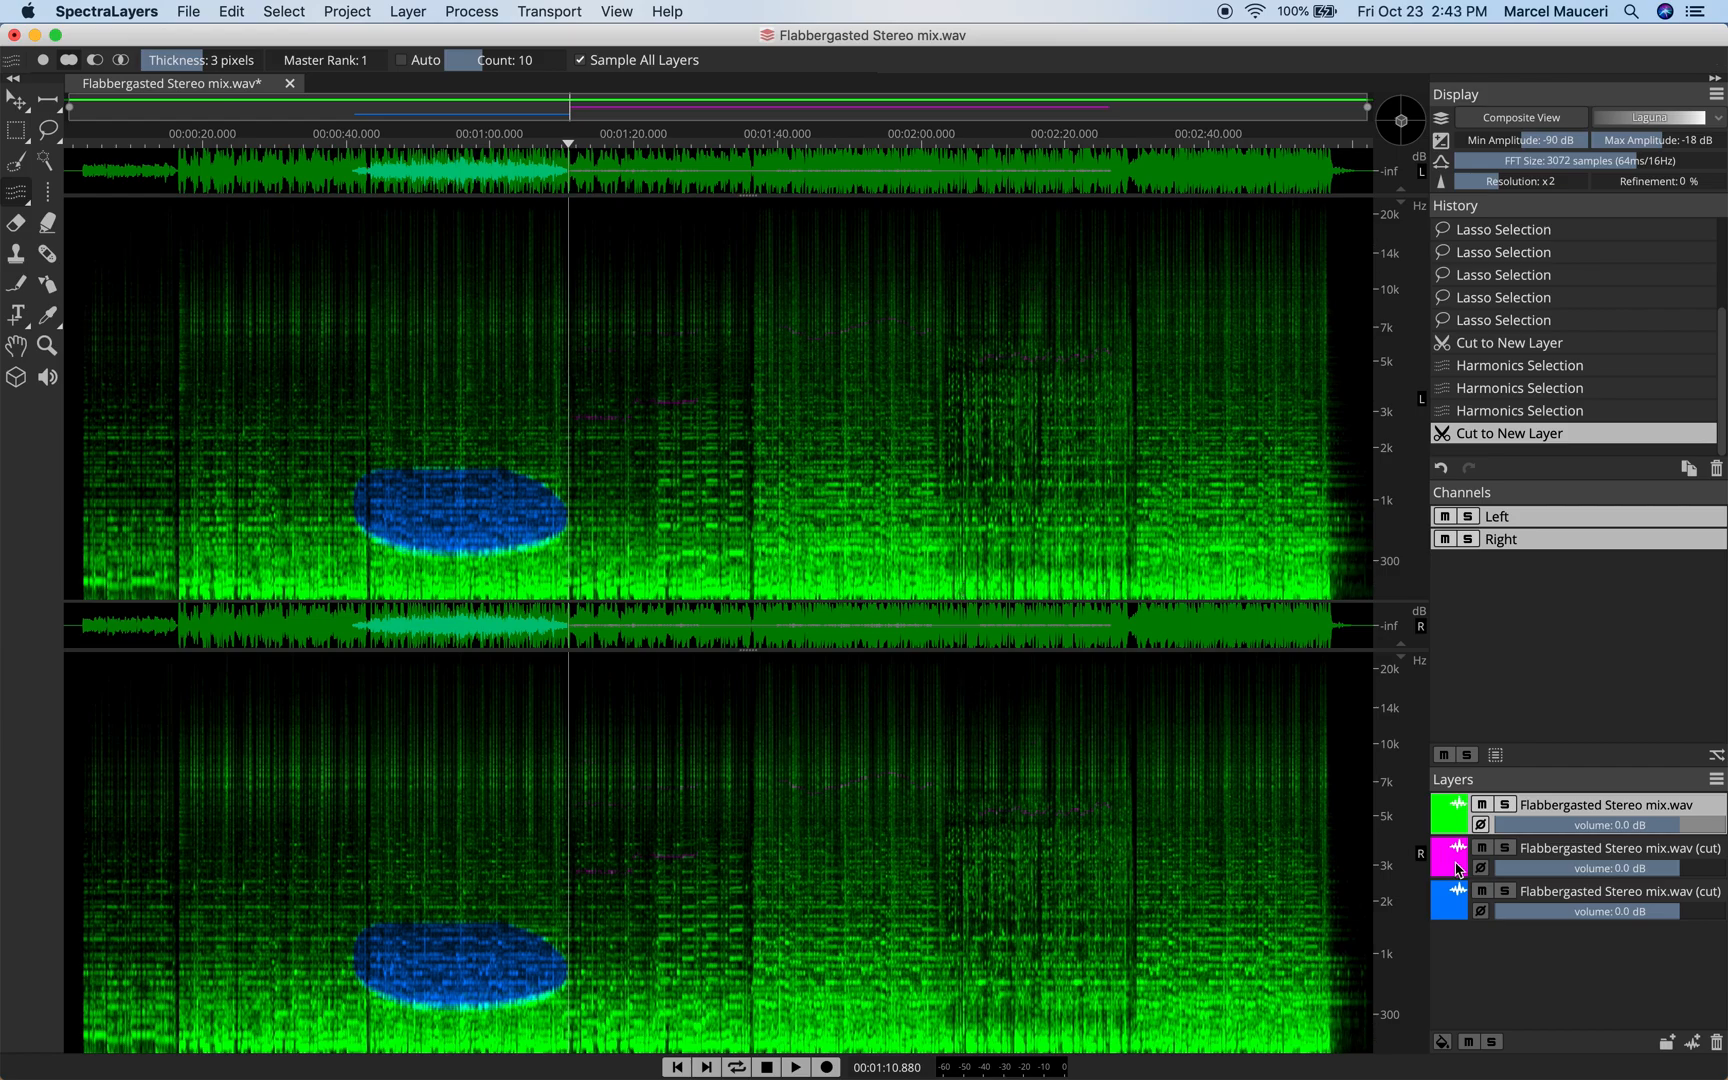
click(1667, 1041)
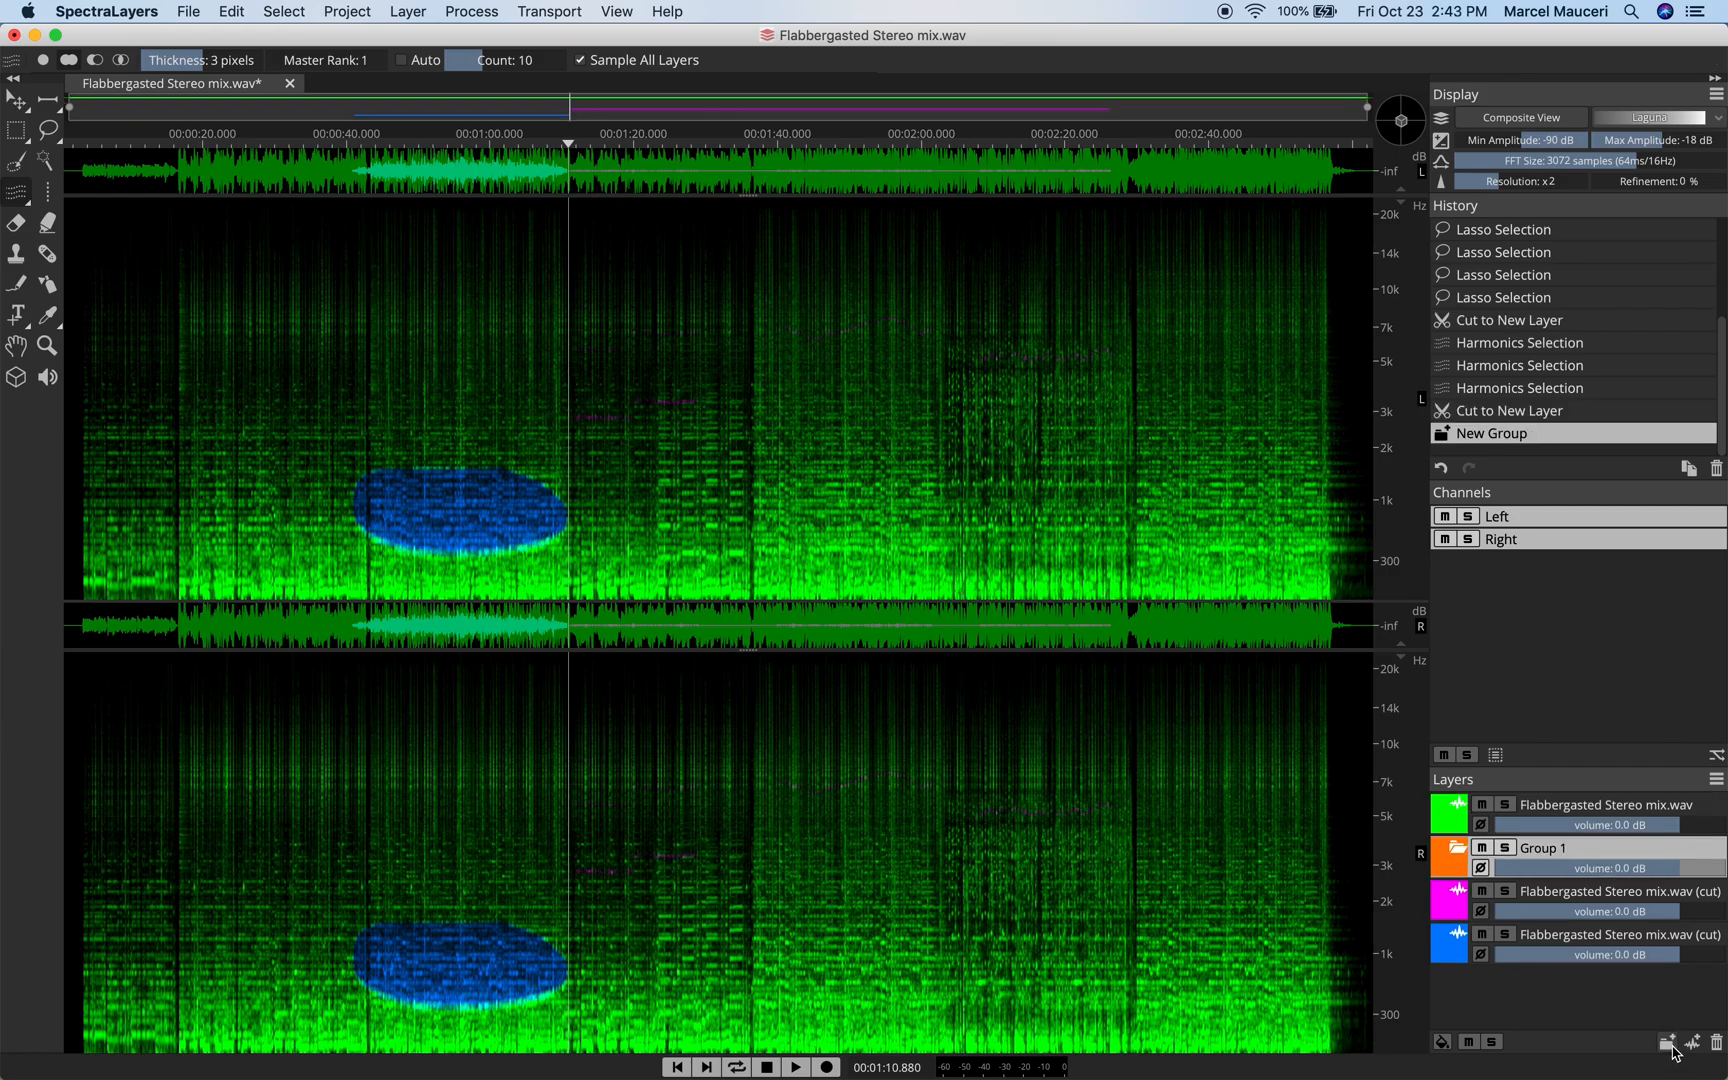
Rename the new group to 'Cut' in the Layers panel.
double_click(1565, 847)
text(Cut)
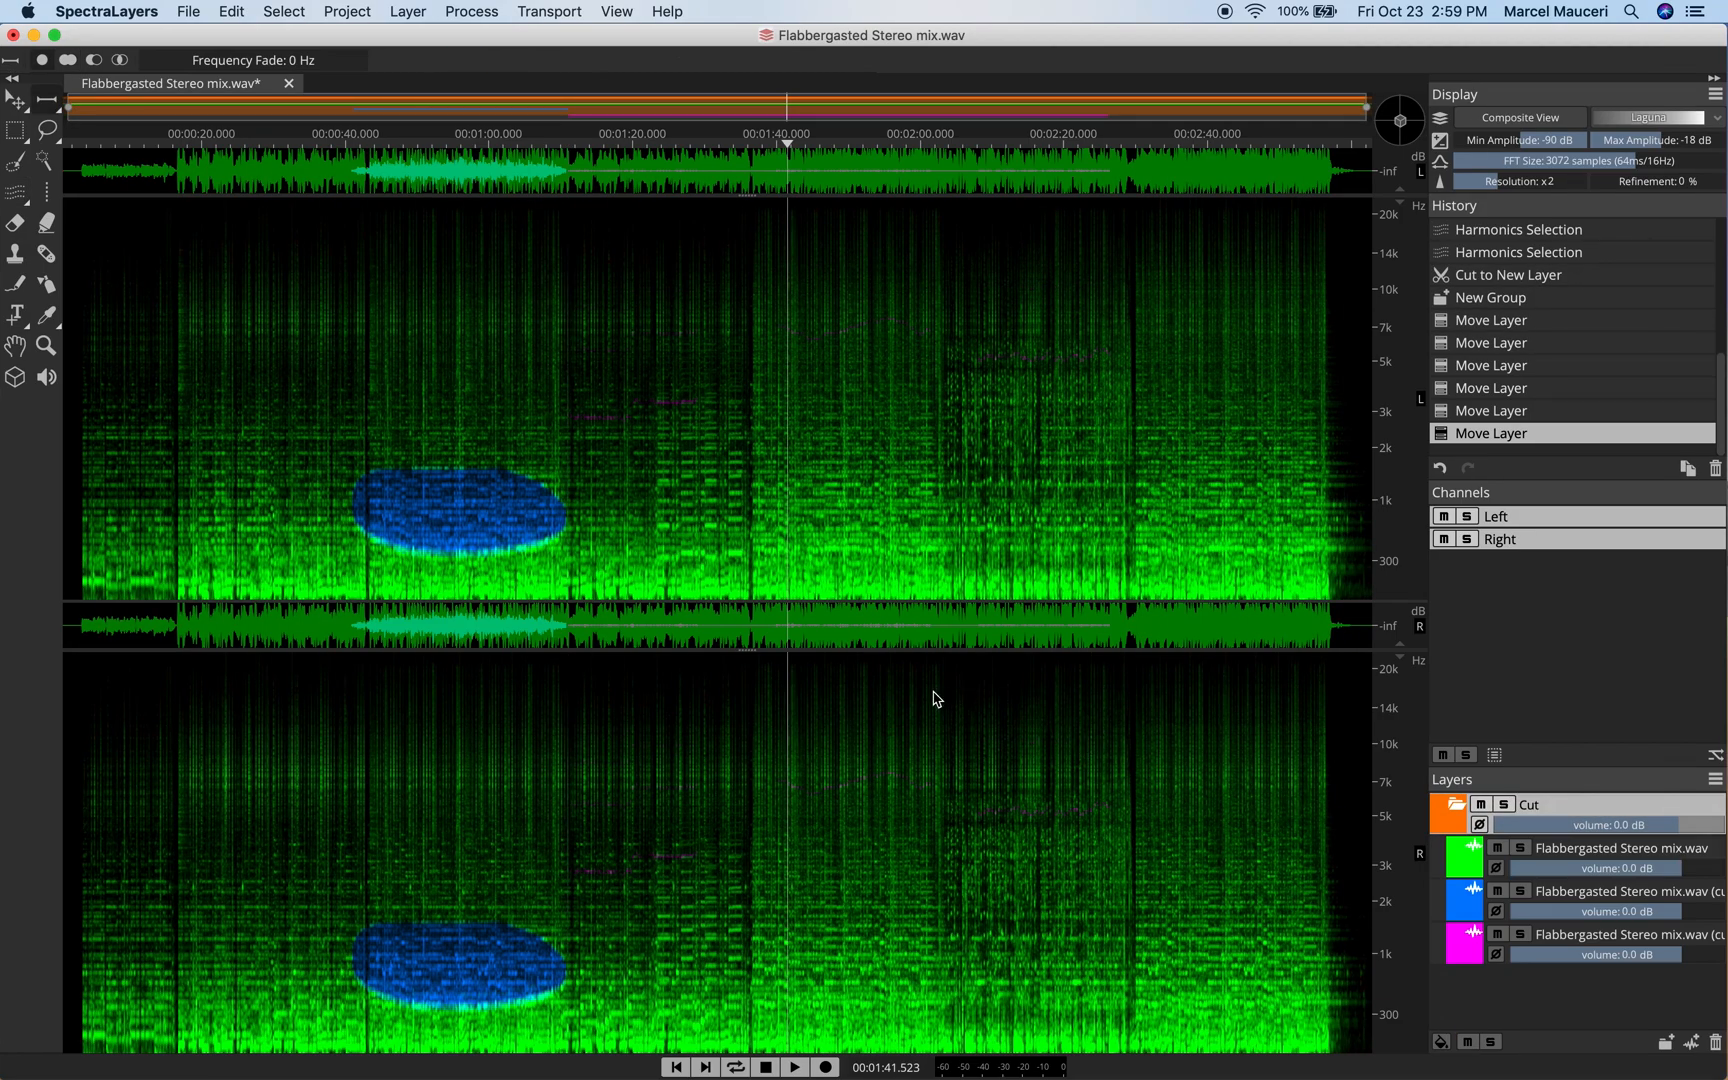
mouse_move(1144, 827)
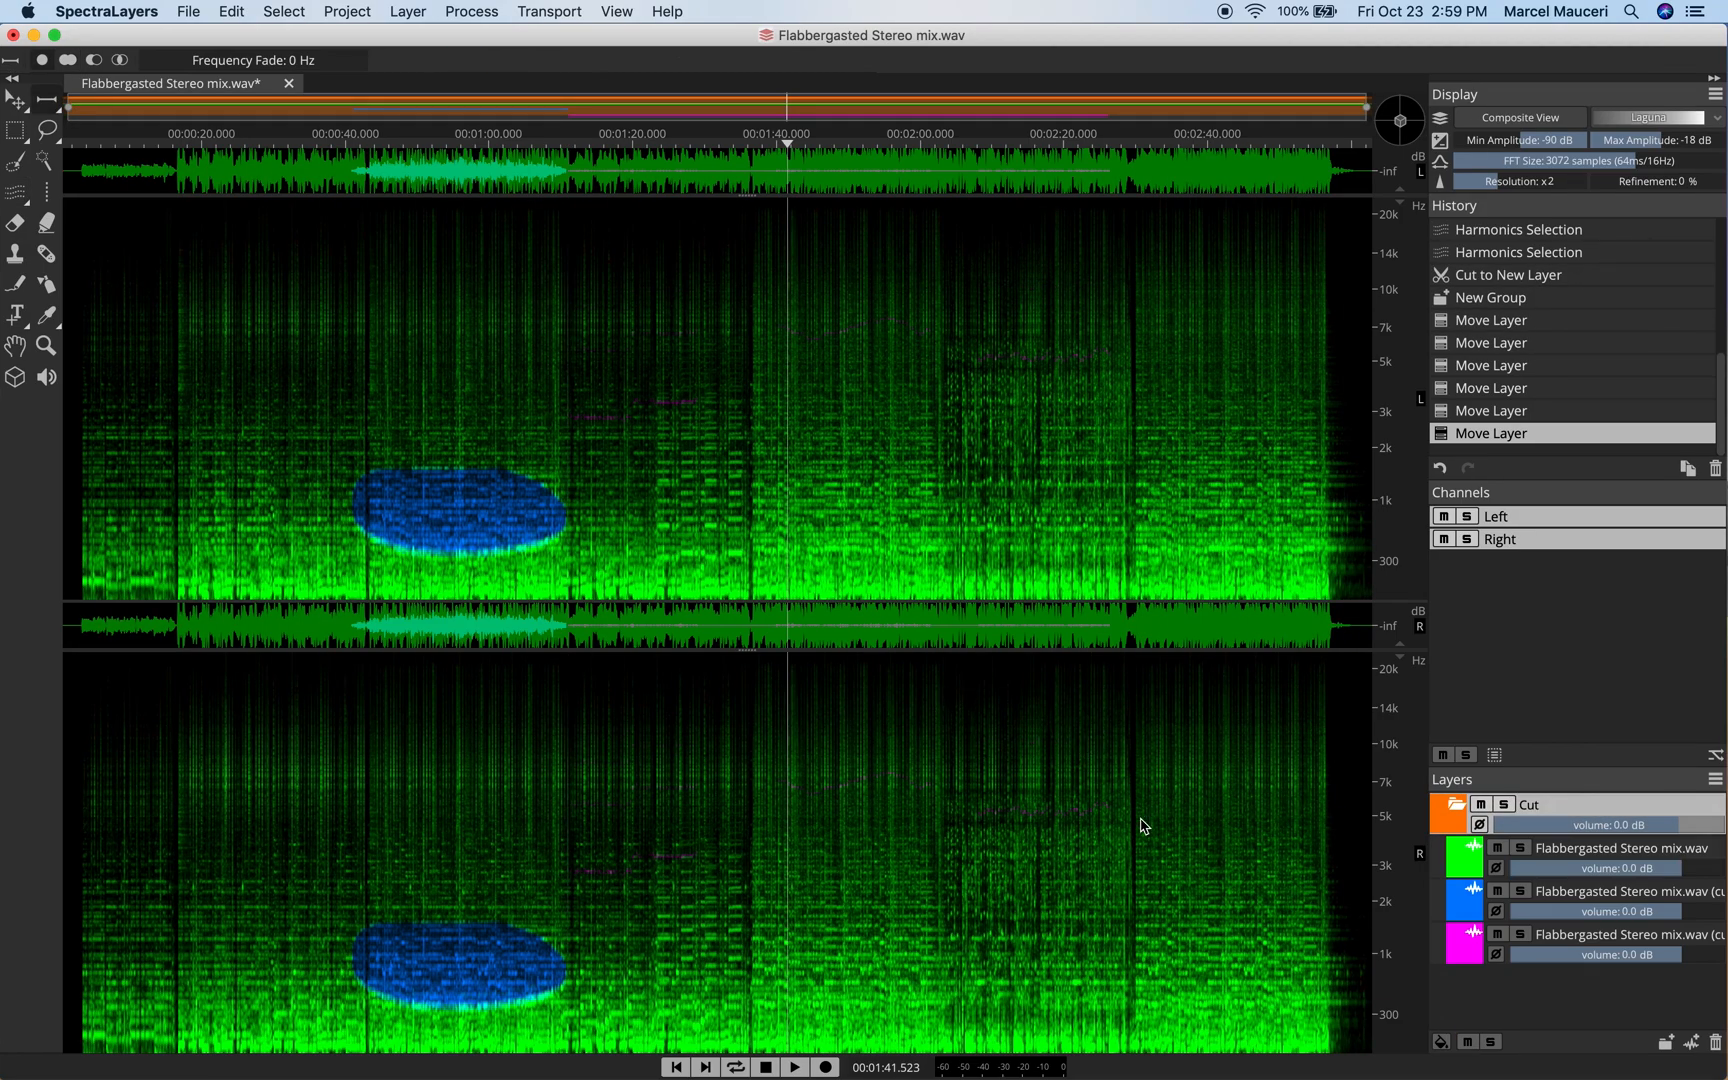
mouse_move(1573, 865)
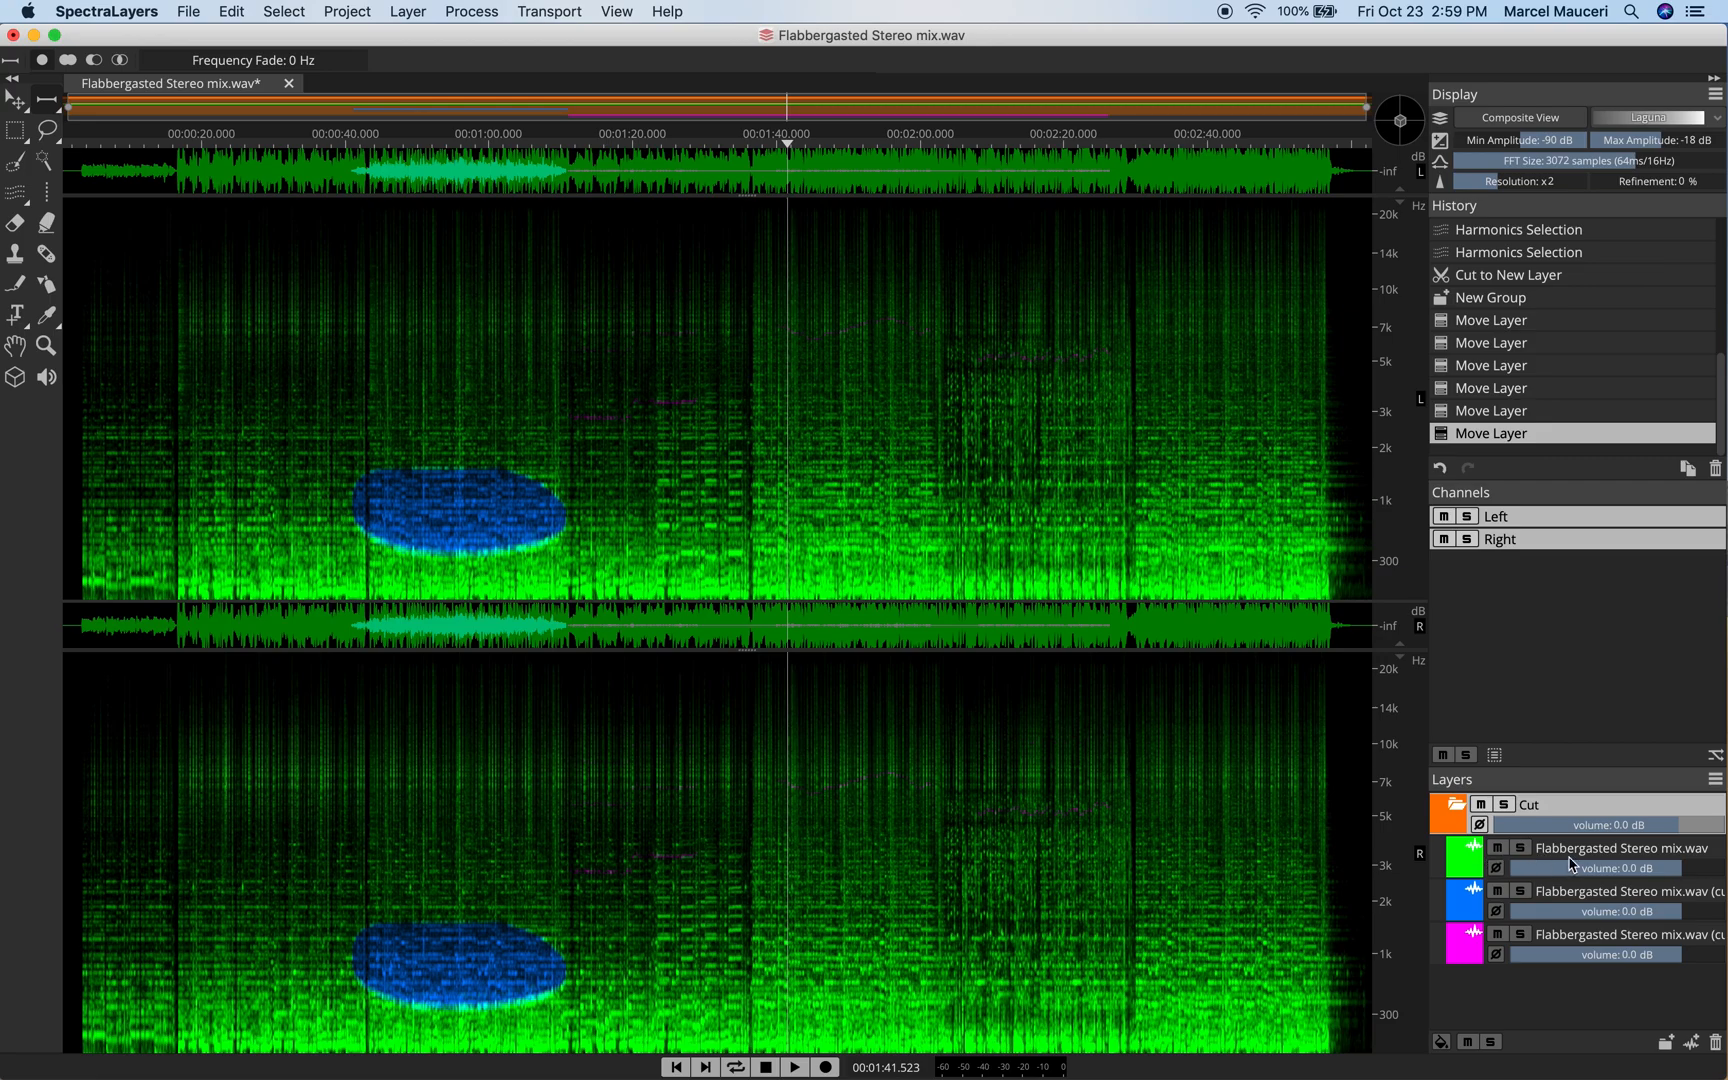
Solo the green mix layer, select its low band near 300 Hz and cut it to the blue layer below.
click(1519, 849)
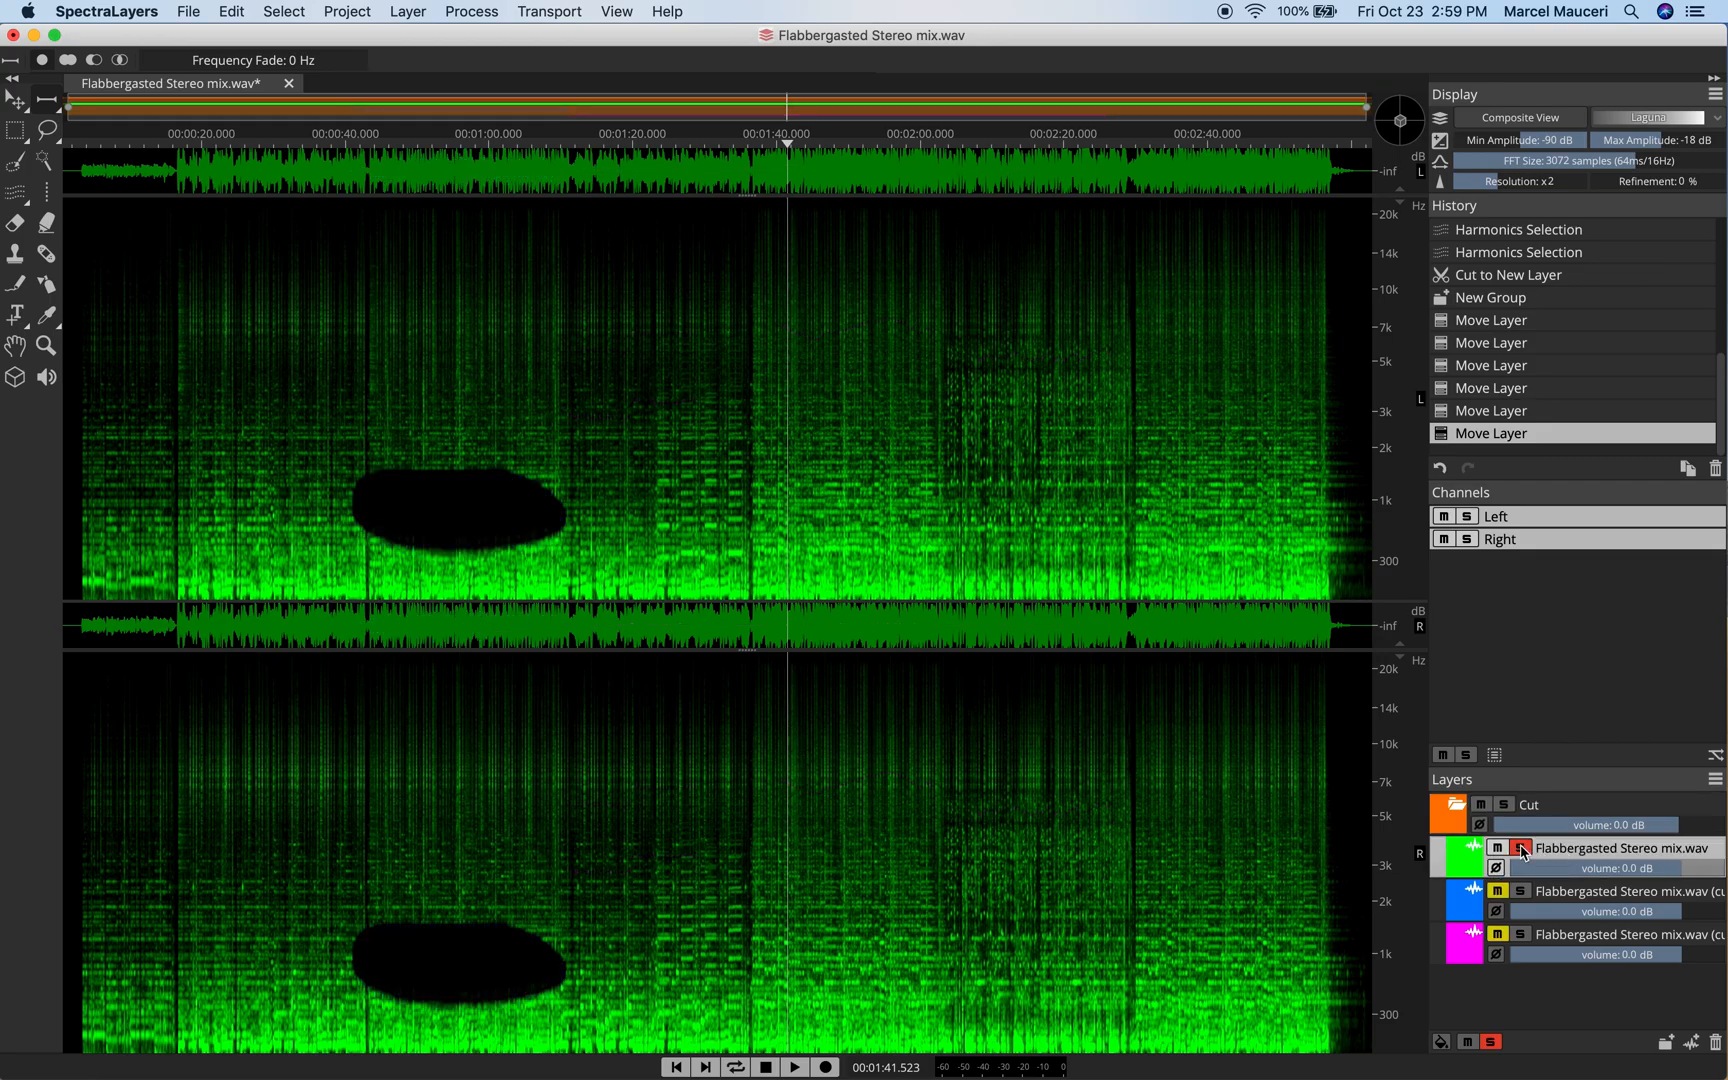
click(44, 101)
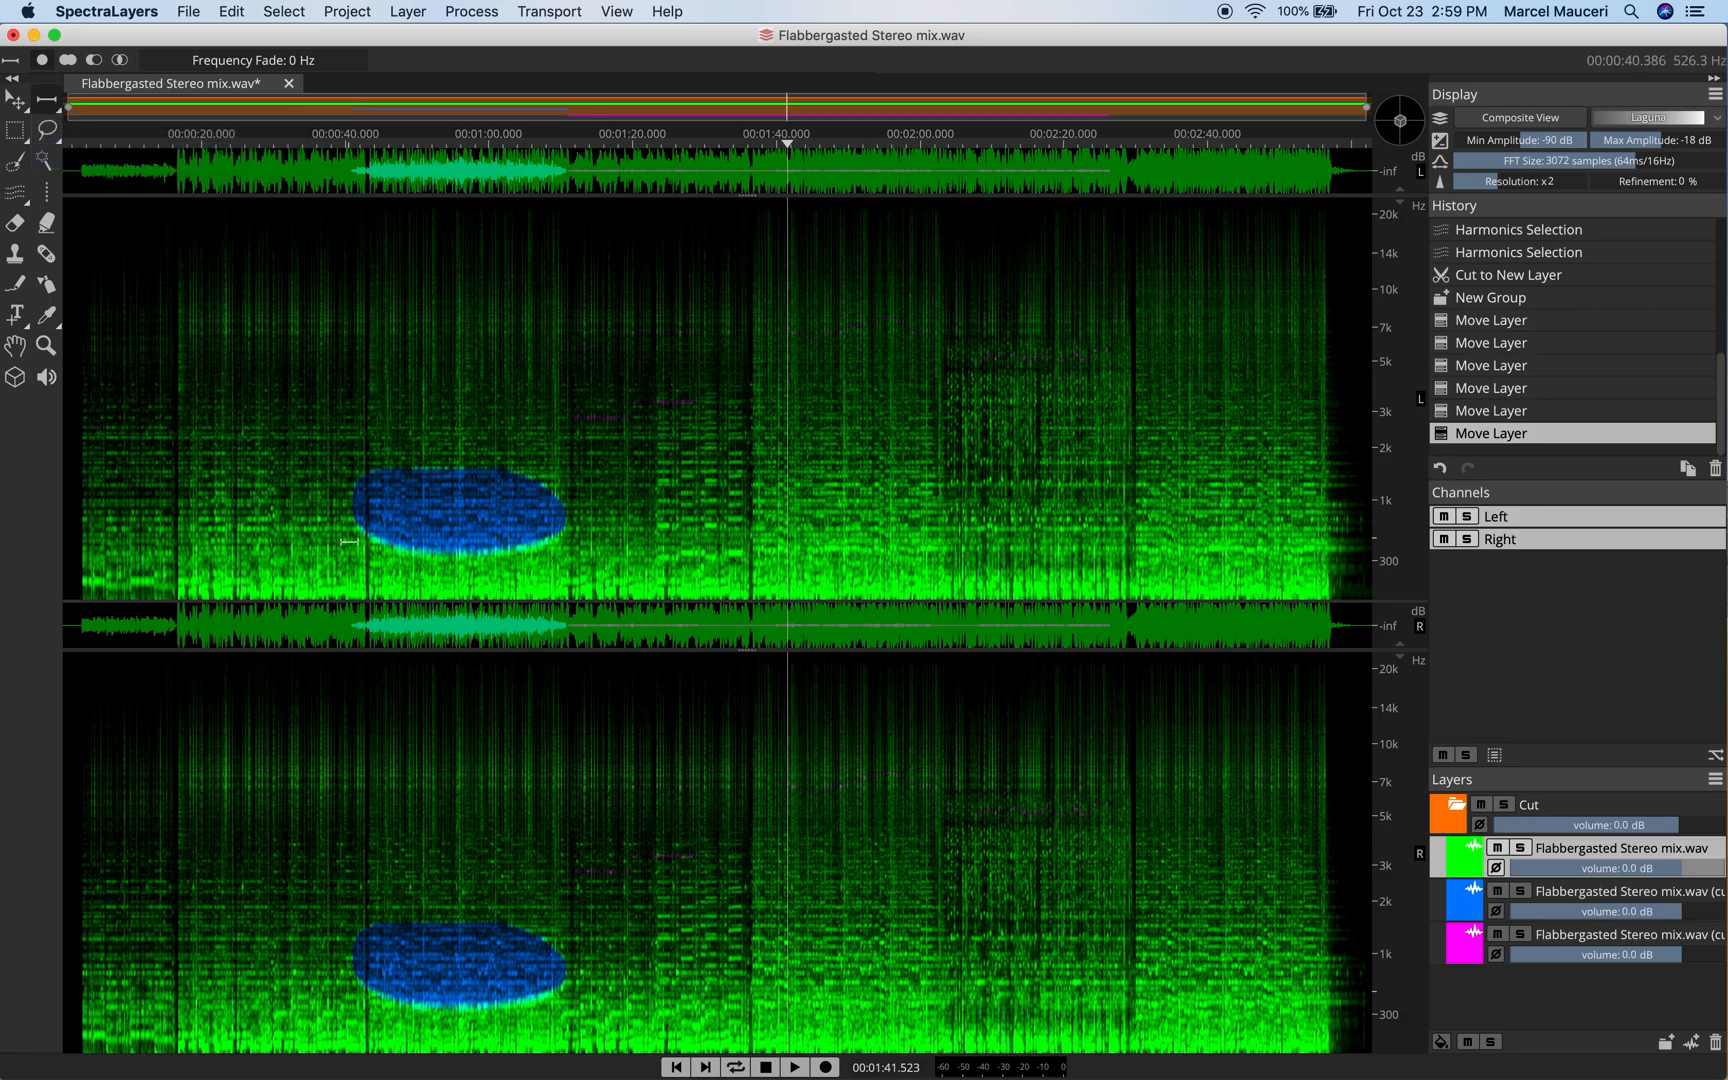
click(350, 576)
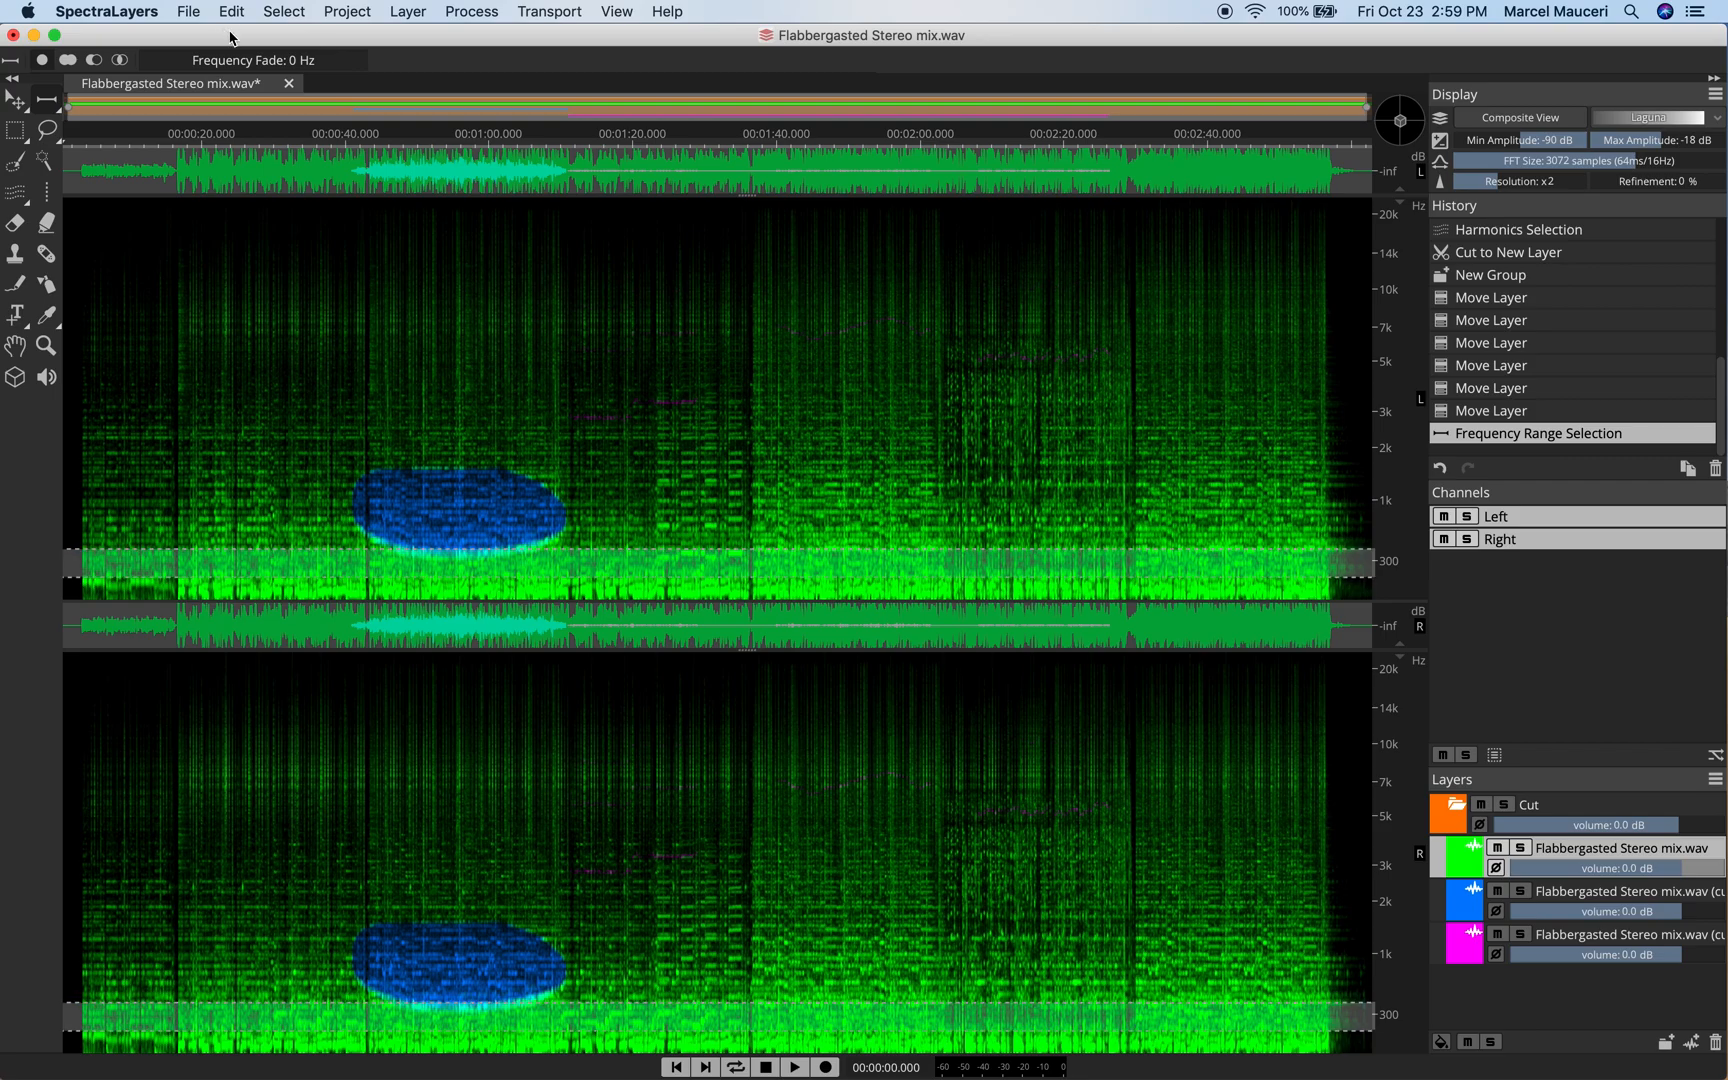
click(230, 12)
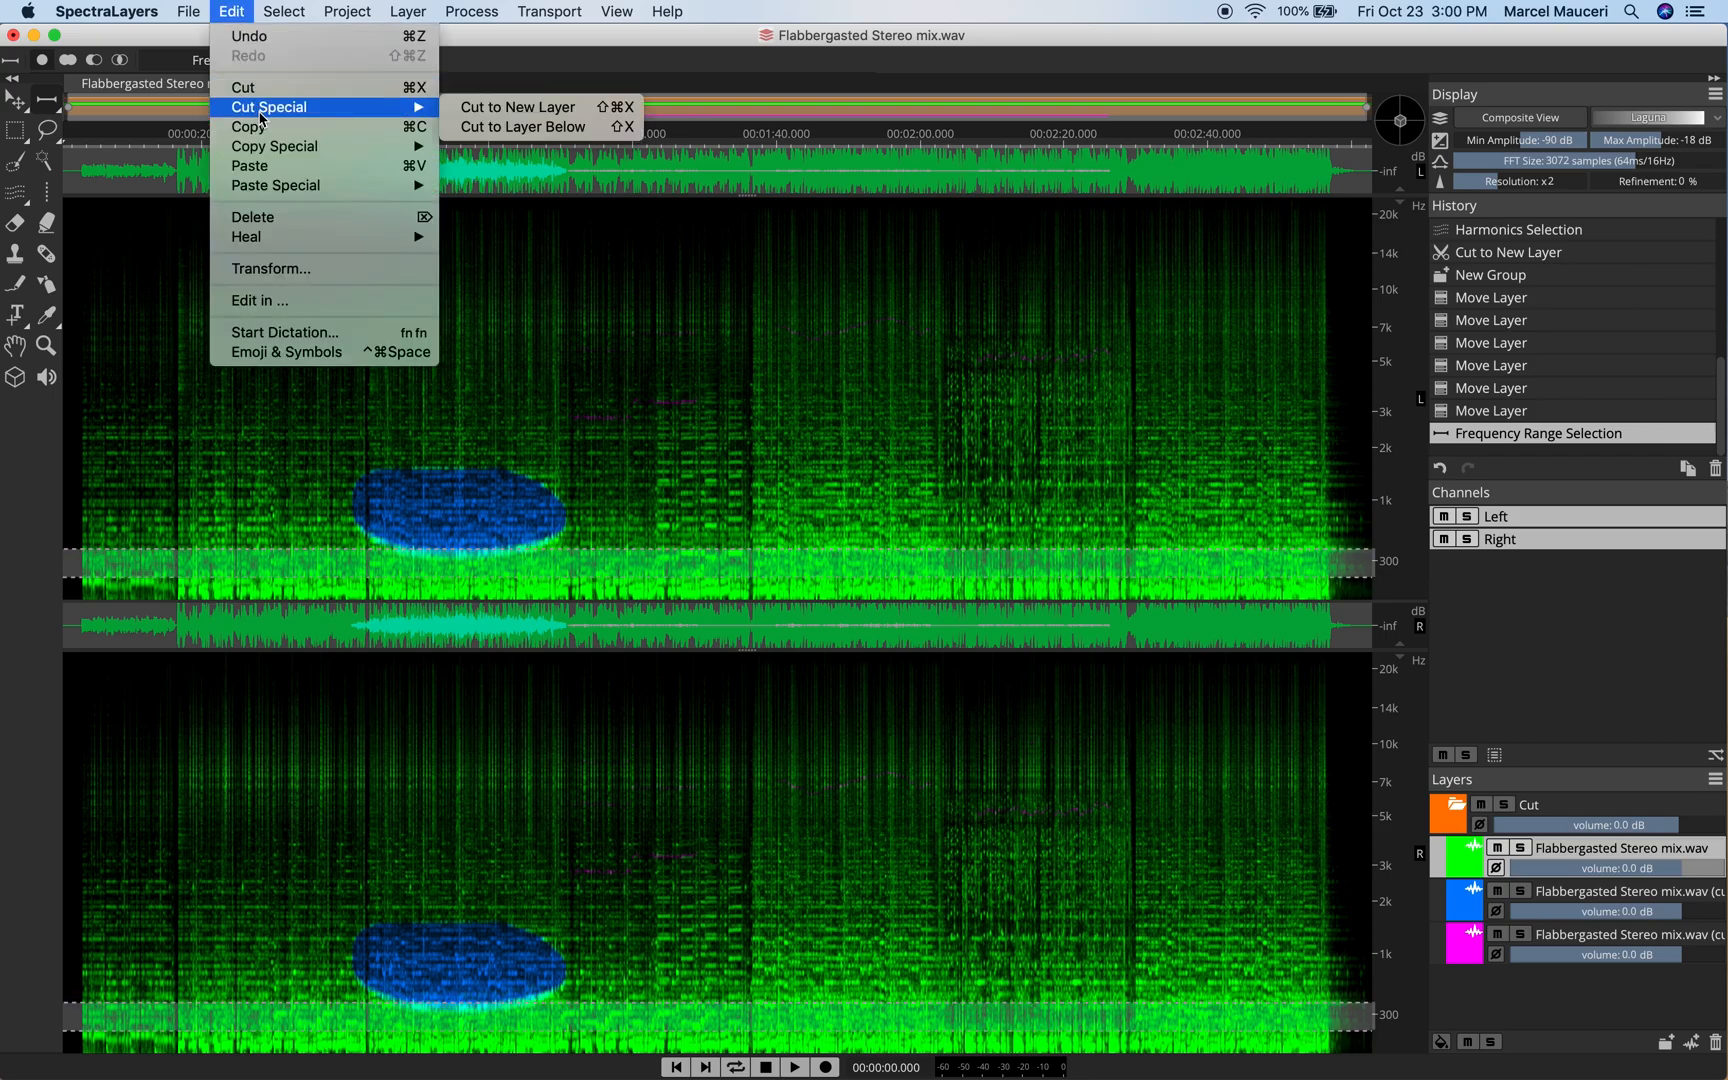
mouse_move(523, 127)
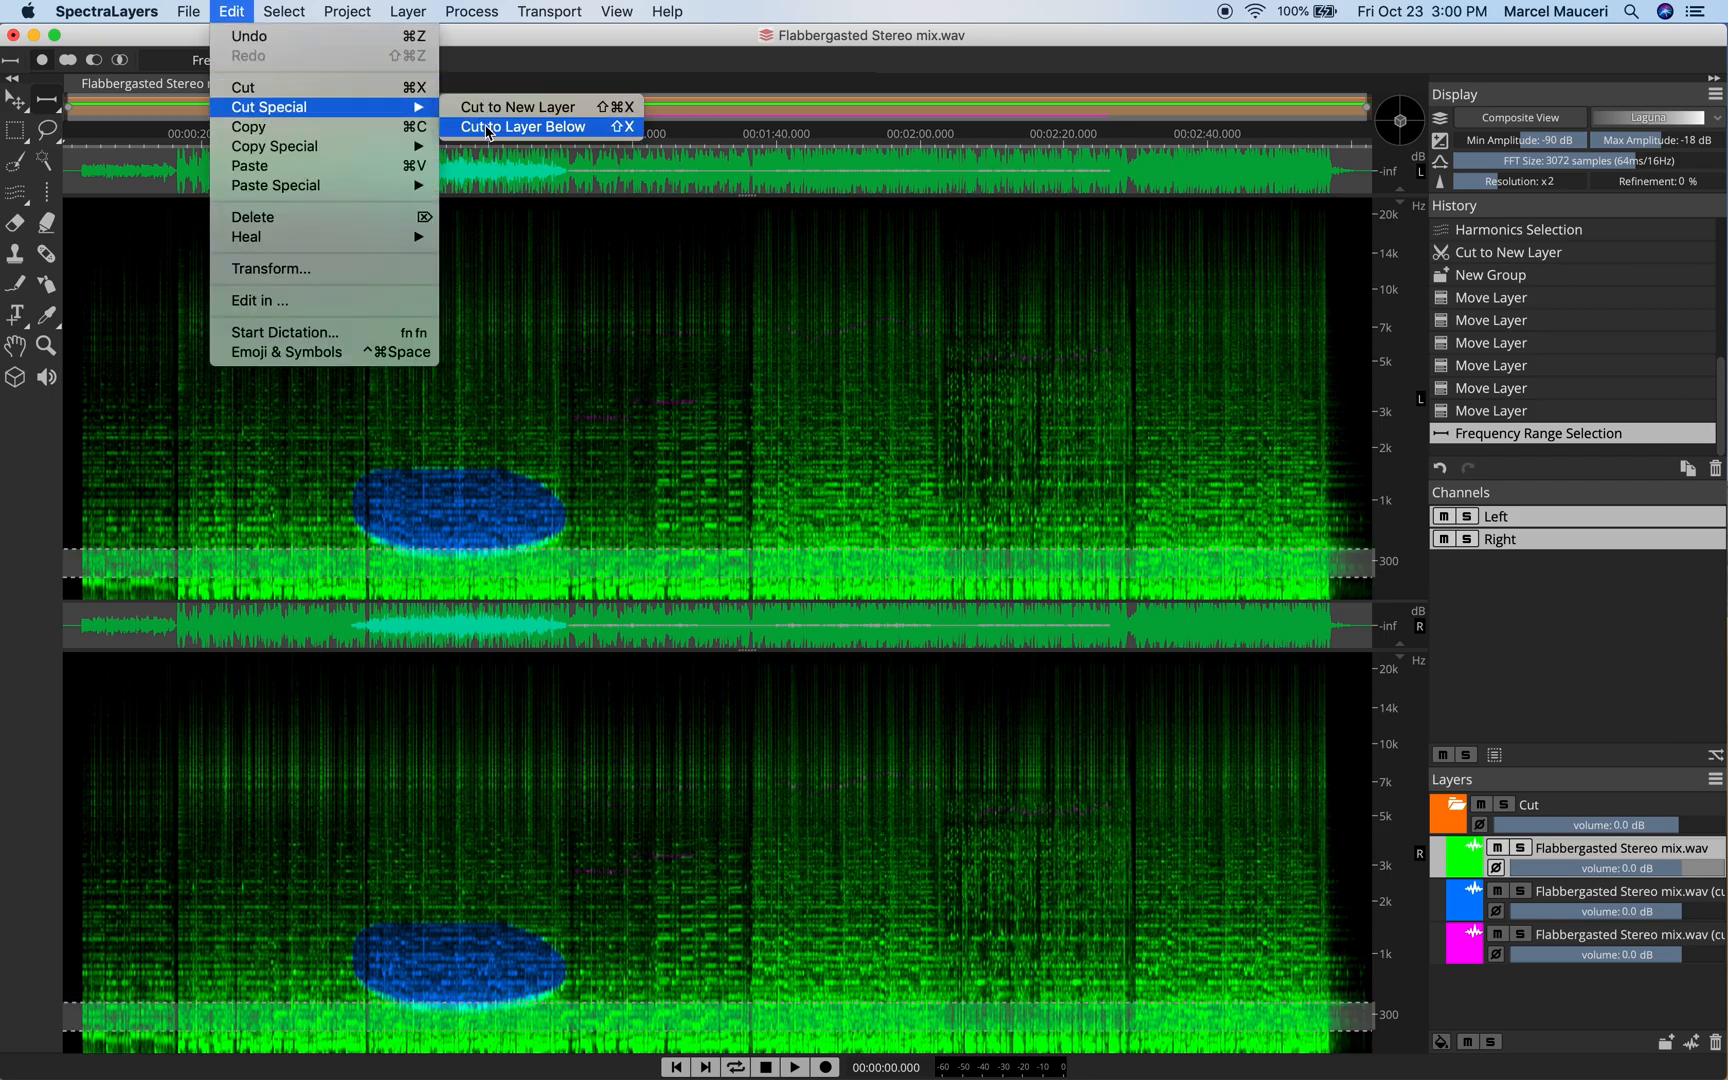
click(519, 126)
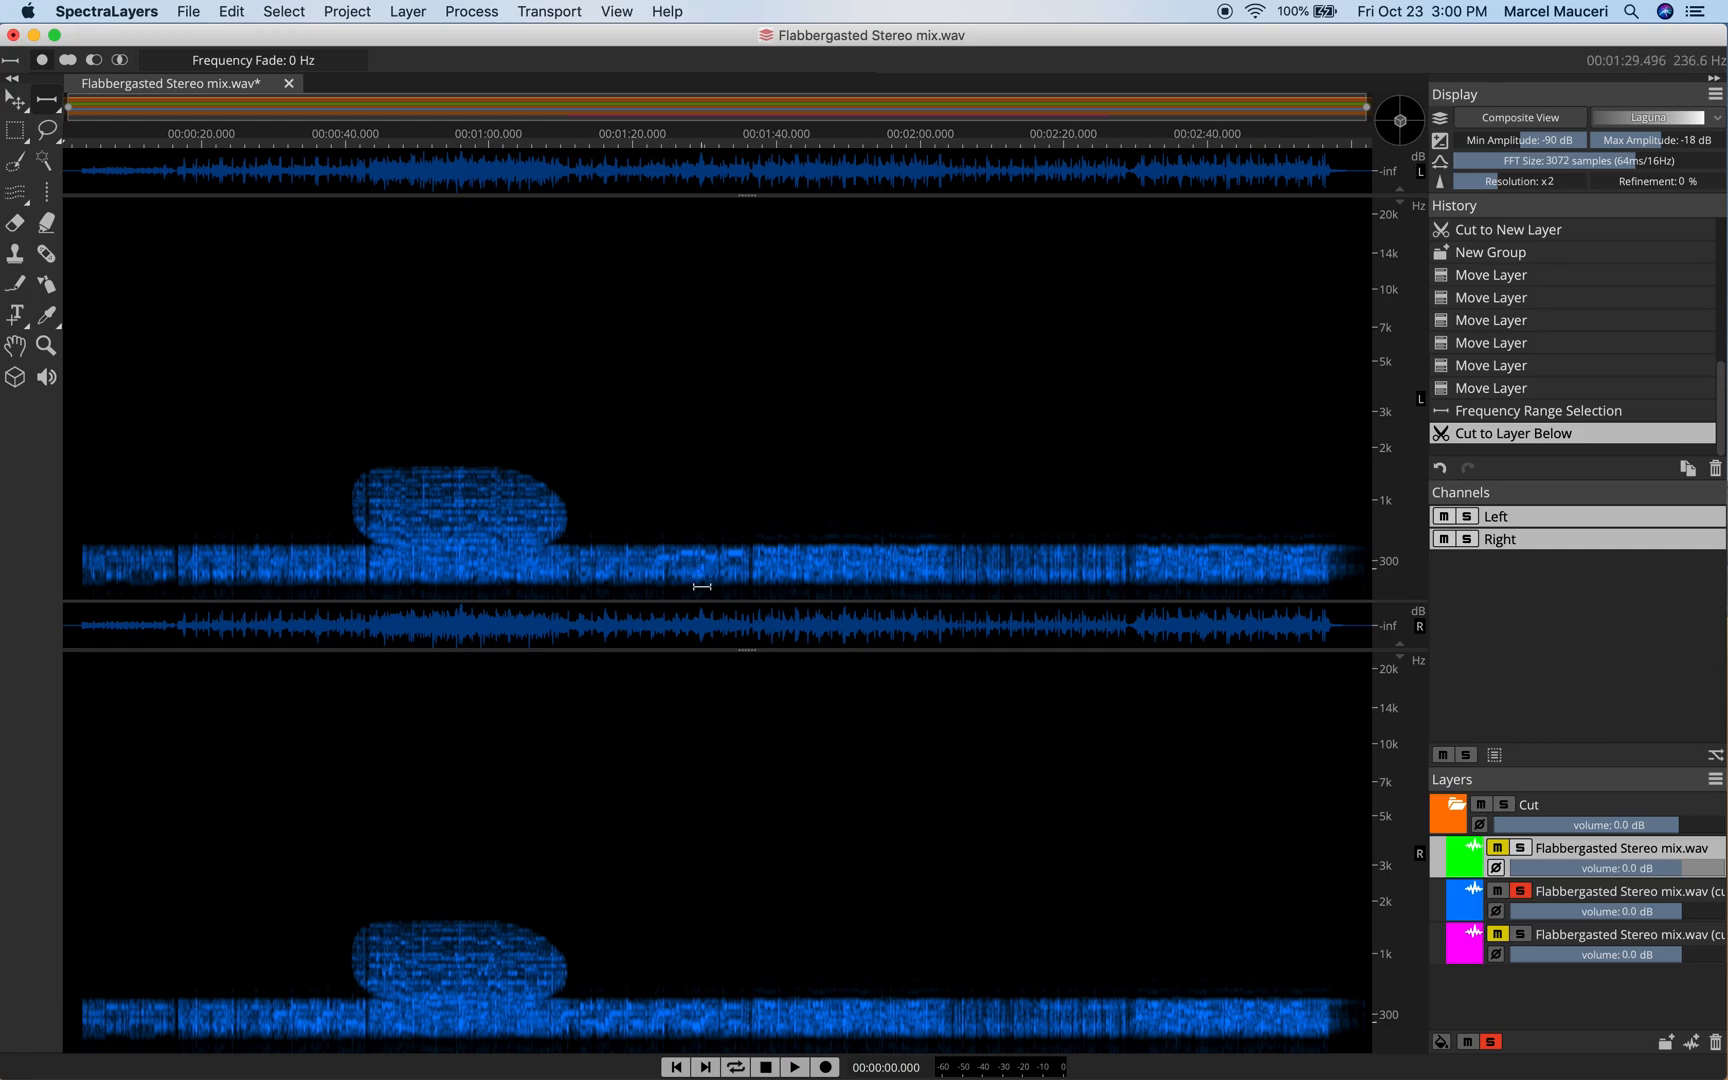
mouse_move(472, 522)
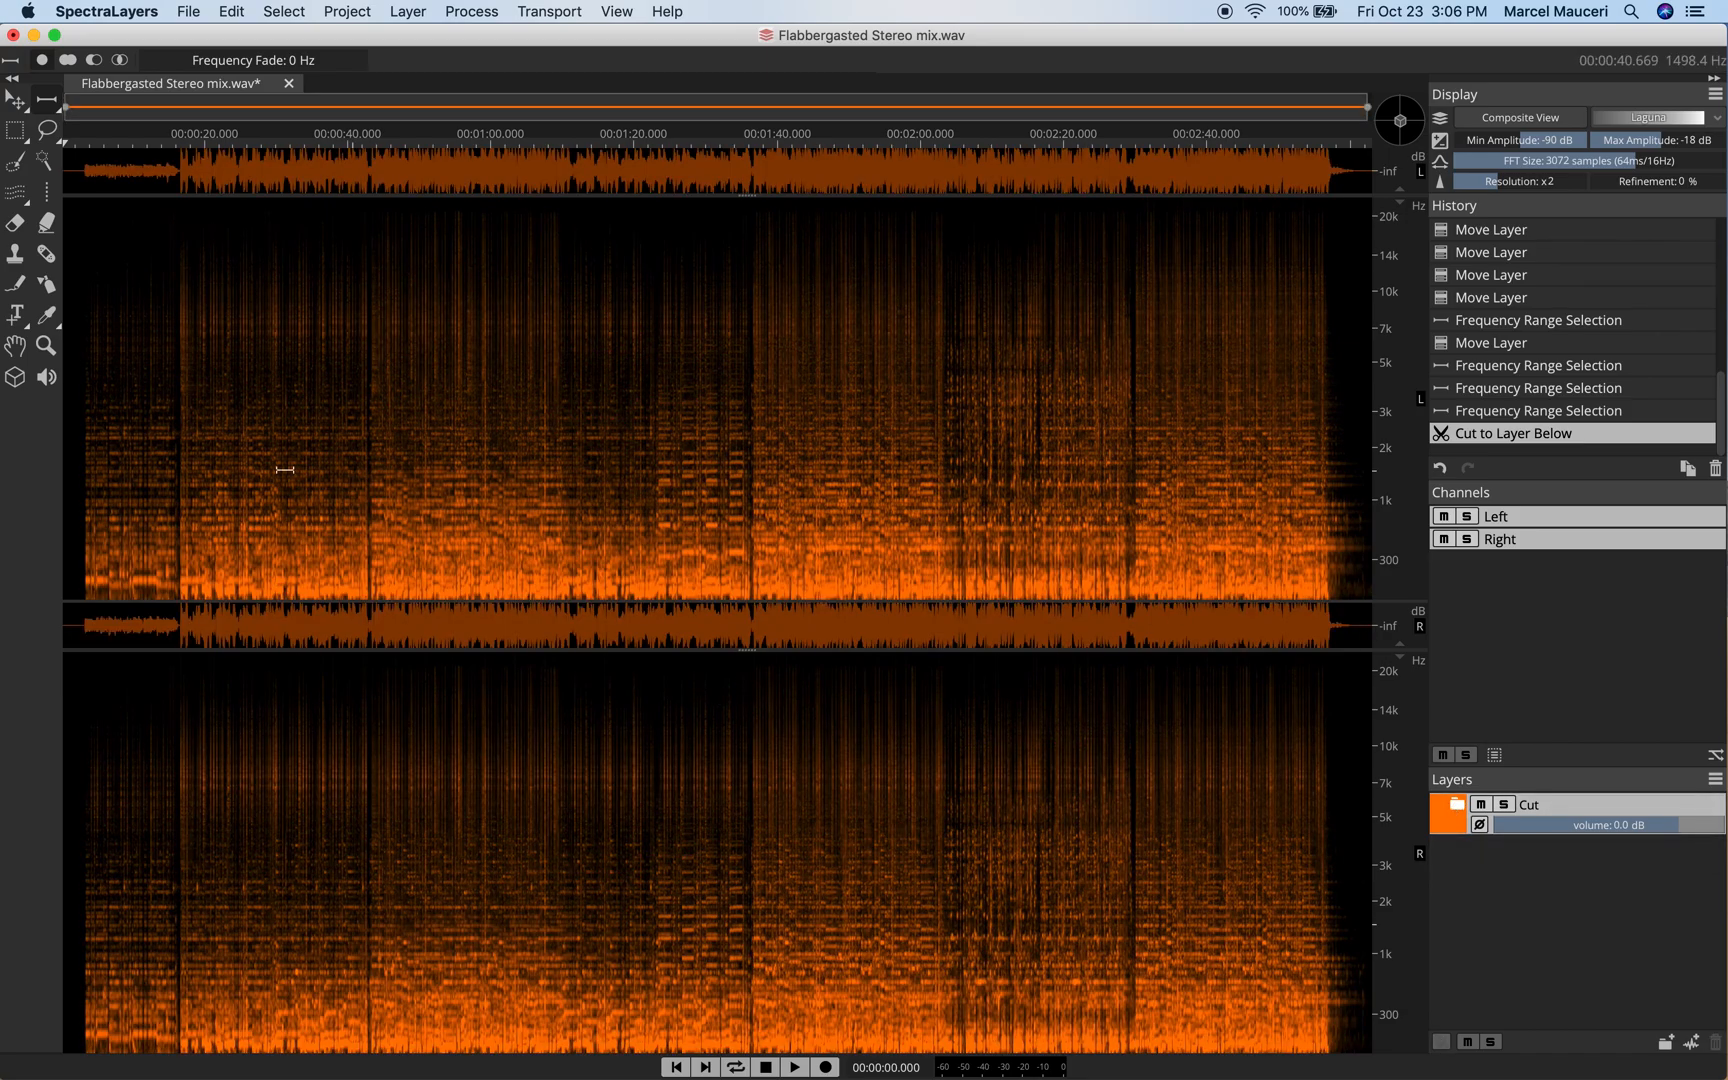
Select the harmonic series near 5 kHz at 2:00–2:20 and copy it to a new layer.
click(230, 11)
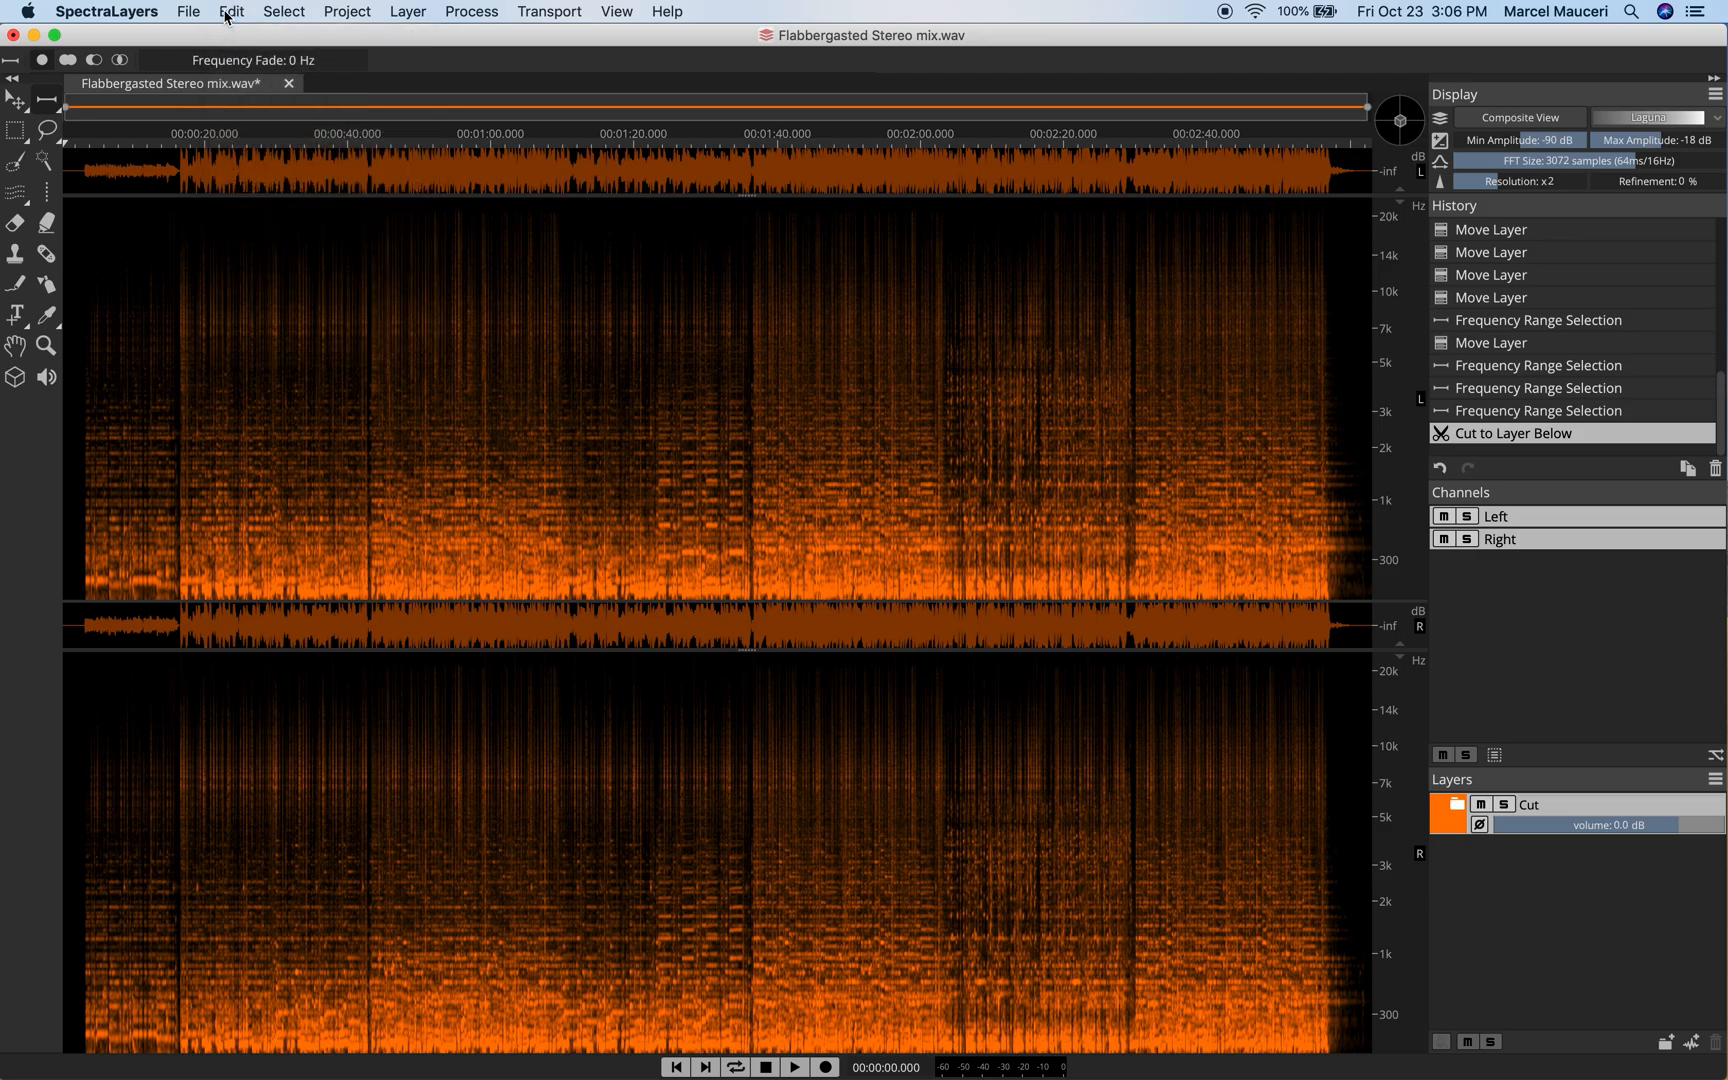
mouse_move(353, 554)
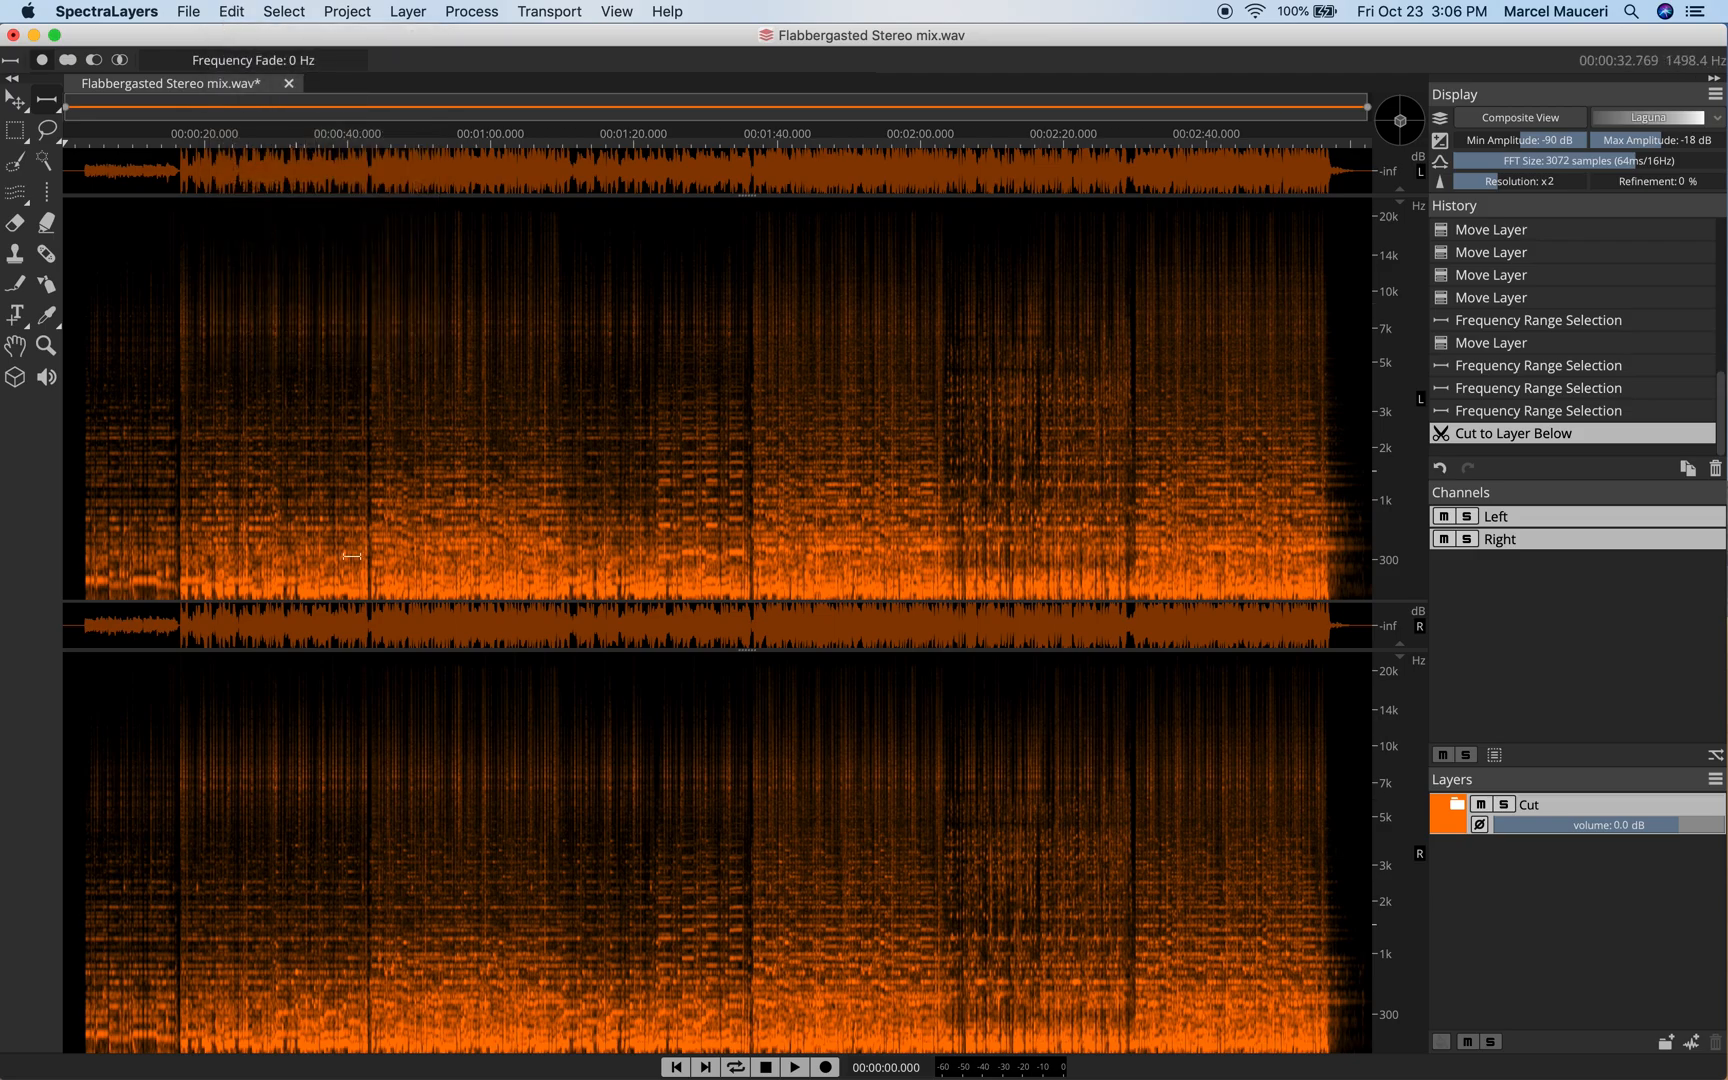
click(15, 191)
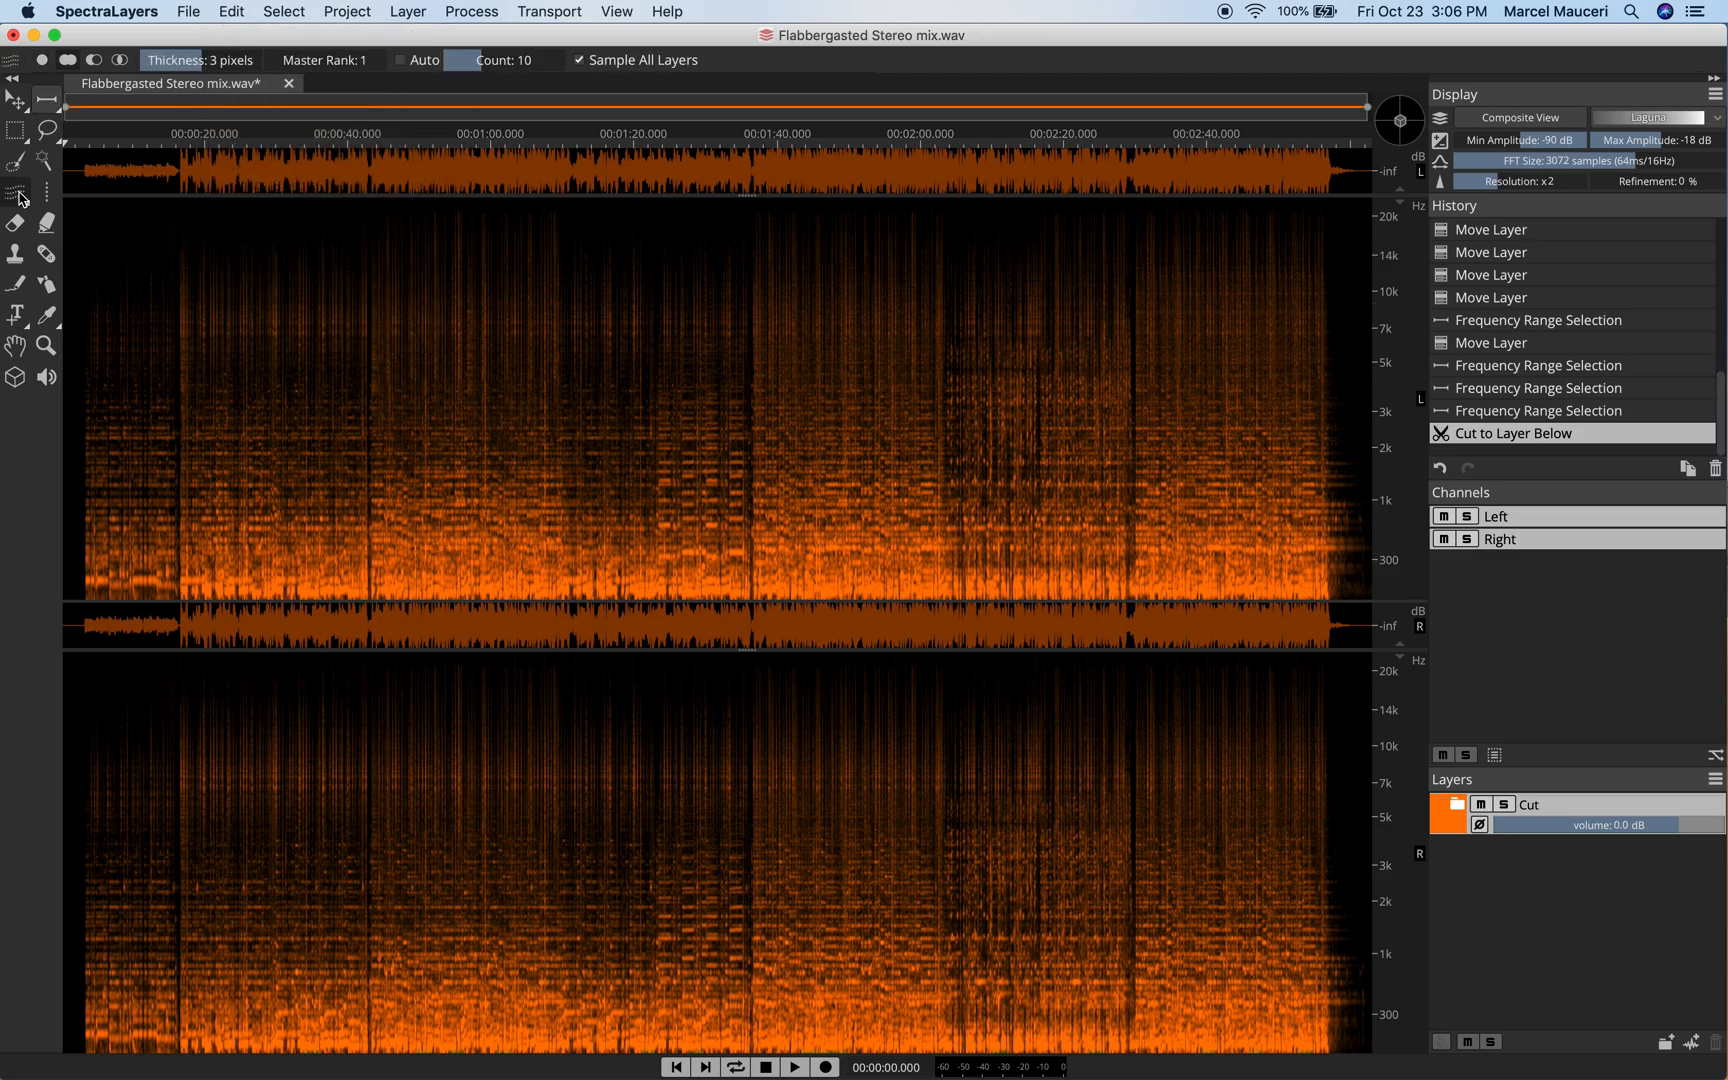
mouse_move(942, 424)
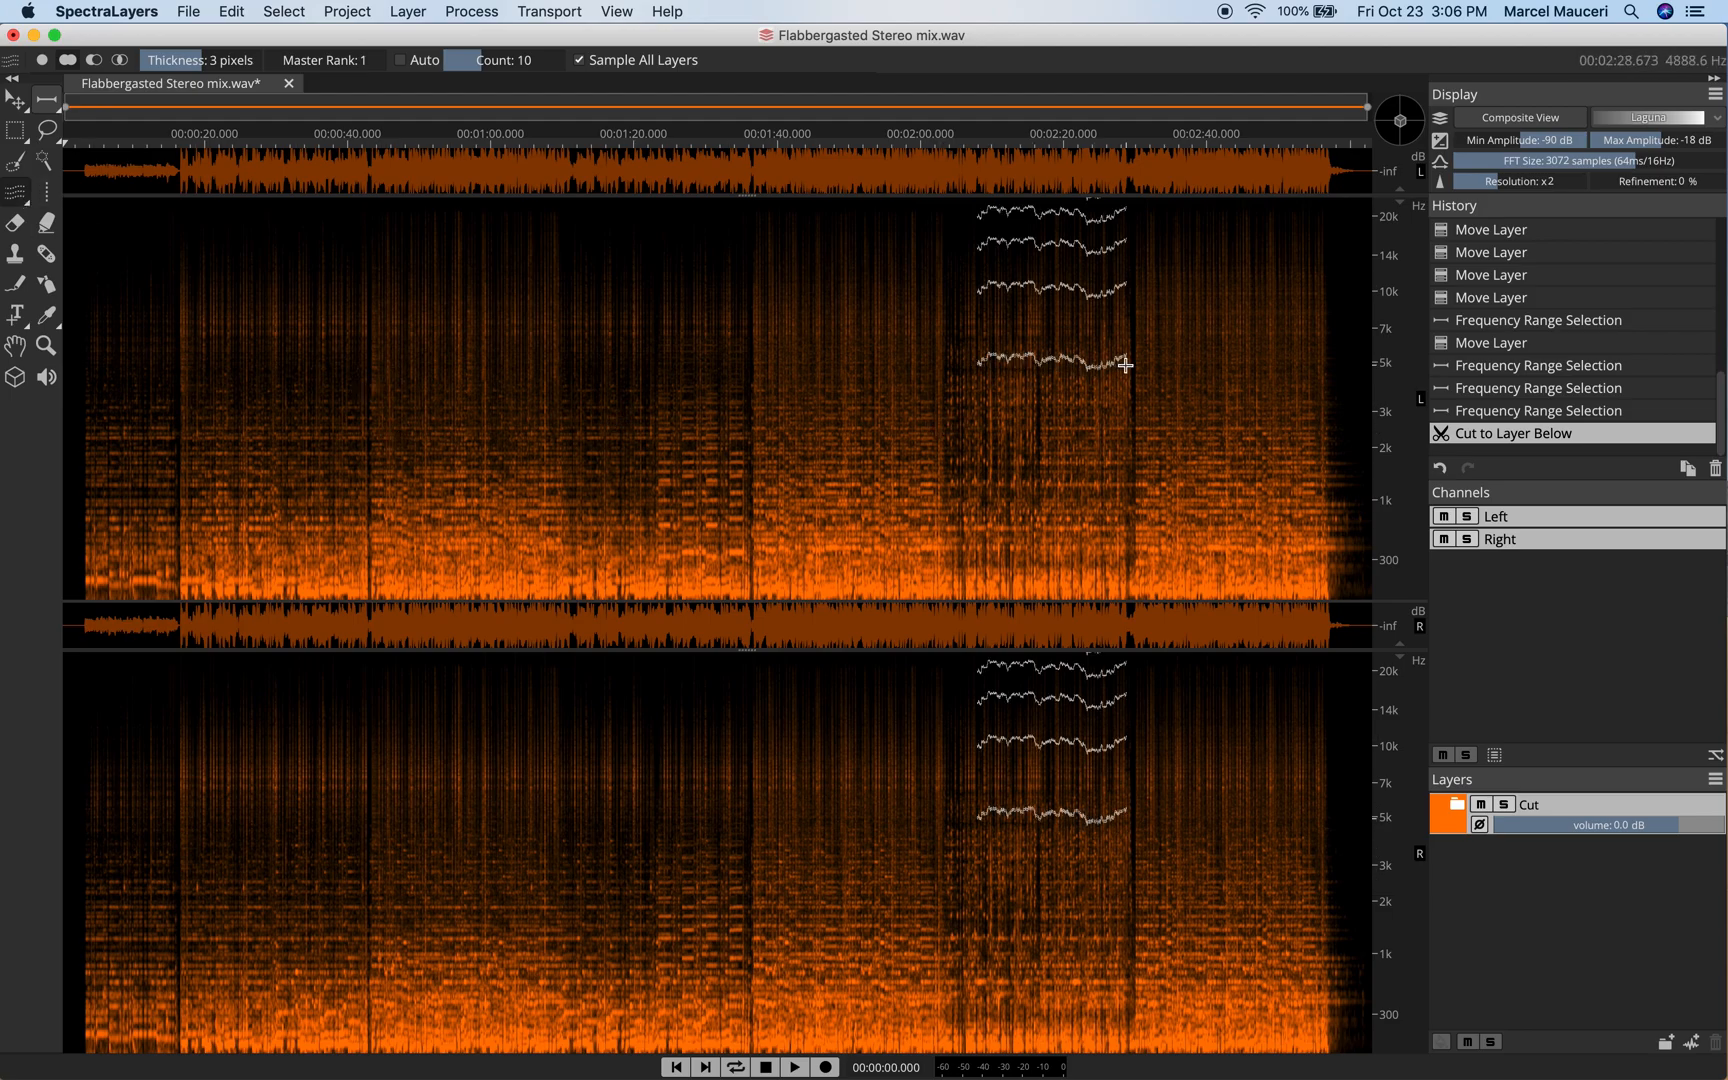
click(230, 11)
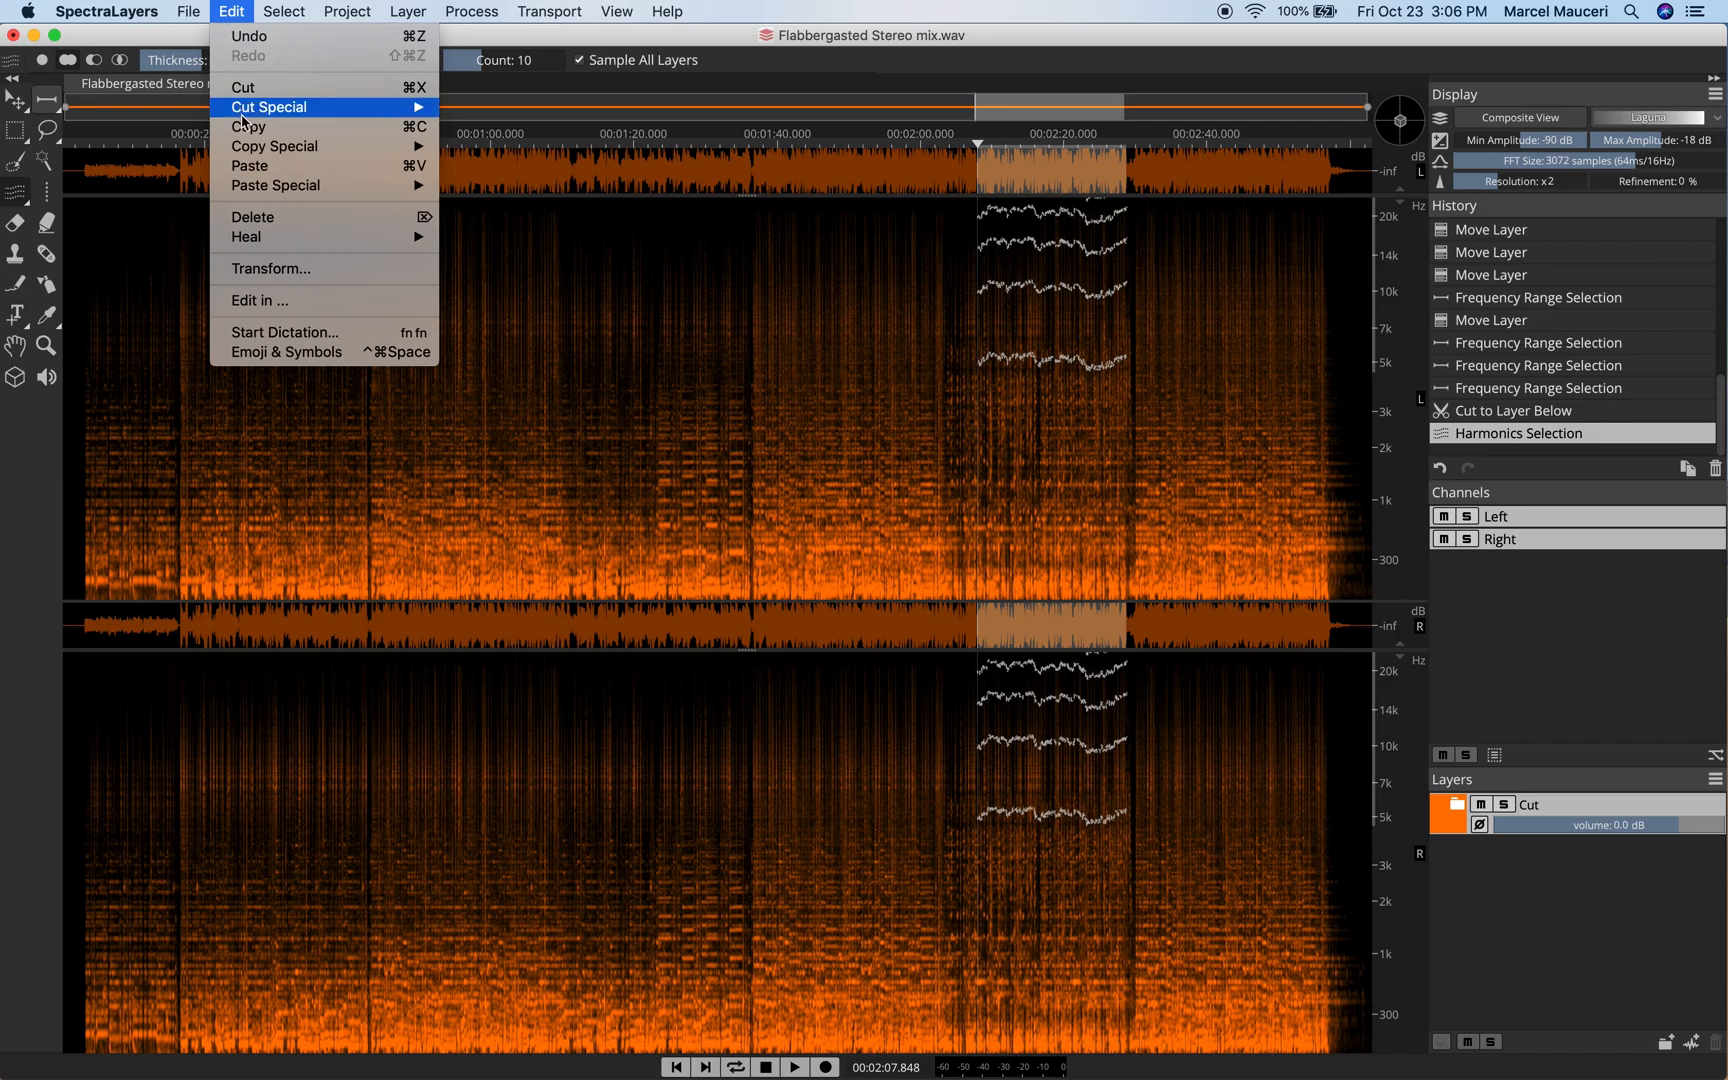
mouse_move(273, 145)
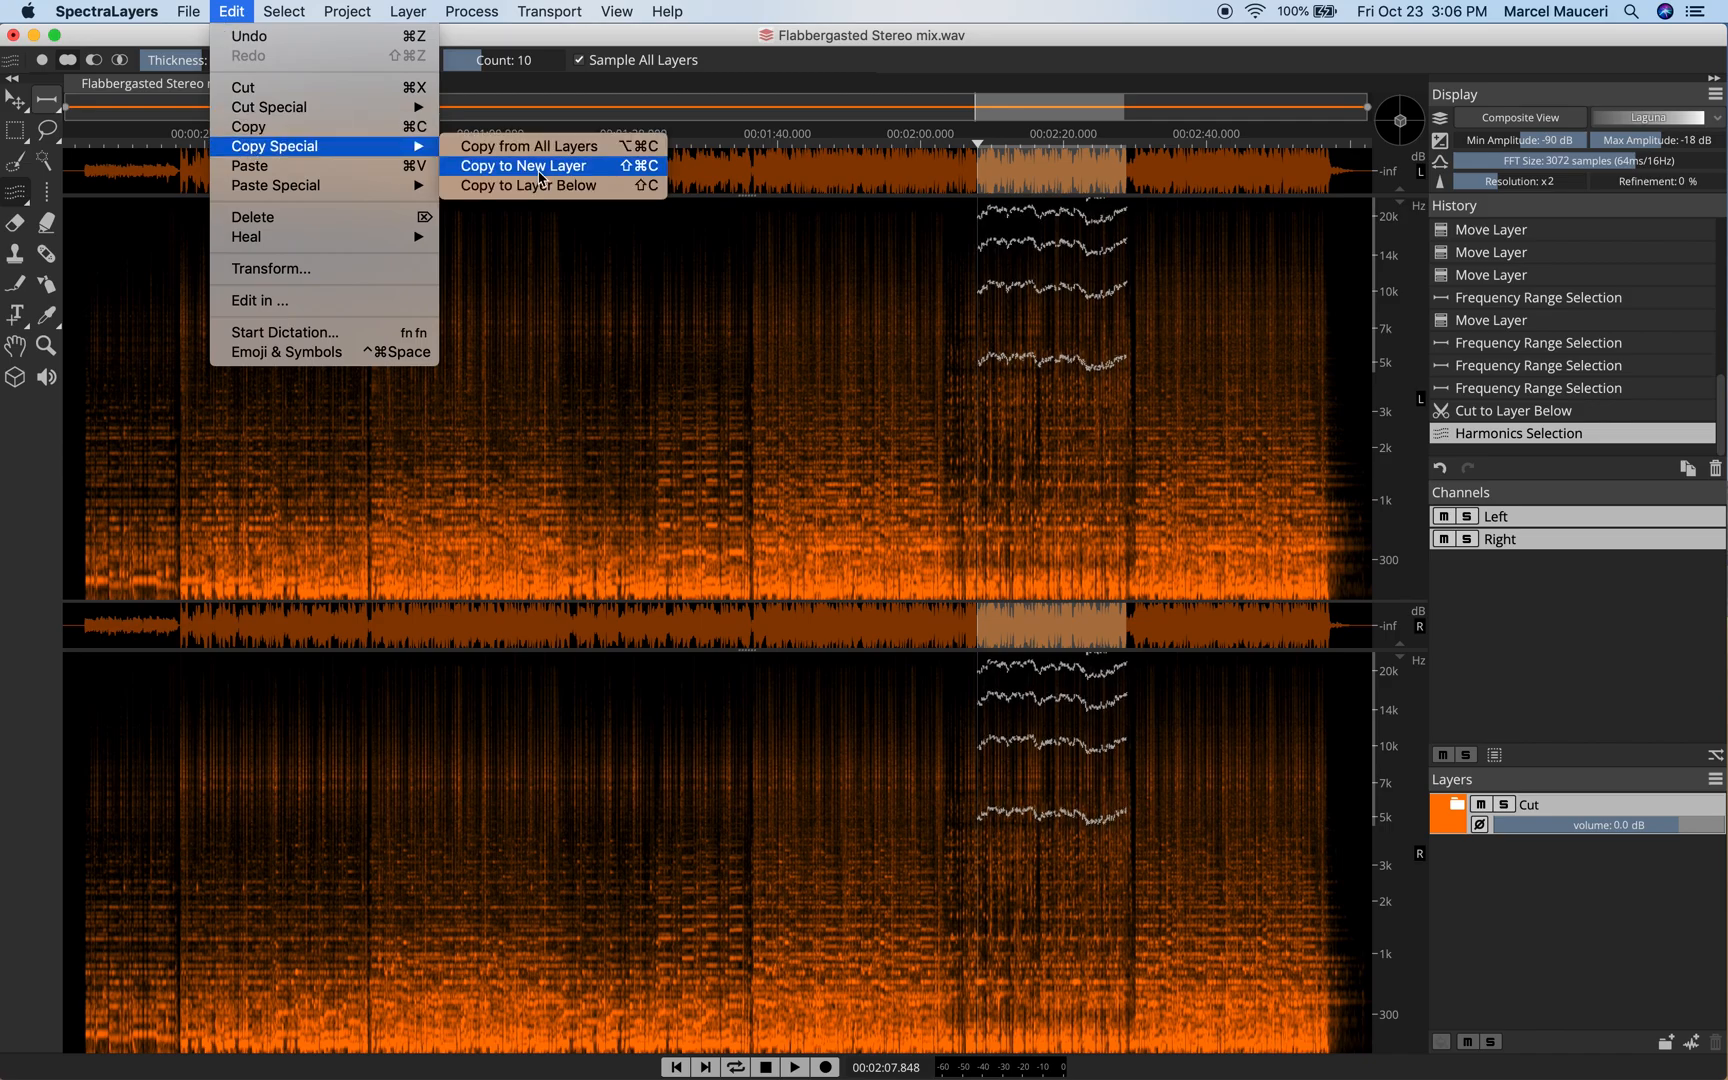
click(522, 165)
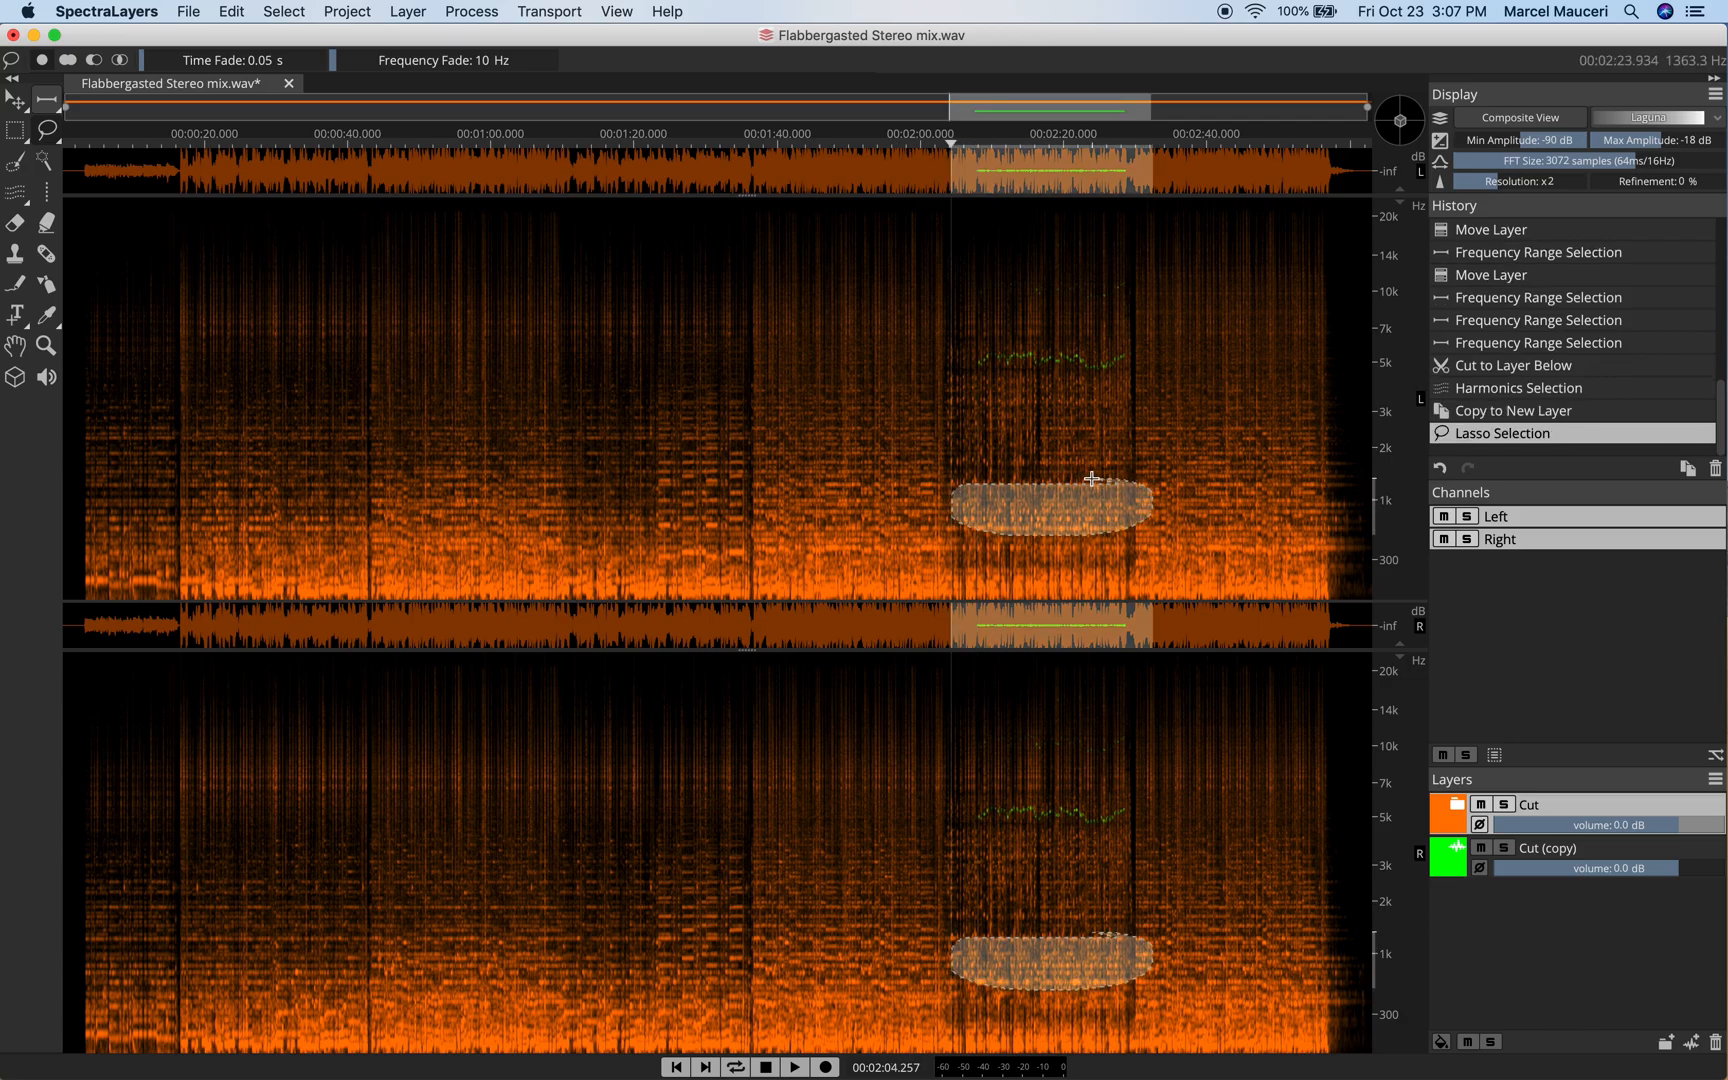
Copy the lasso region near 1 kHz at 2:05–2:25 into a second Cut (copy) layer.
click(230, 12)
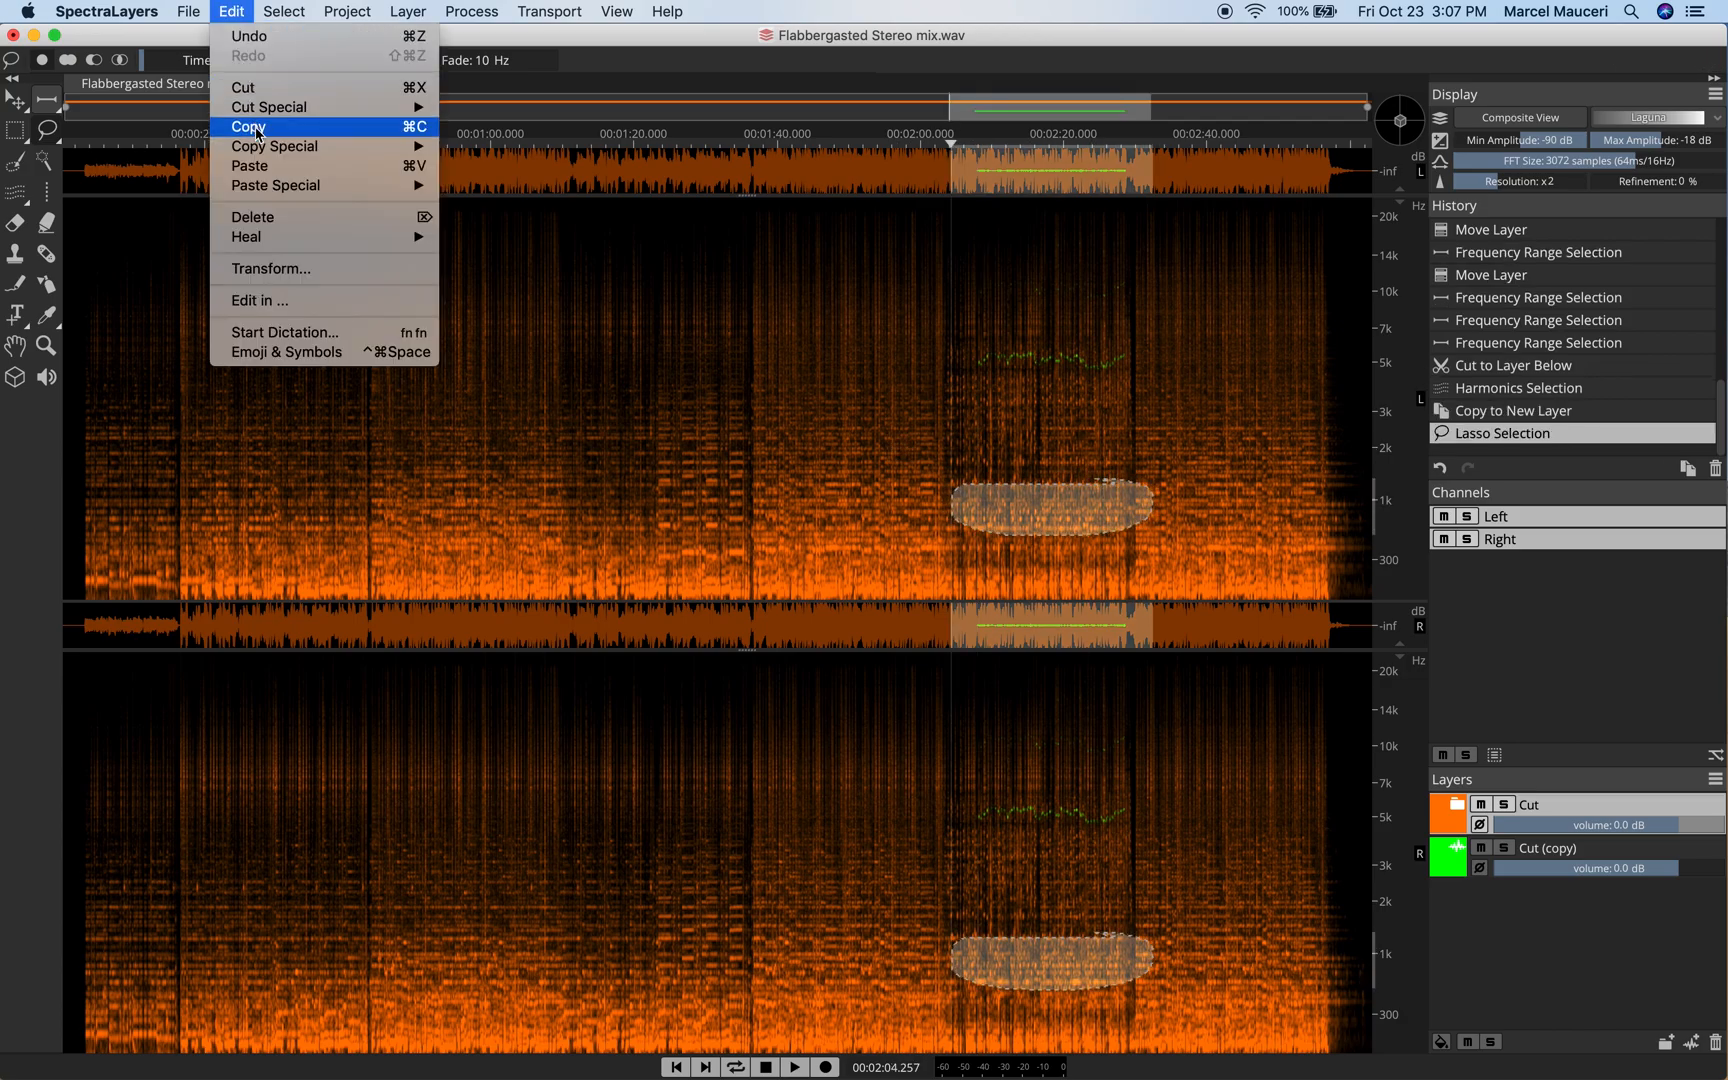
mouse_move(274, 145)
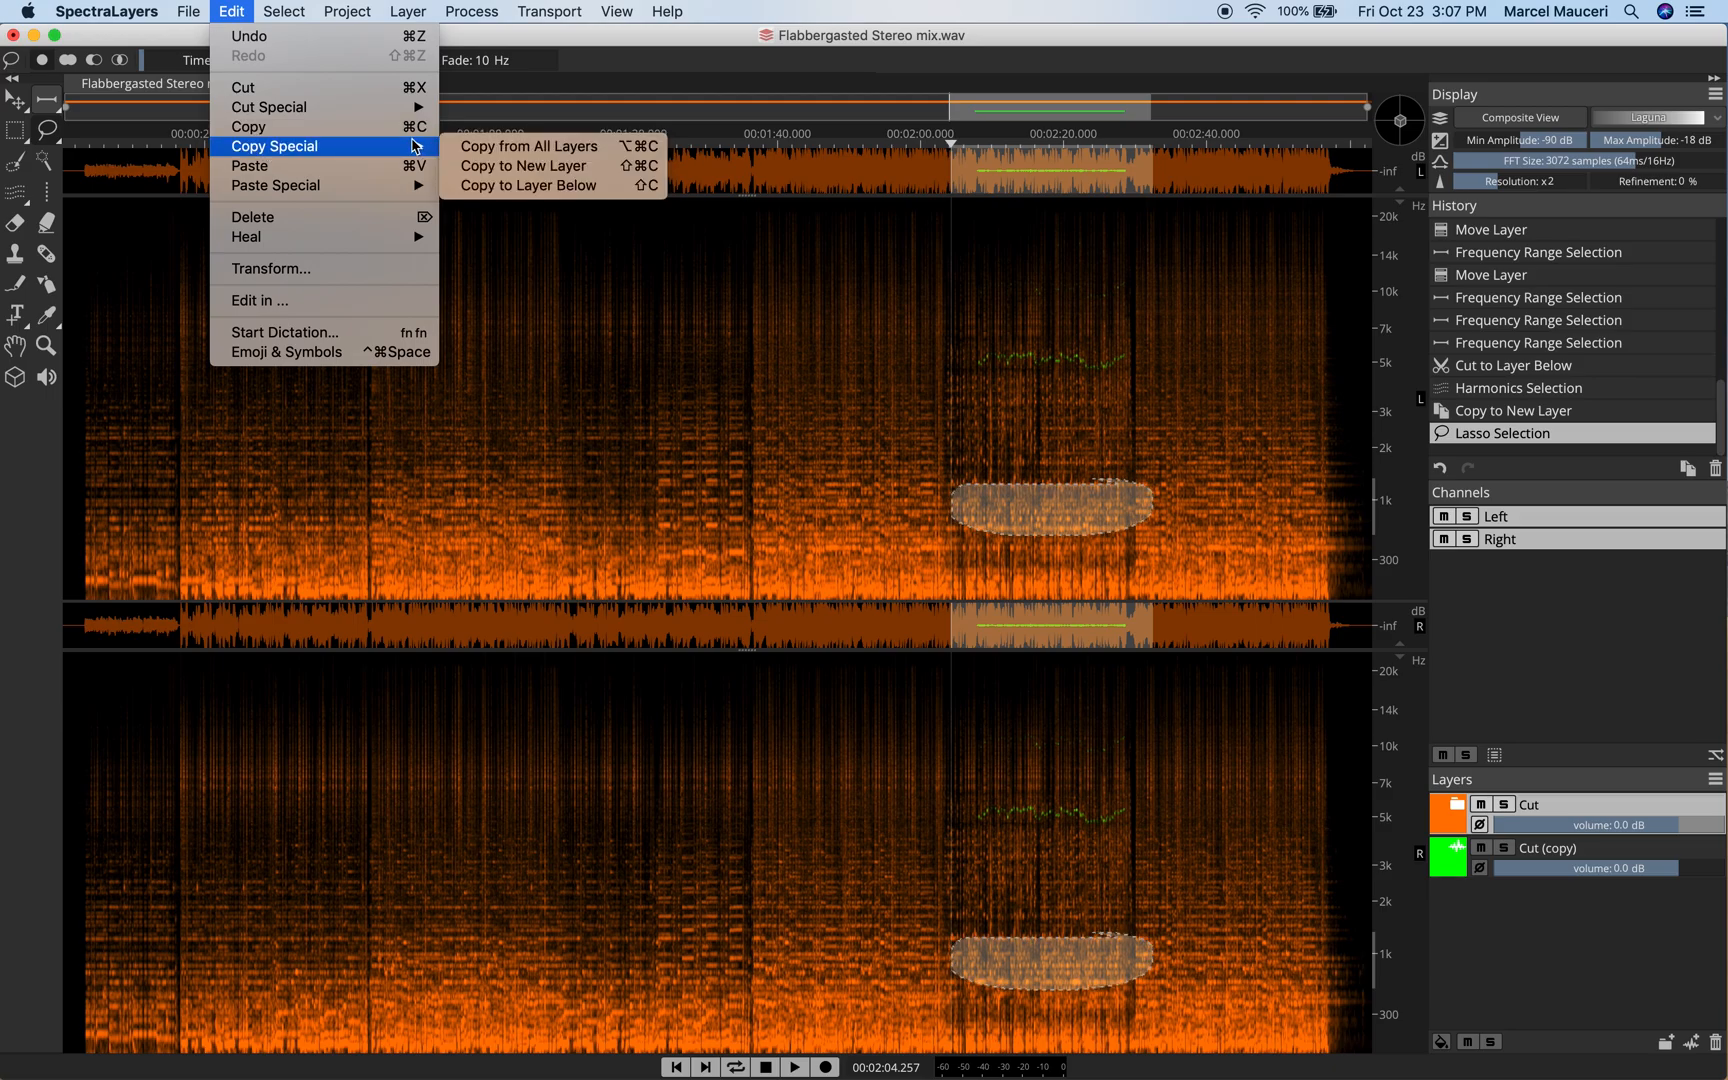
click(523, 165)
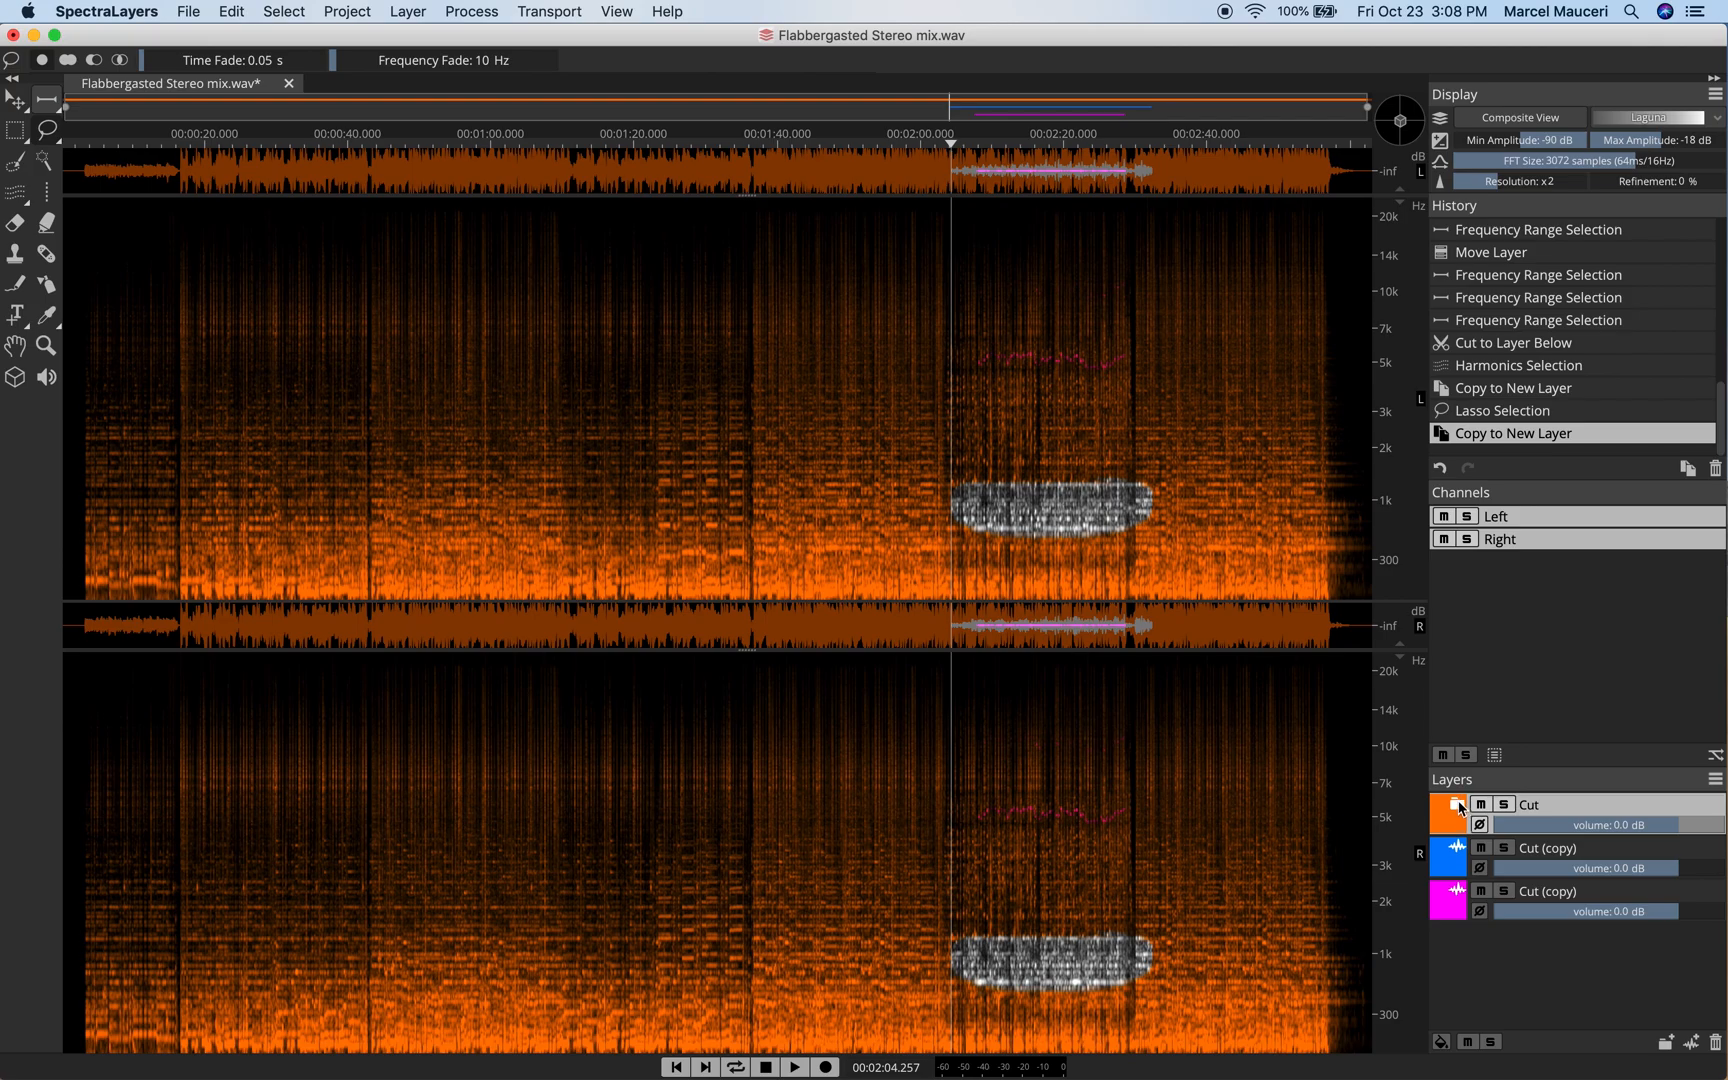
click(1459, 804)
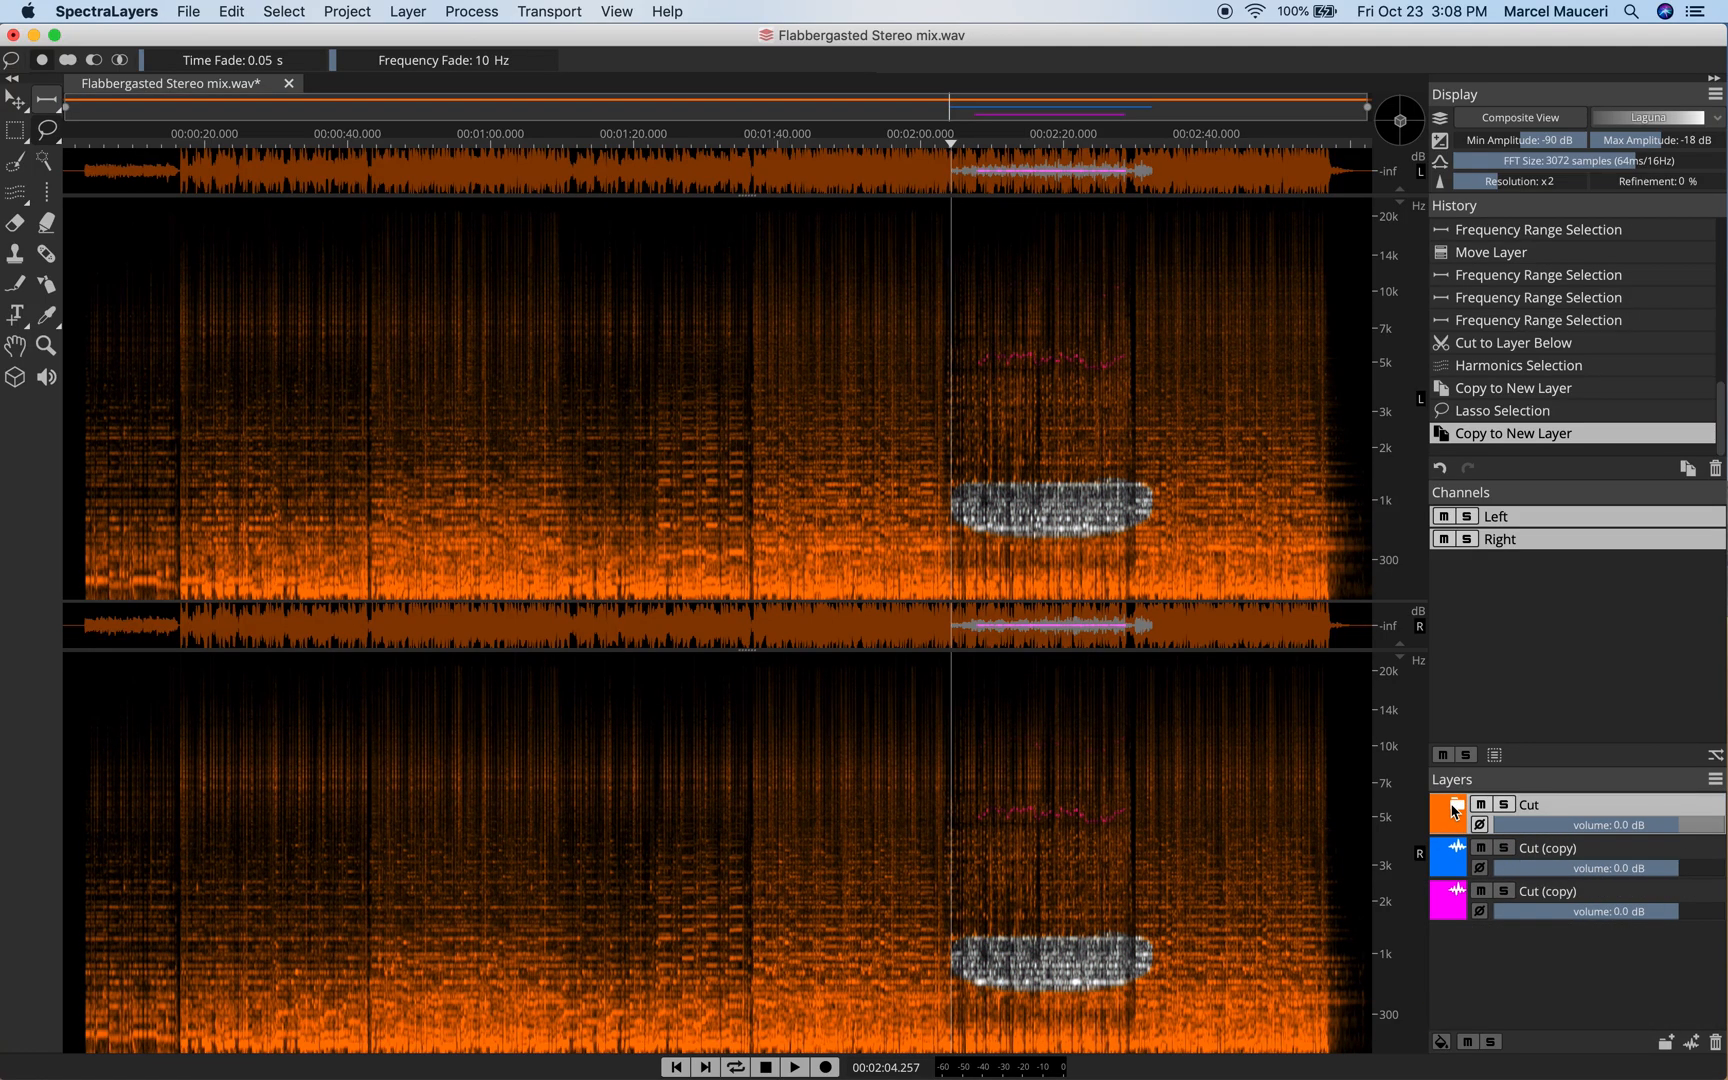
mouse_move(1480, 871)
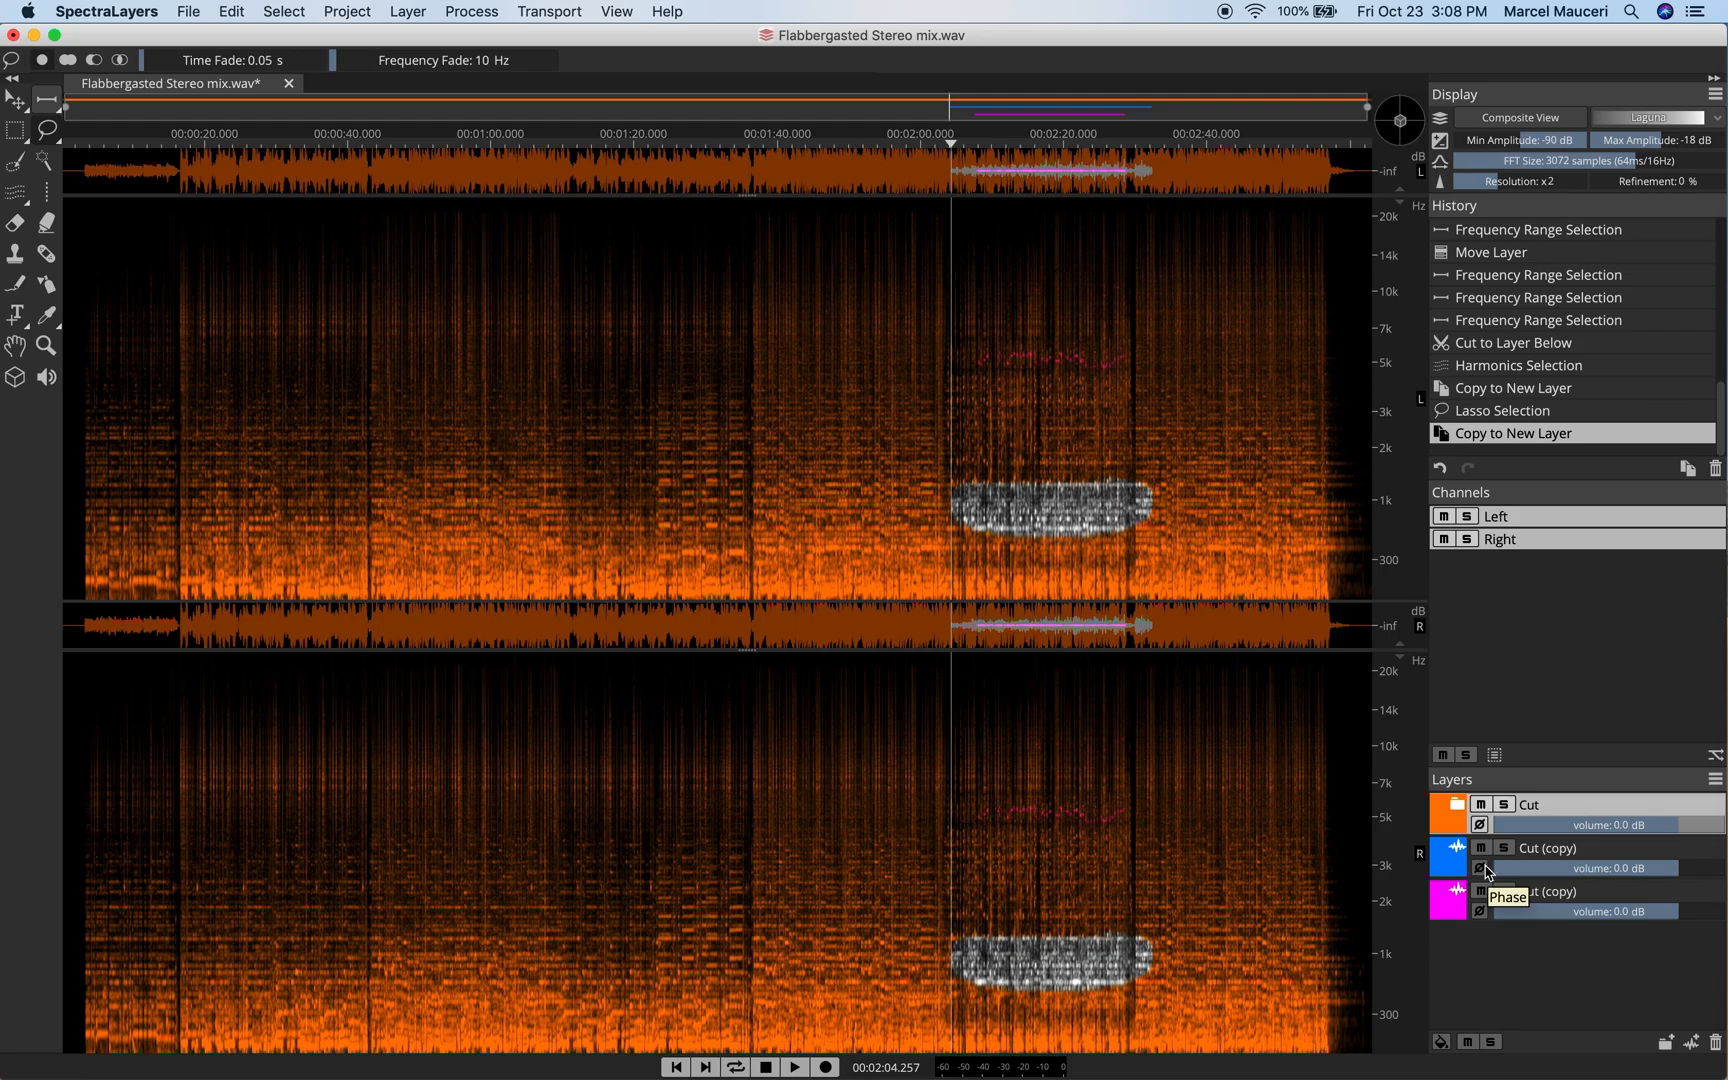